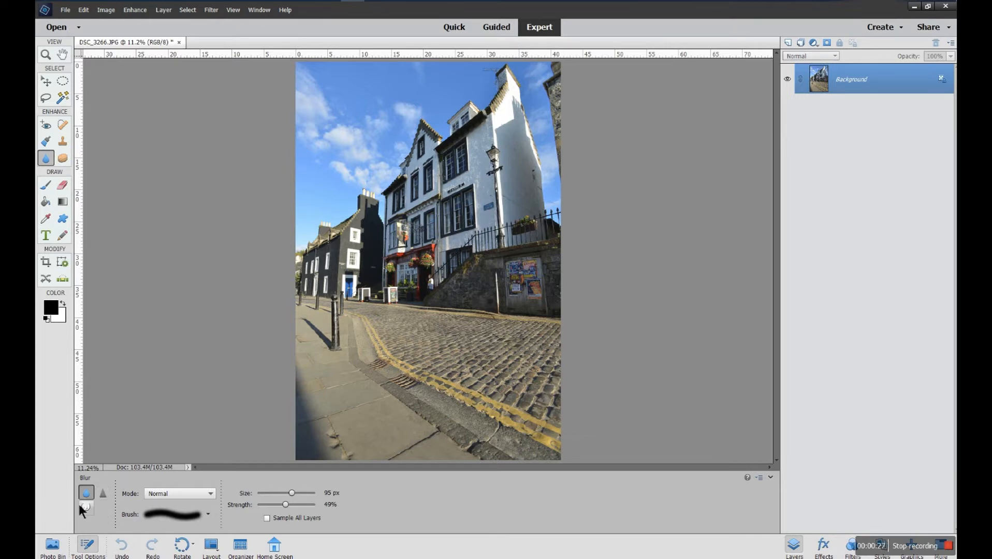
Duplicate the Background layer as 'Background copy' and select the new copy layer
left_click(102, 493)
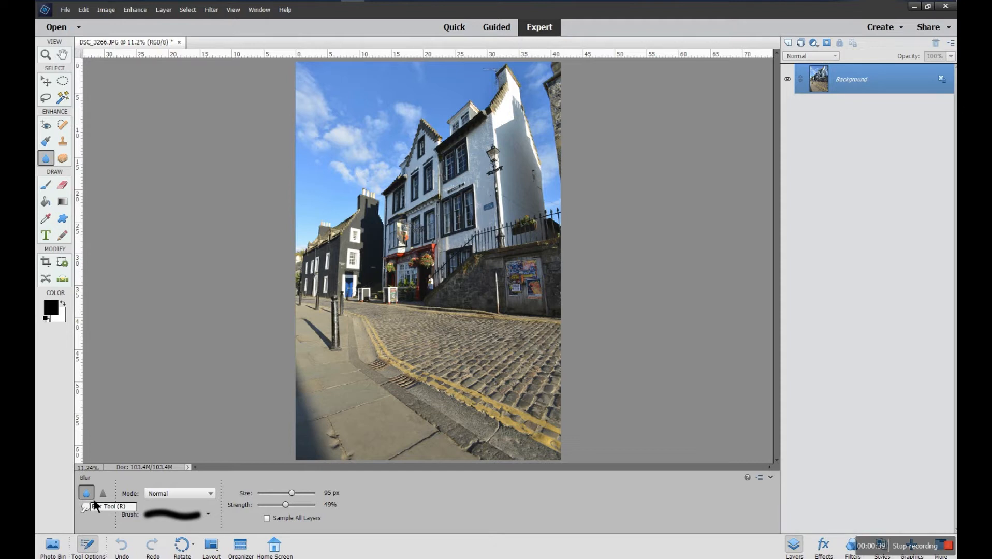
mouse_move(147, 480)
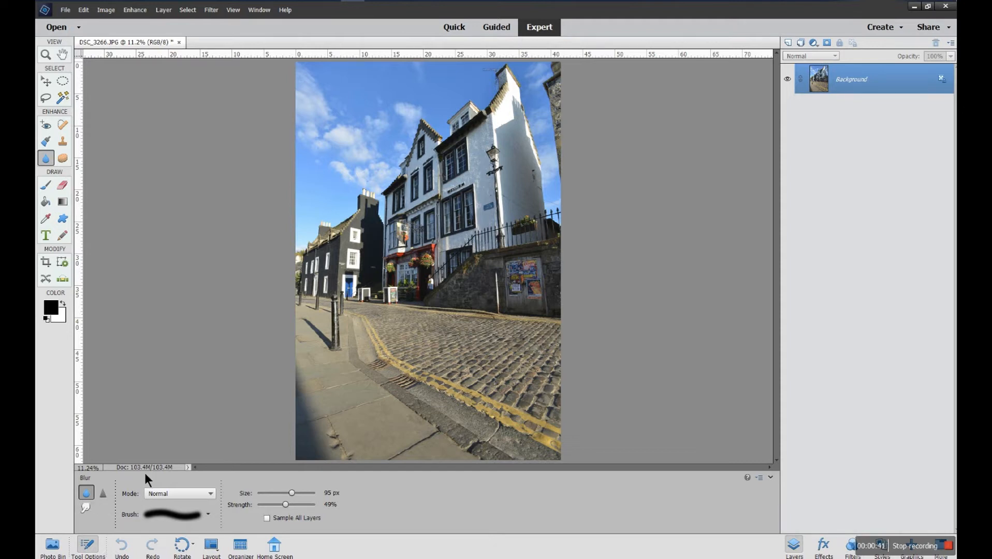
mouse_move(272, 437)
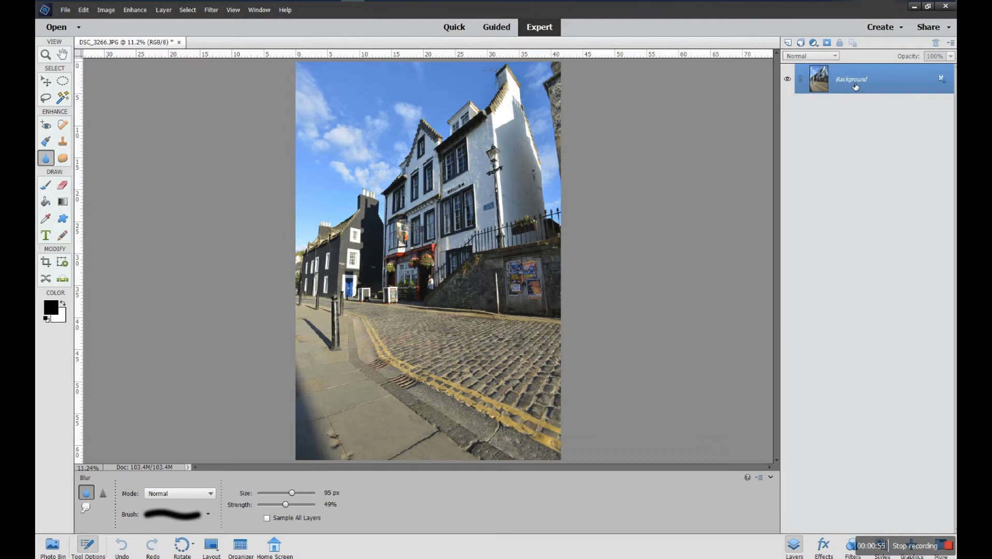
right_click(851, 79)
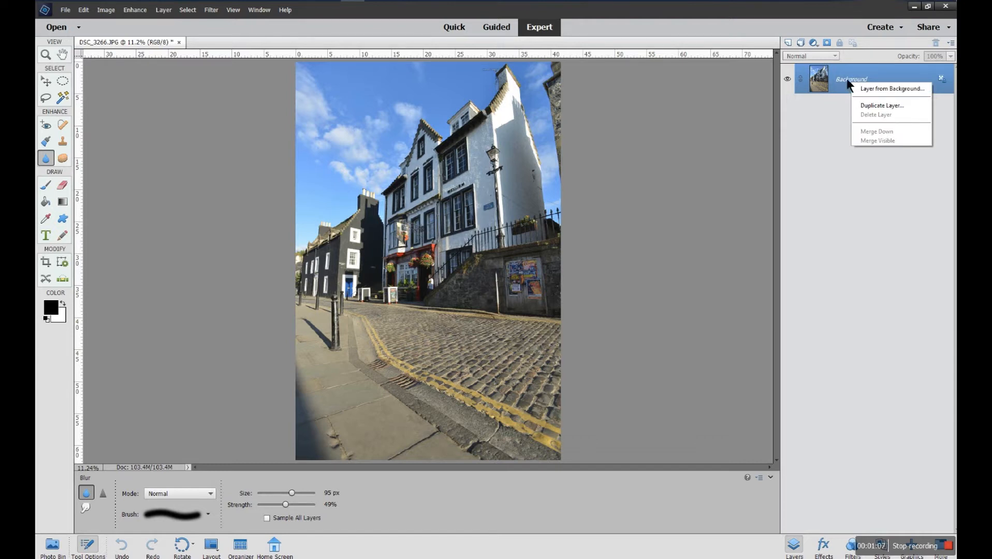
mouse_move(875, 105)
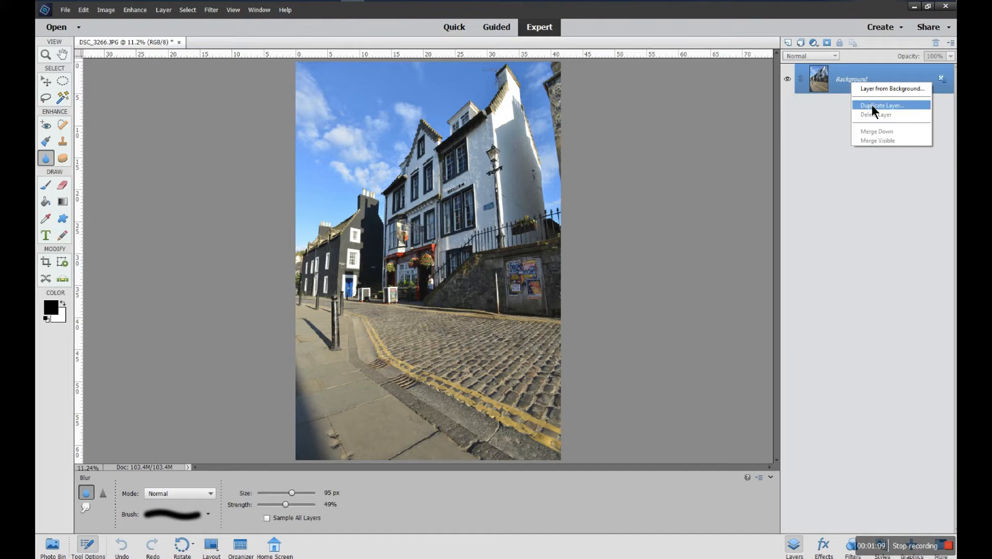
left_click(881, 105)
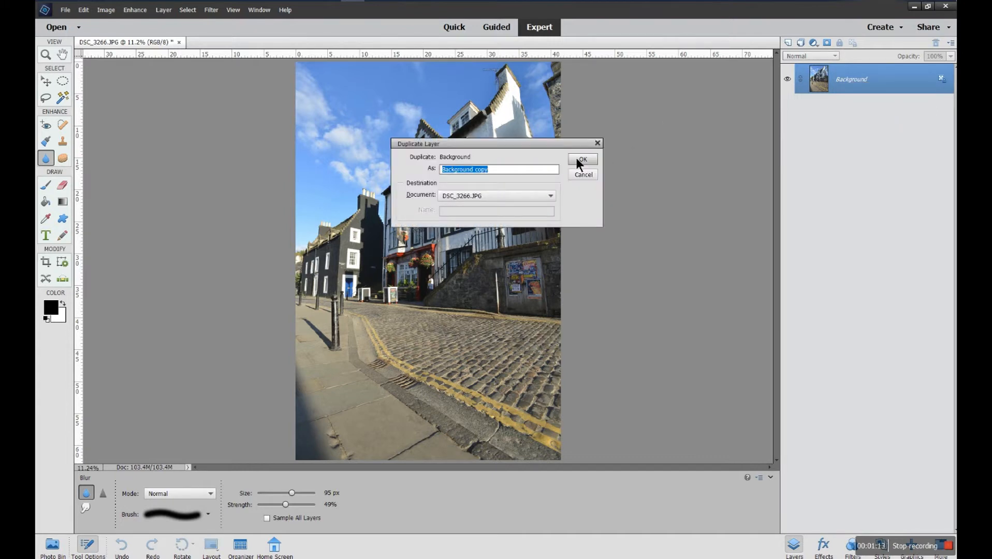
left_click(581, 159)
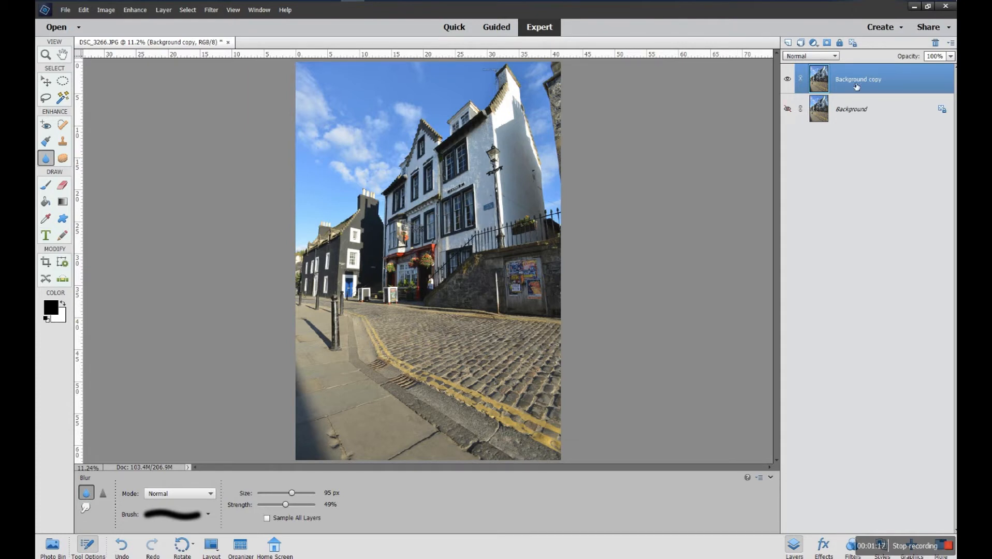
left_click(788, 109)
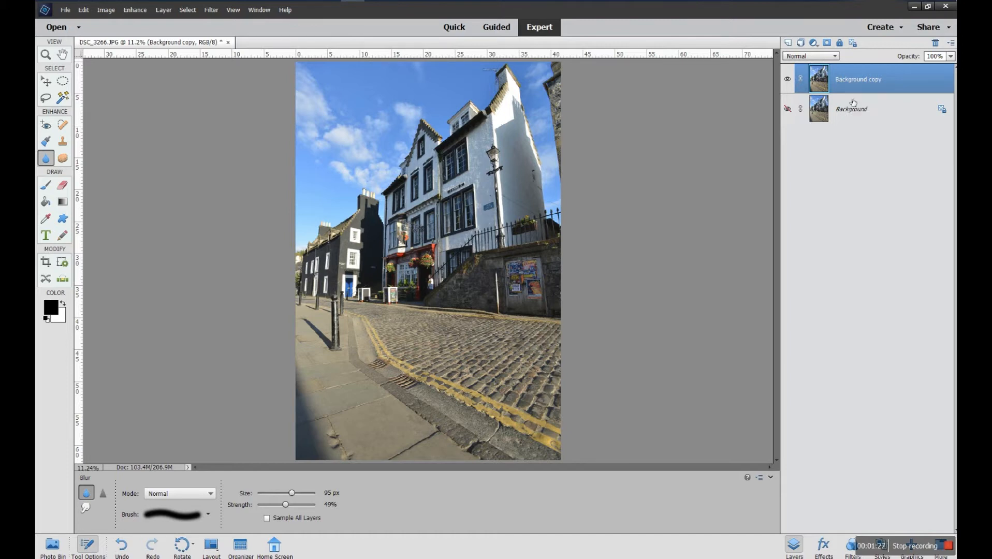
mouse_move(854, 101)
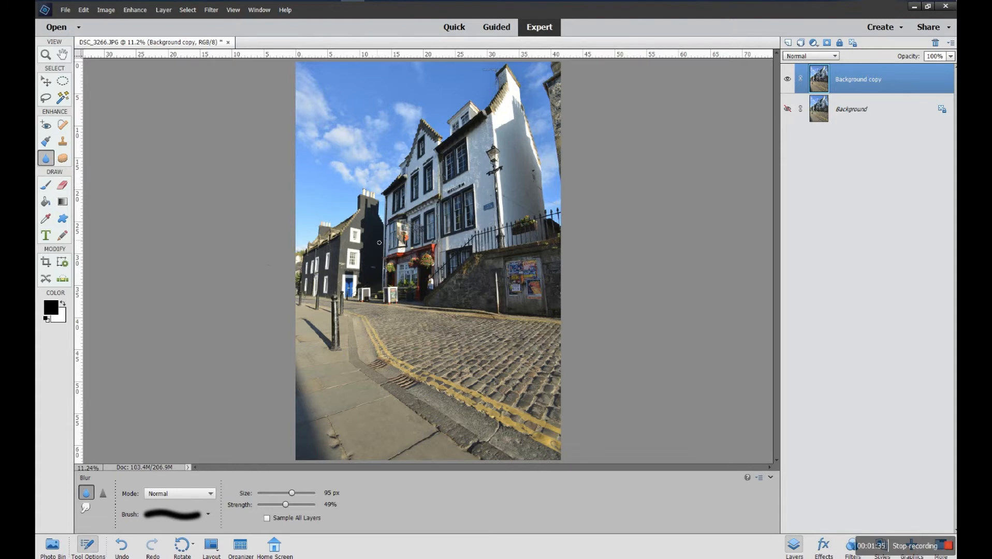
mouse_move(86, 493)
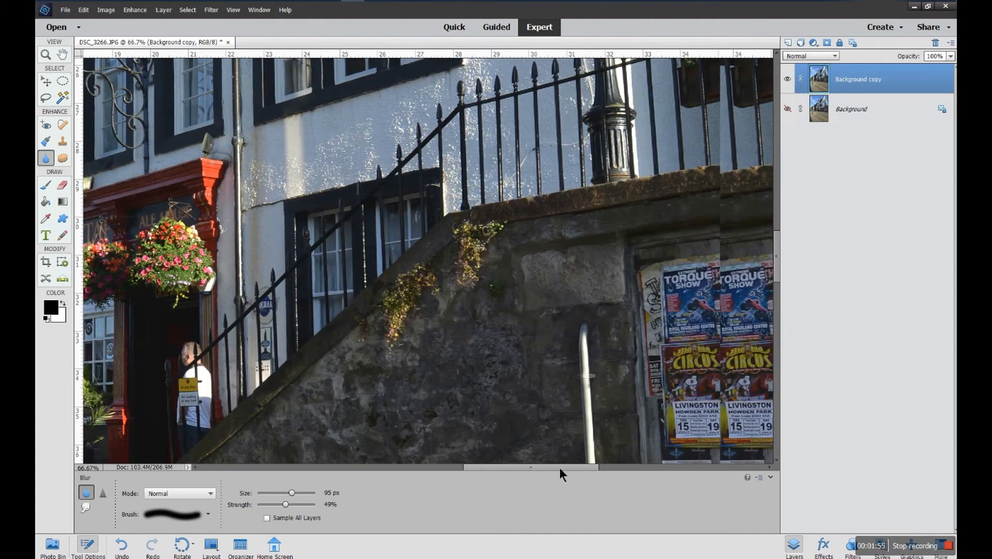
Set the Blur tool to 59 px at 50% strength and brush across the High Street sign lettering
scroll("right", 3)
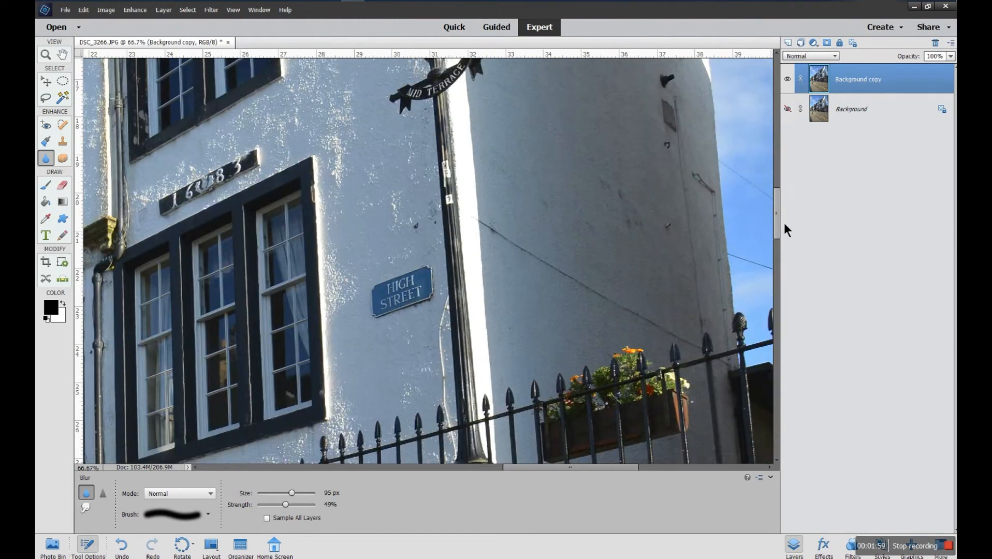
scroll("down", 3)
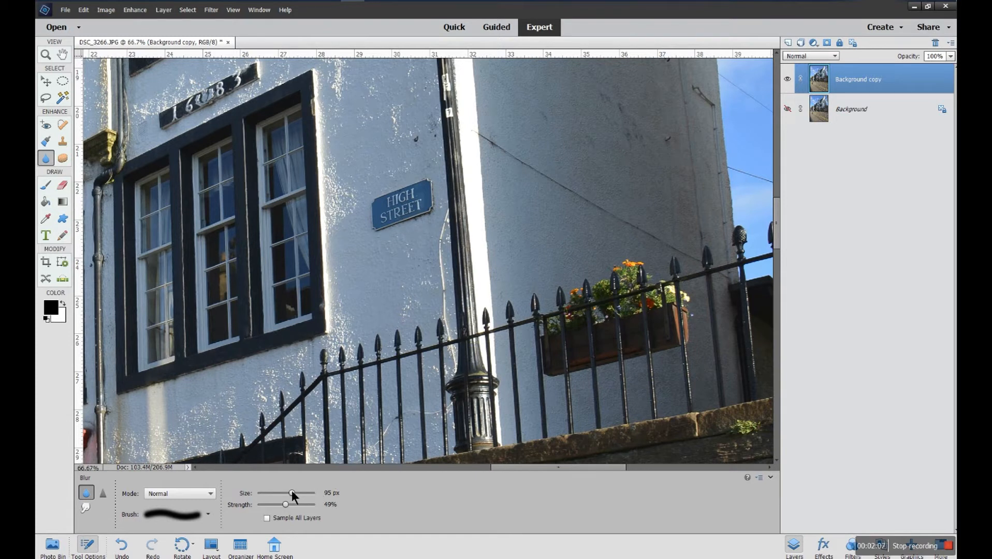
left_click_drag(292, 494, 287, 494)
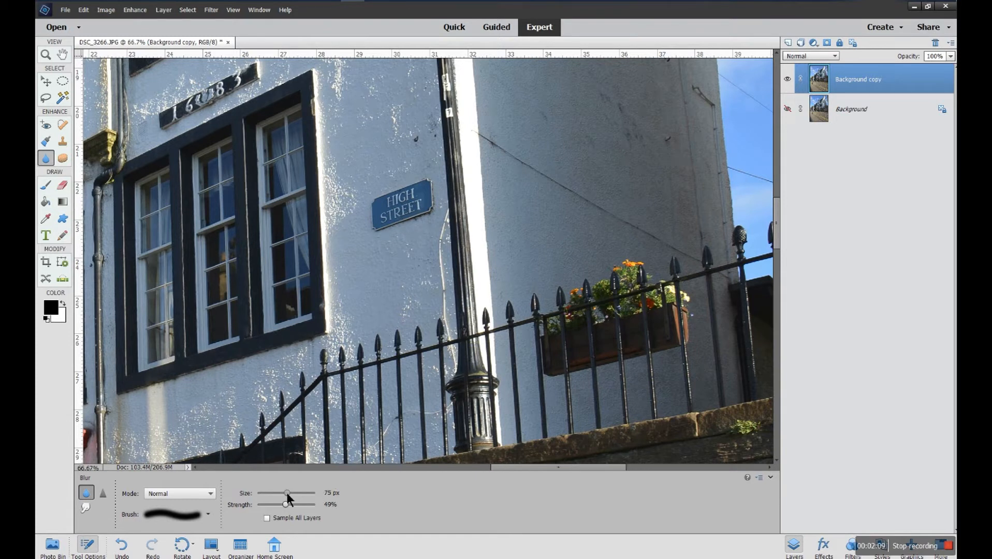
left_click_drag(288, 494, 283, 494)
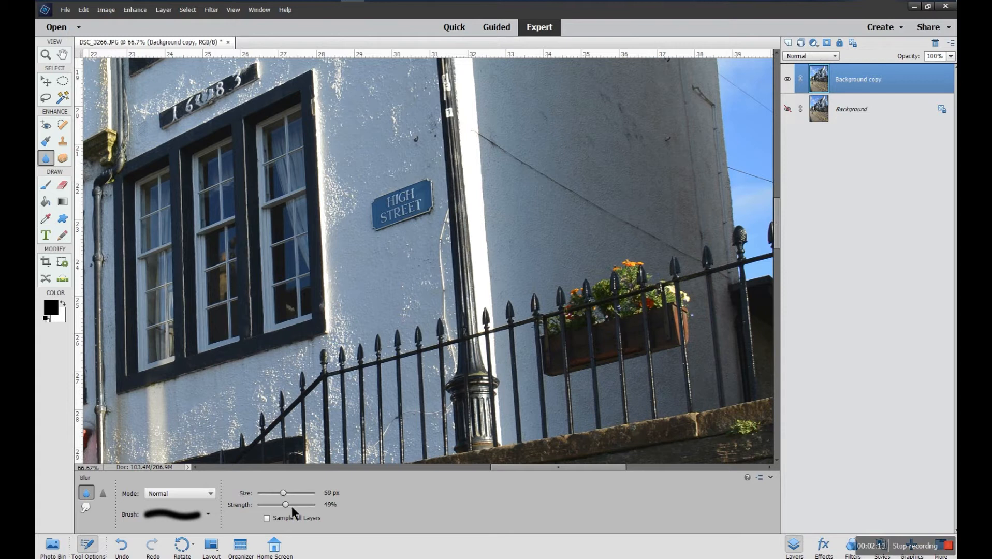
left_click_drag(285, 505, 281, 505)
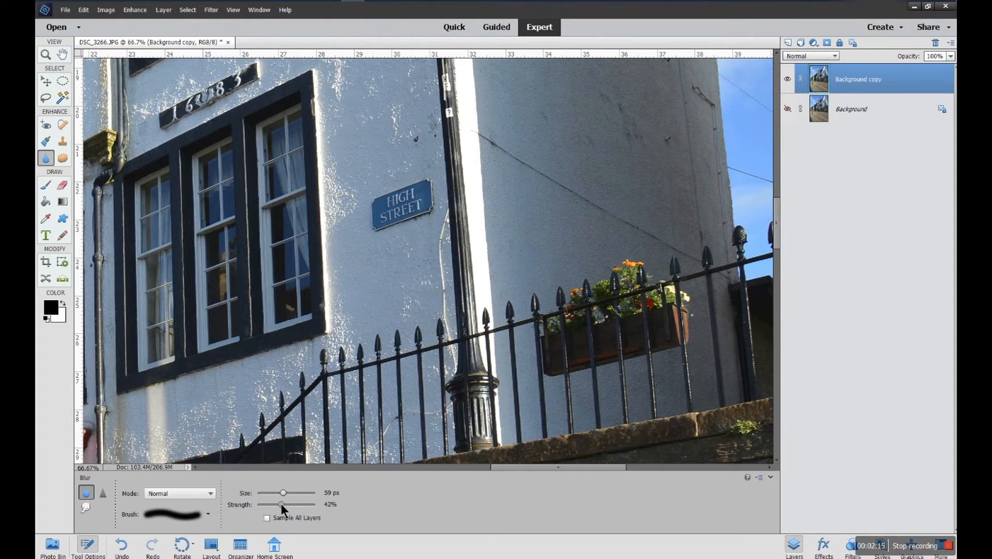
left_click_drag(280, 504, 283, 505)
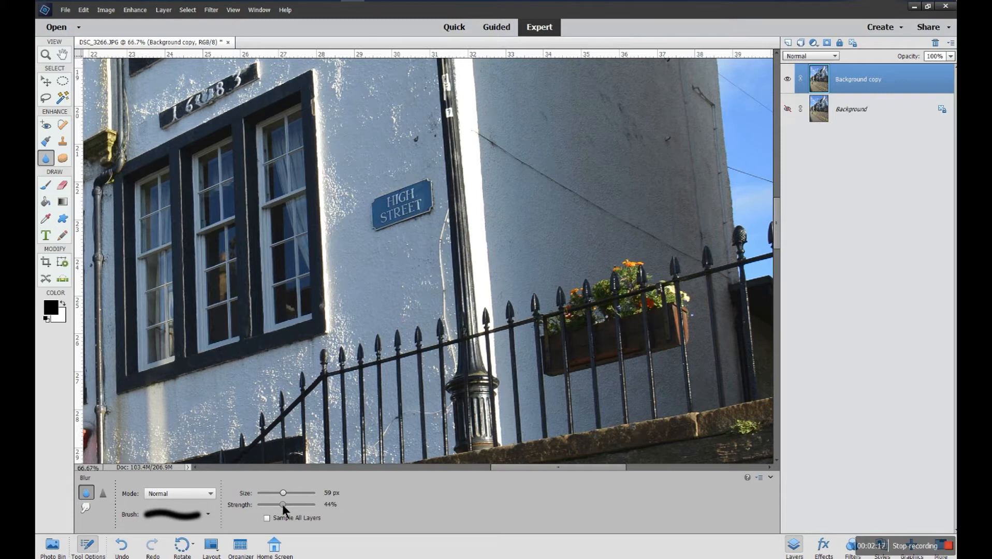
left_click_drag(282, 505, 286, 505)
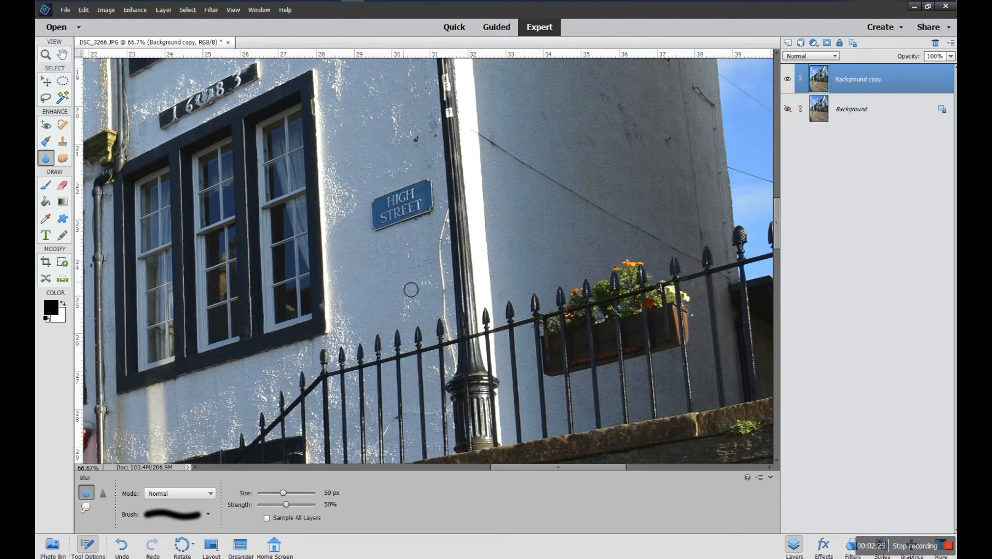
left_click_drag(410, 289, 387, 210)
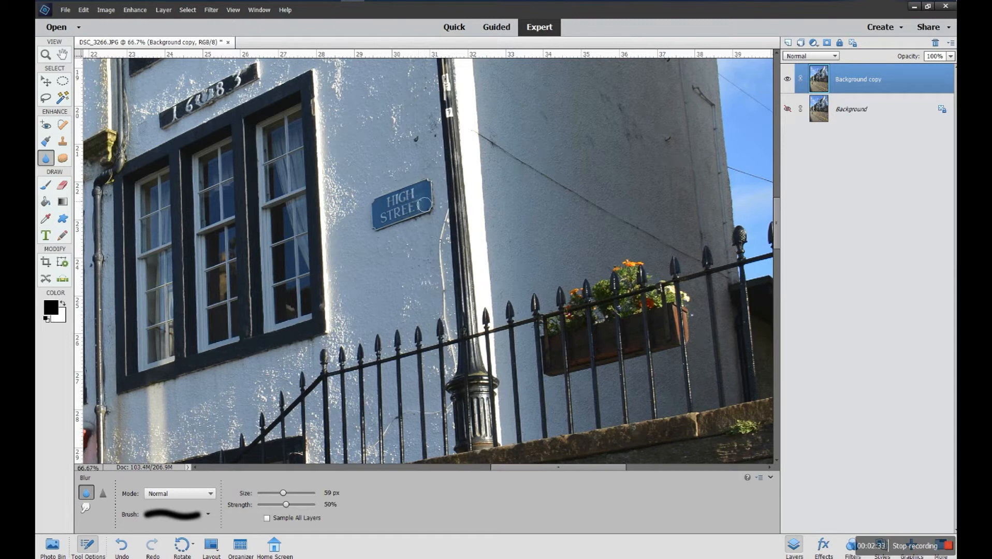
left_click_drag(424, 203, 383, 204)
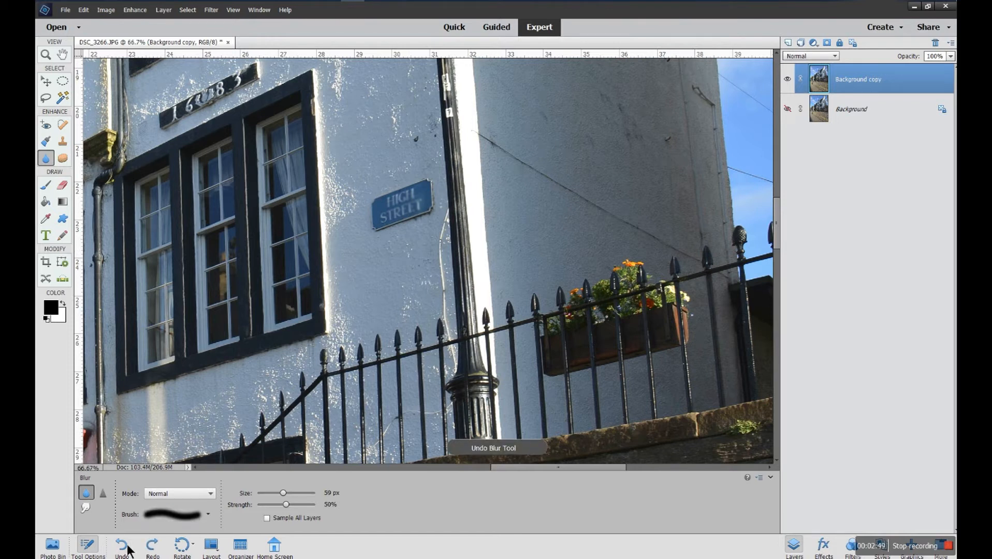
mouse_move(126, 547)
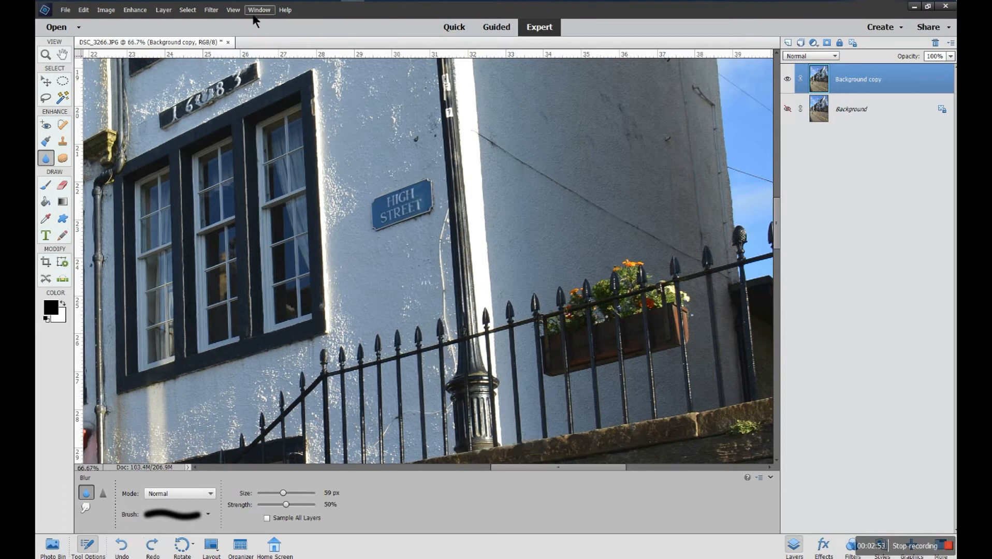
Show the History panel and delete the first Blur Tool state with all later blur steps
left_click(259, 10)
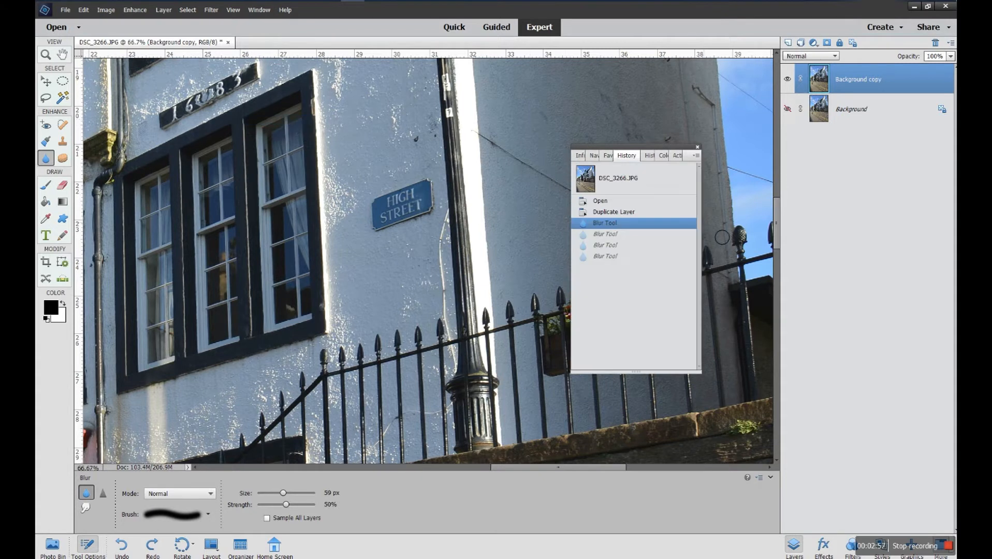
right_click(604, 222)
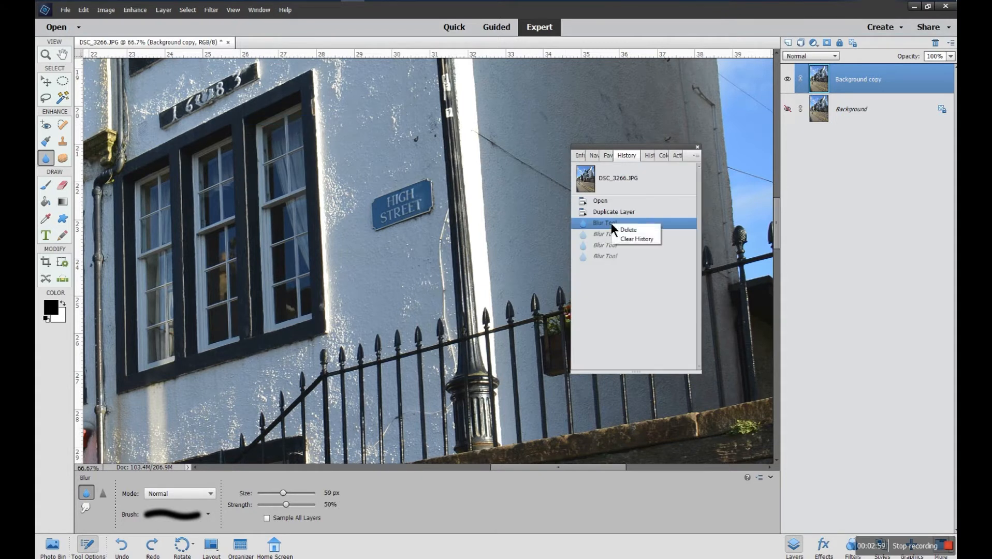
left_click(627, 230)
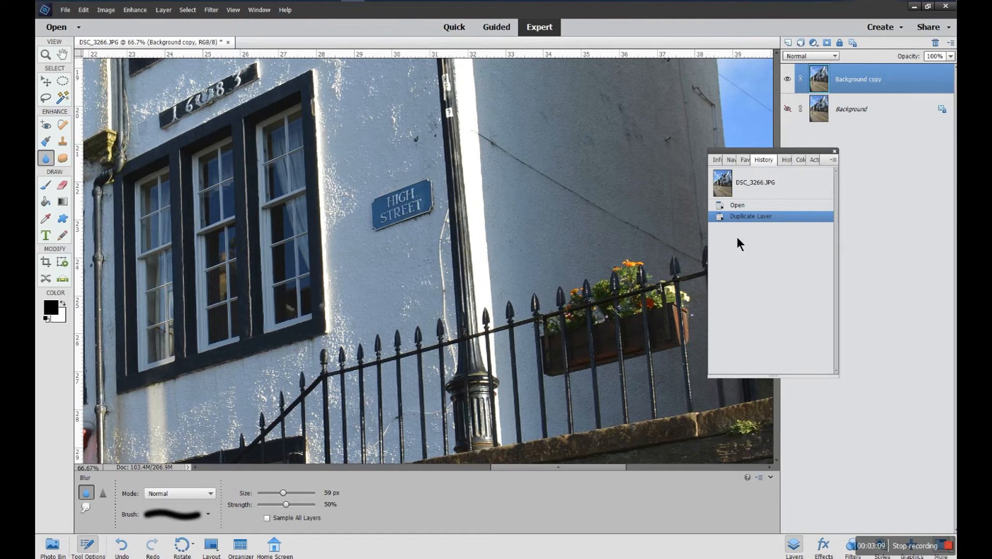
mouse_move(729, 223)
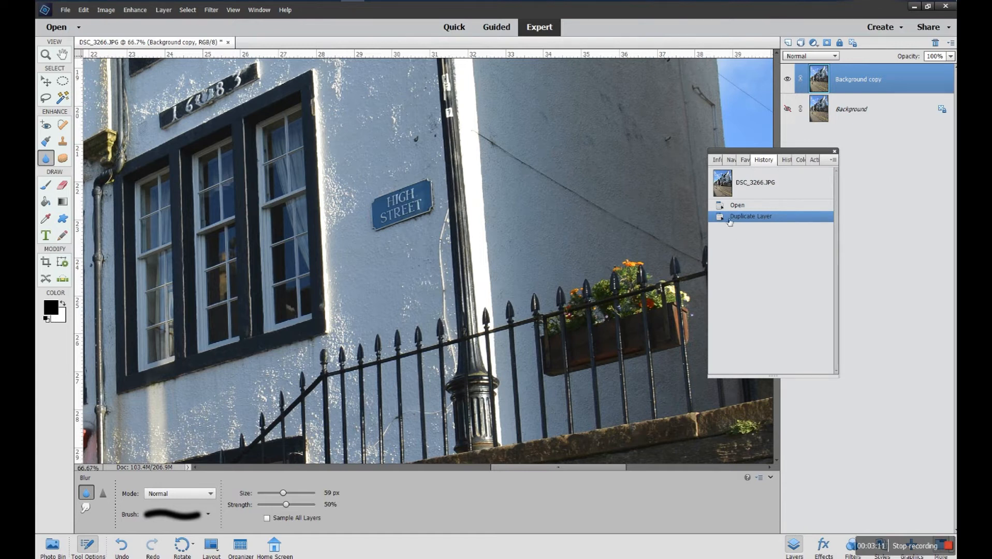
mouse_move(745, 231)
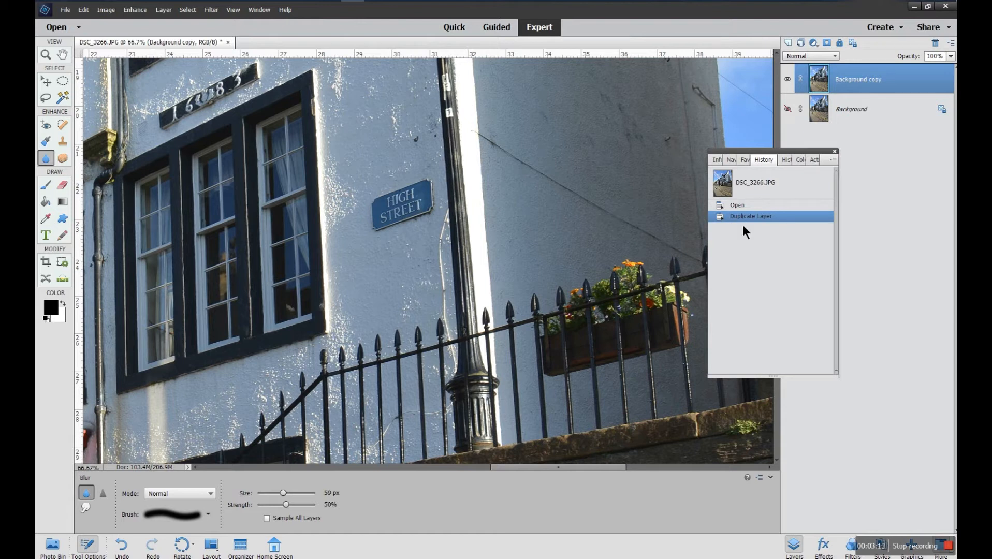
mouse_move(519, 221)
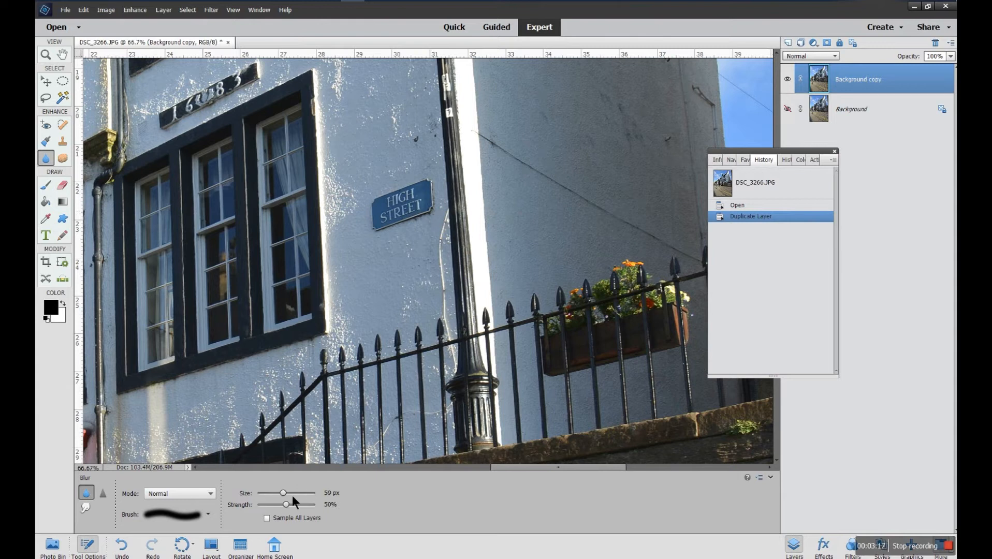
Raise blur strength to 89% and blur the sign lettering with five repeated passes
left_click_drag(286, 504, 292, 505)
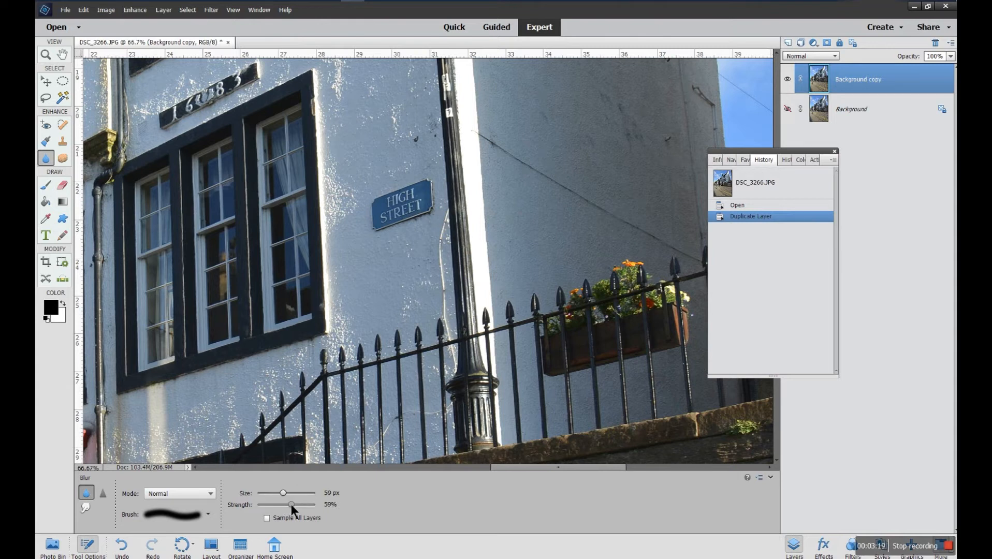
left_click_drag(291, 505, 310, 505)
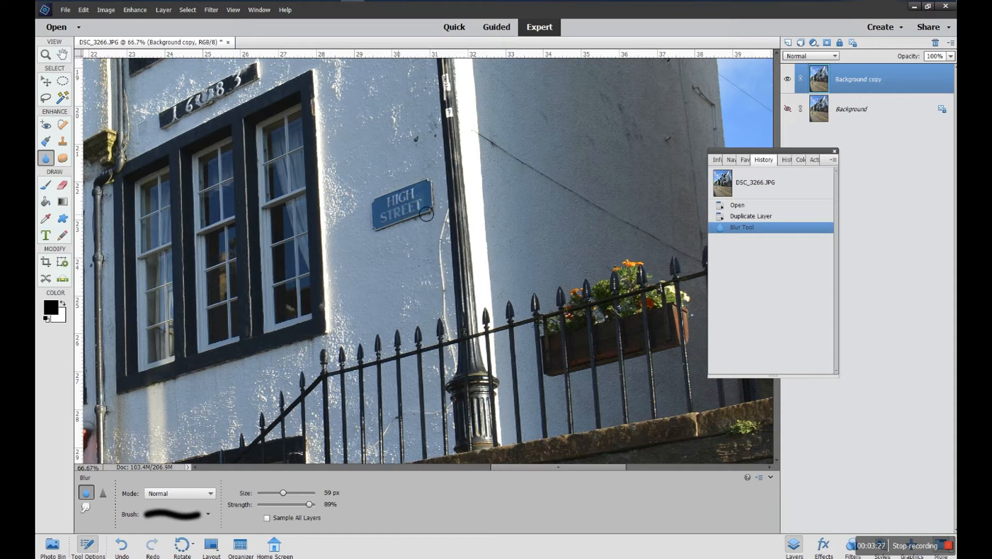
mouse_move(461, 194)
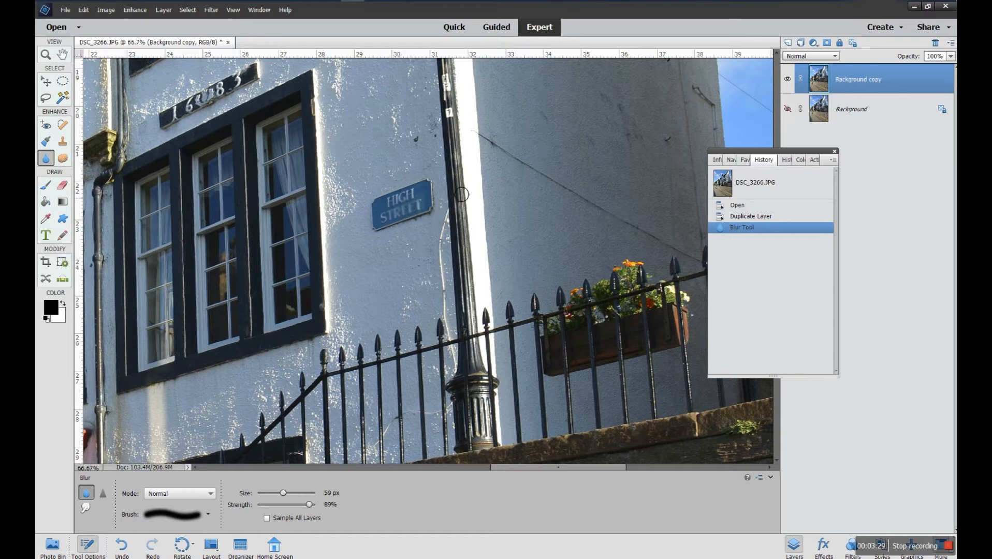
left_click_drag(460, 195, 419, 208)
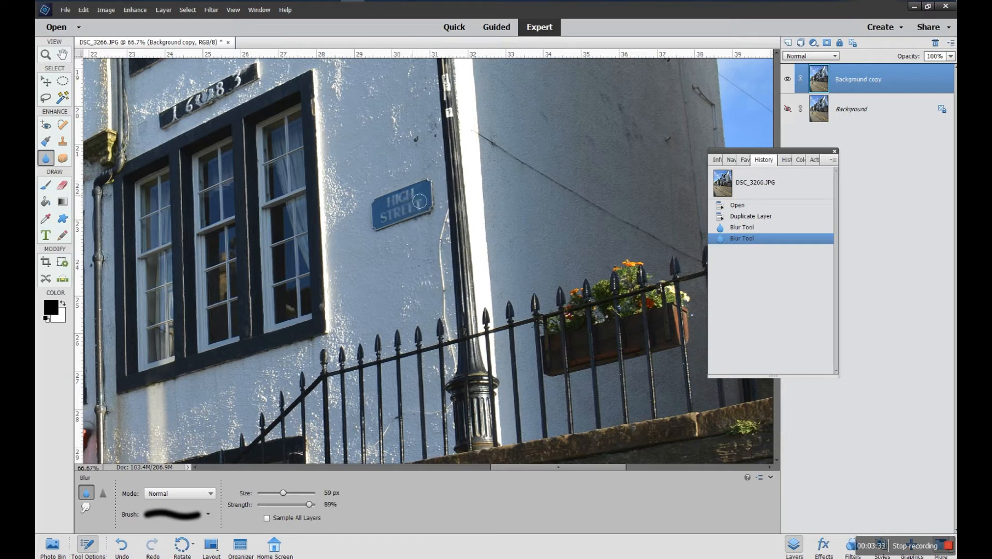
left_click(414, 202)
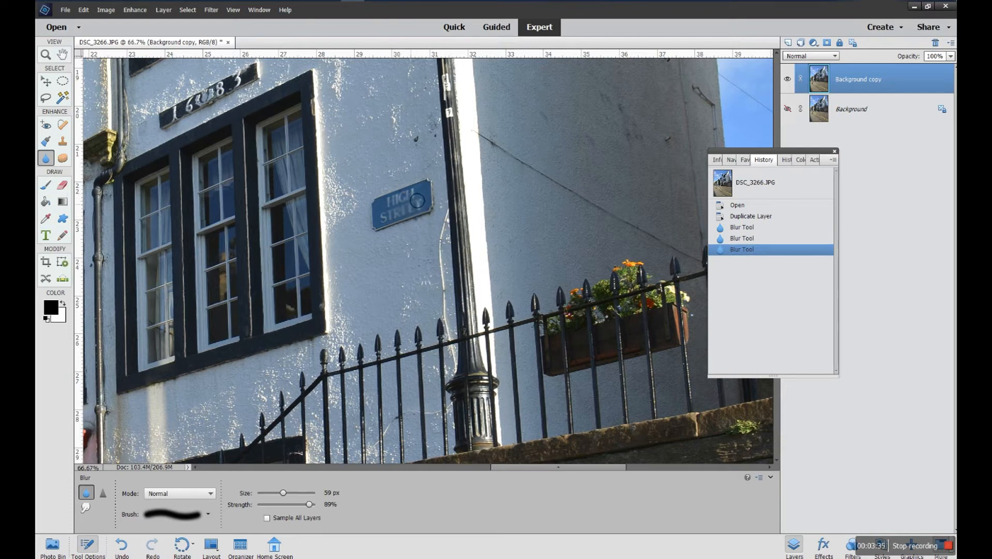
left_click_drag(399, 211, 424, 203)
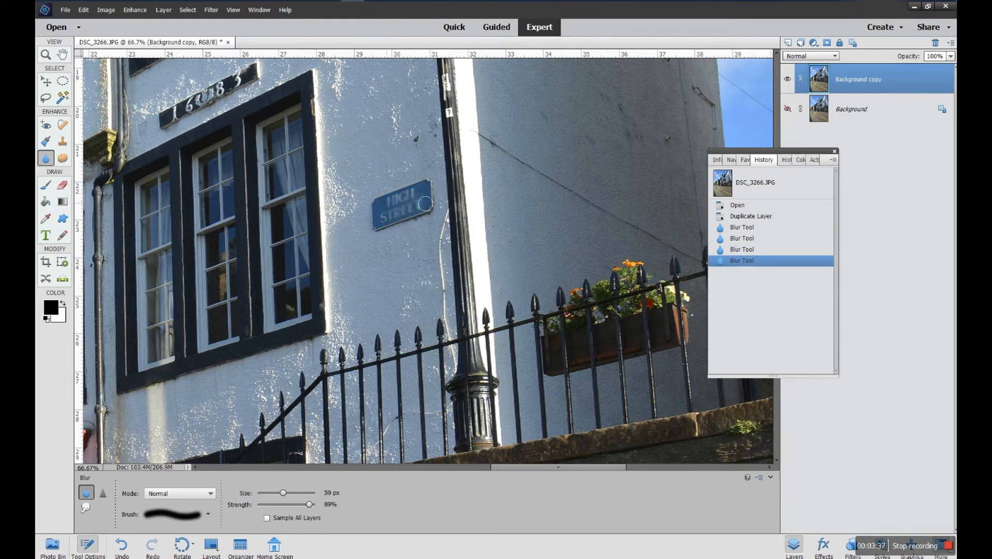
left_click(405, 209)
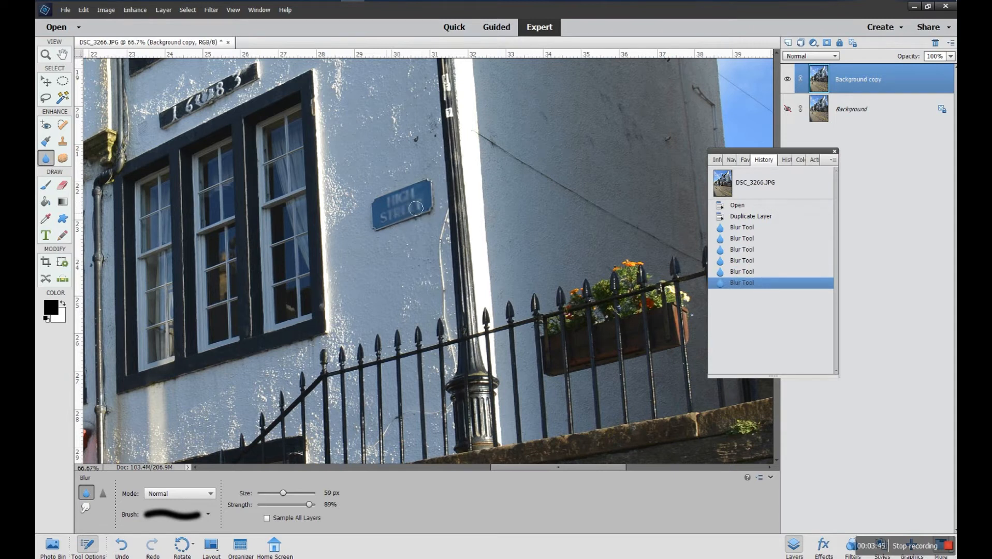
left_click_drag(416, 207, 395, 222)
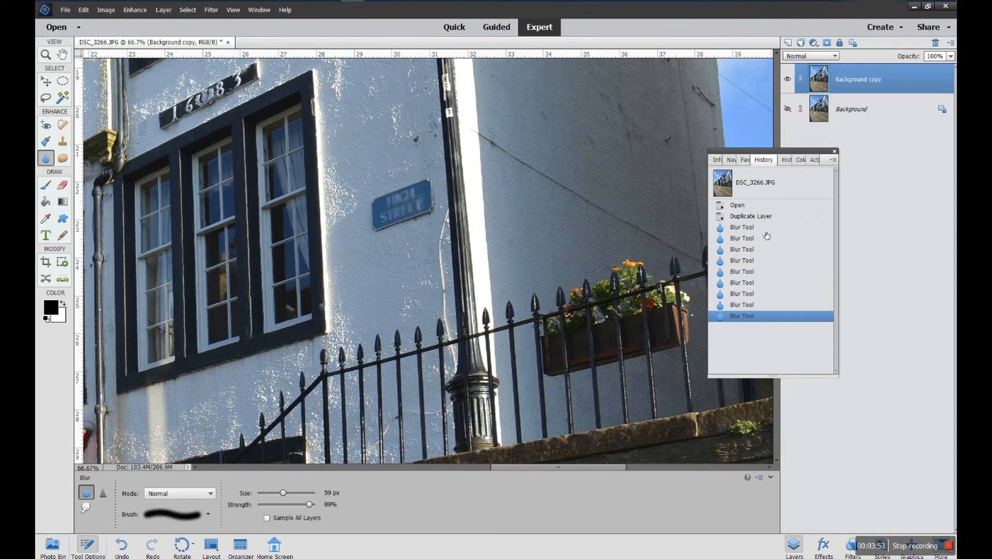
mouse_move(754, 228)
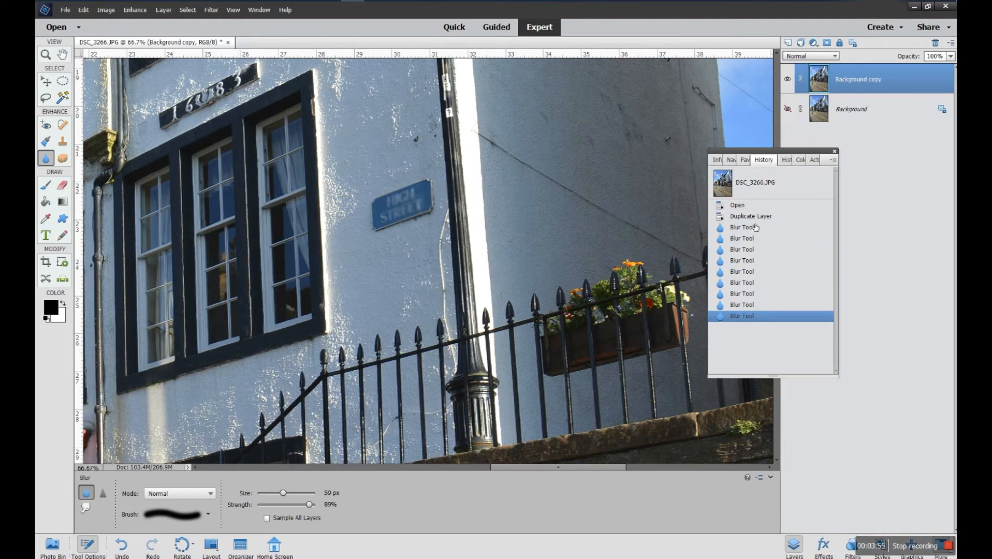
mouse_move(747, 289)
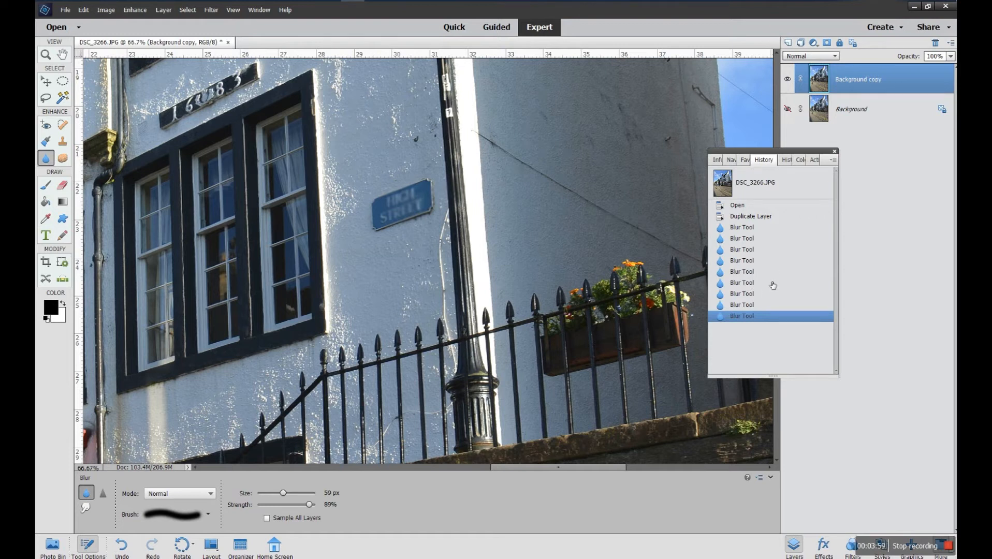
mouse_move(748, 238)
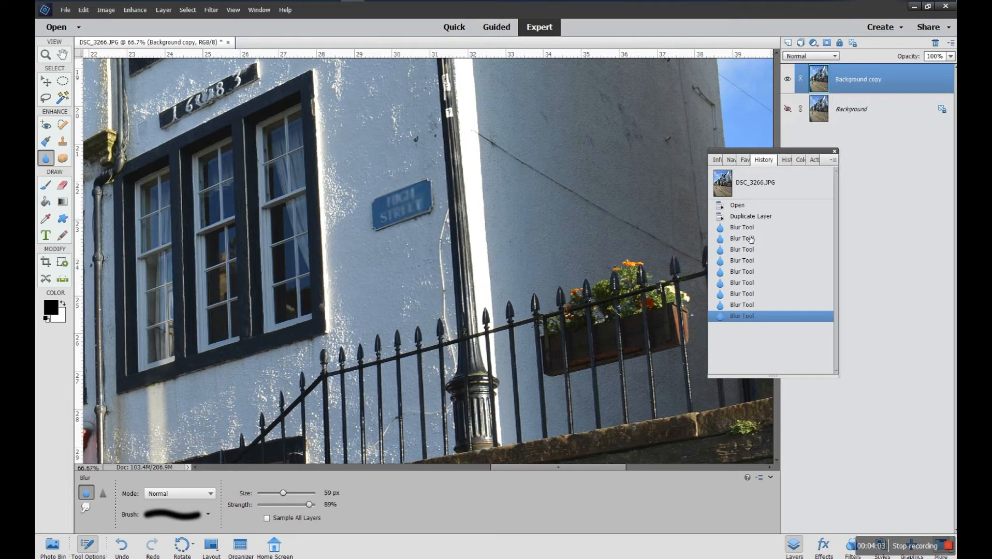
mouse_move(741, 233)
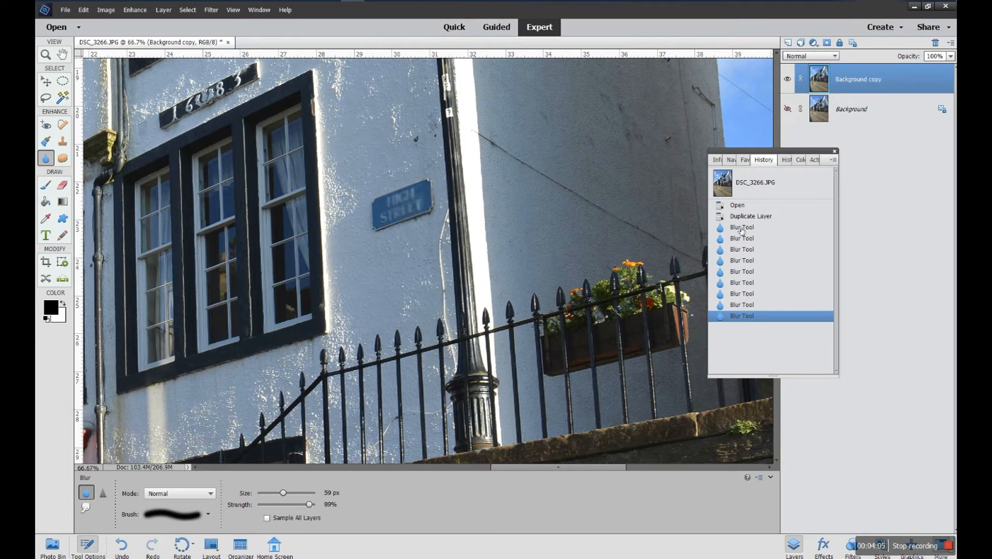
Preview earlier blur stages in History, then delete the first Blur Tool state onward
left_click(742, 227)
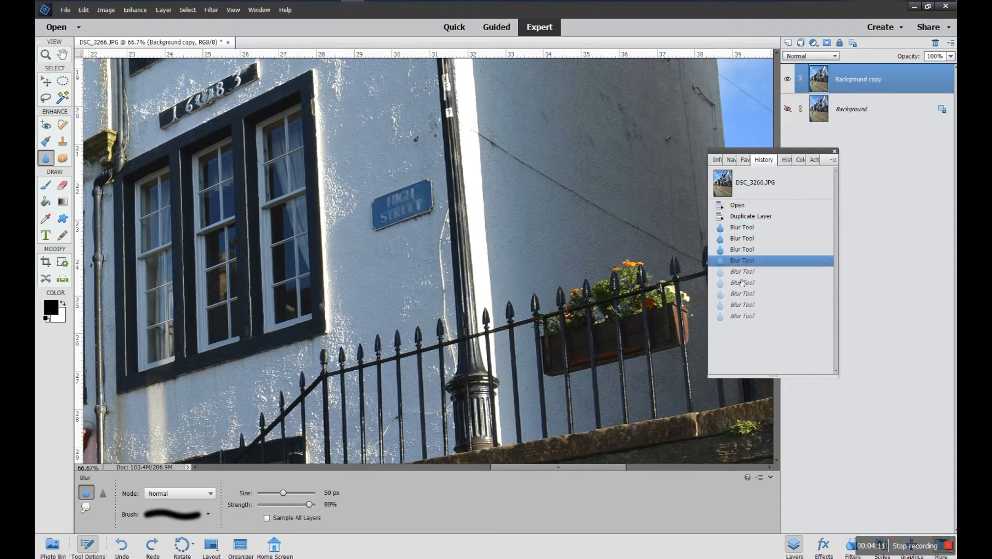
left_click(740, 315)
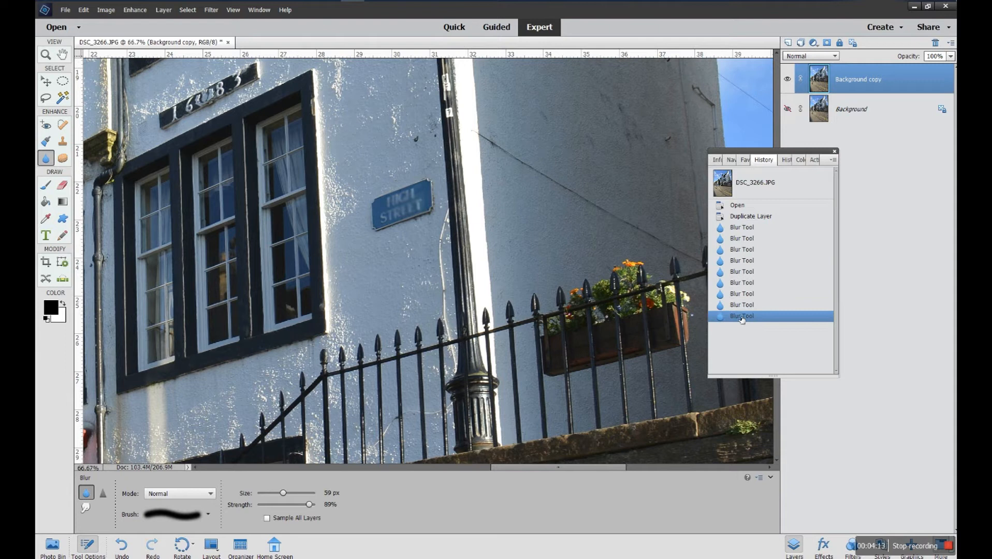
left_click(740, 228)
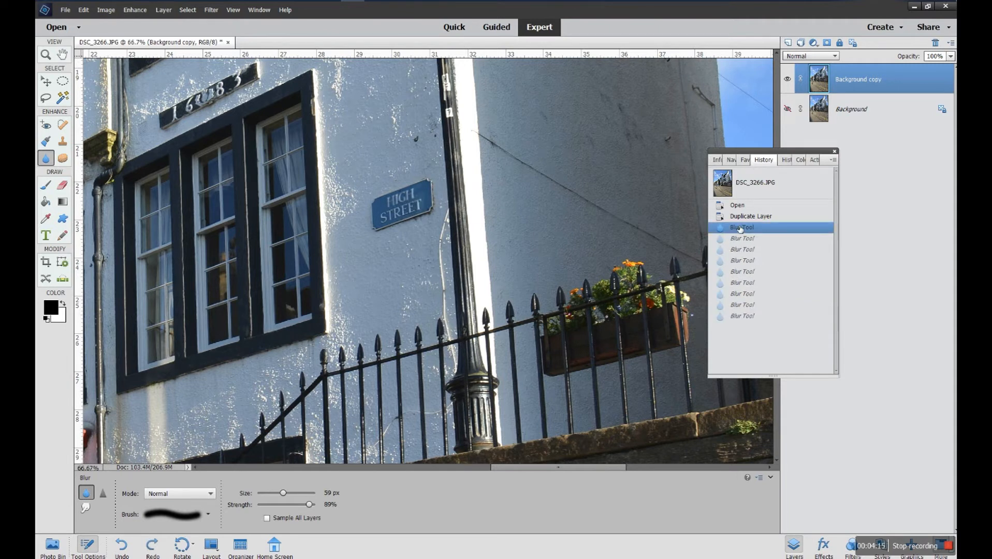
right_click(741, 227)
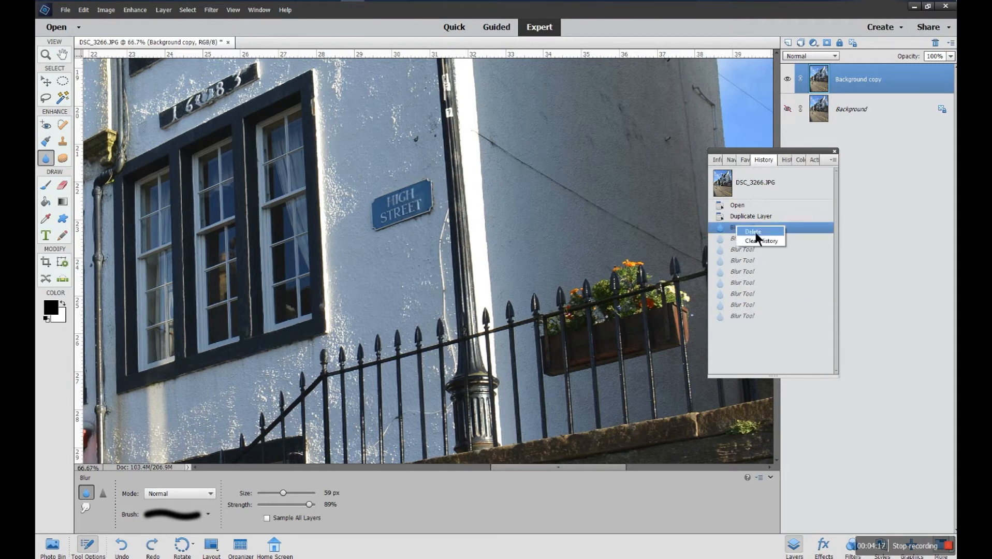
left_click(752, 231)
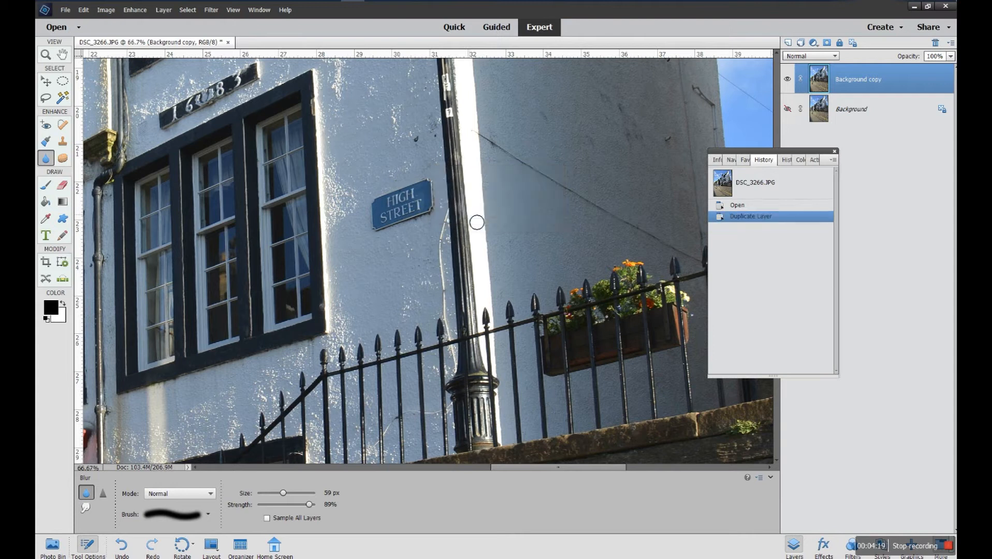
mouse_move(722, 243)
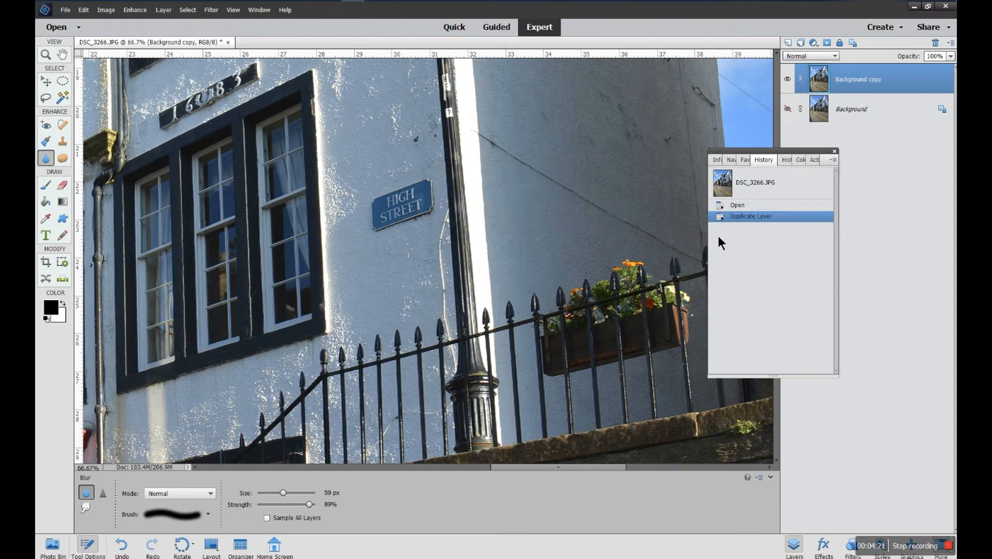
mouse_move(733, 238)
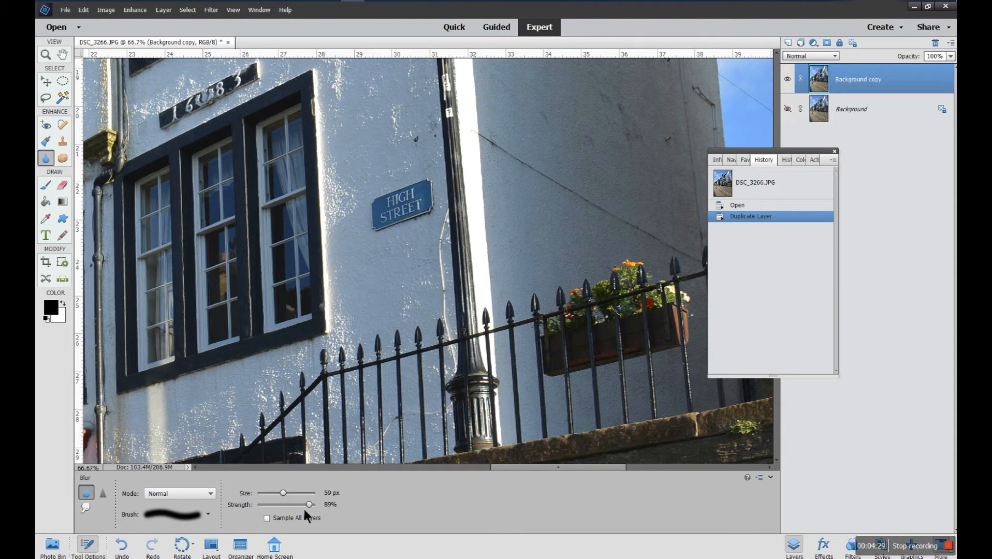
mouse_move(309, 504)
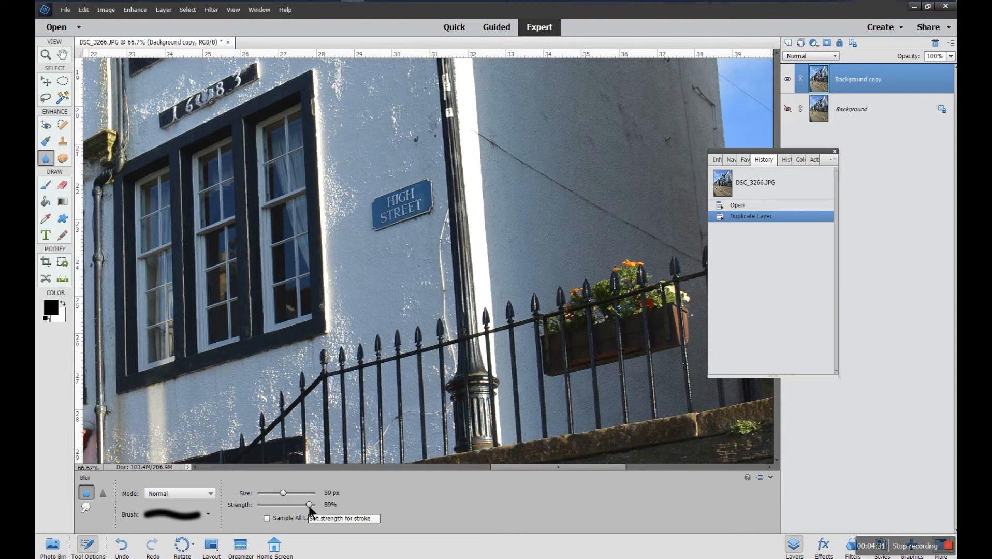
Lower blur strength to 12% and apply gentle blur passes over the sign
left_click_drag(310, 504, 289, 505)
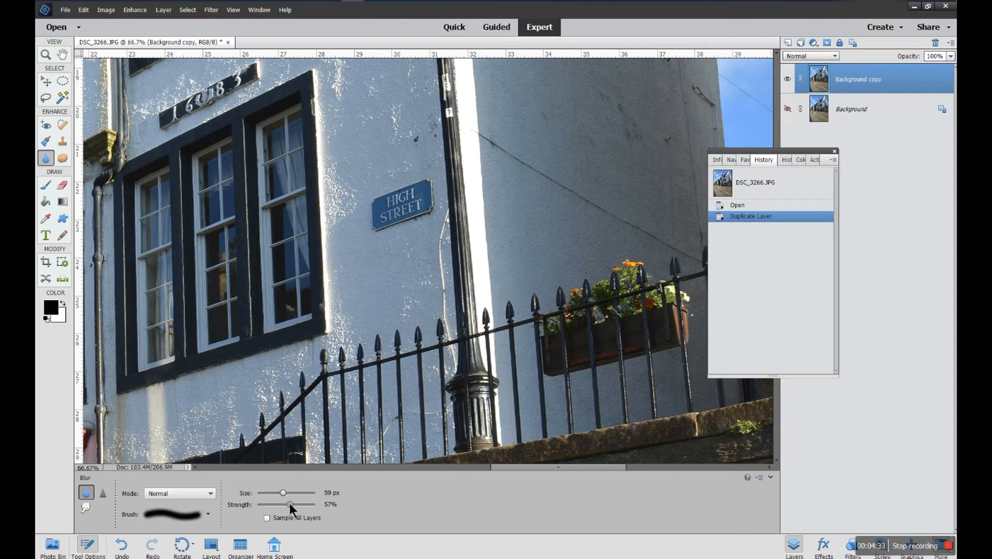
left_click_drag(290, 505, 262, 505)
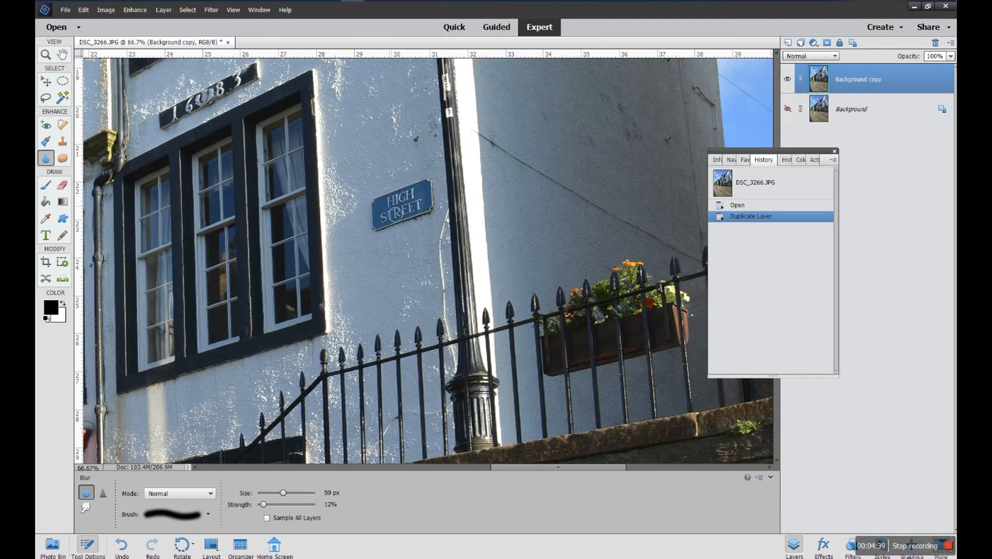
left_click(399, 214)
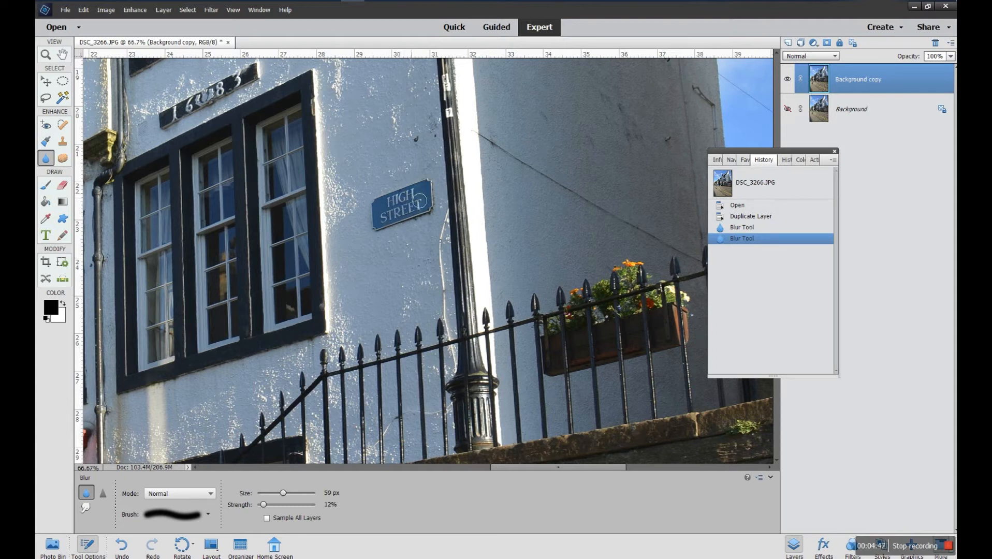
left_click(419, 199)
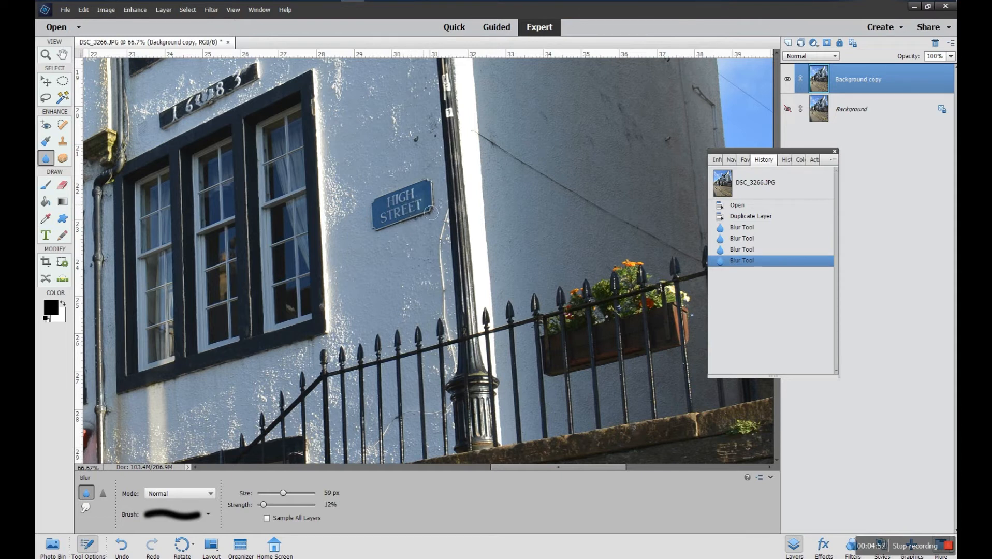
mouse_move(785, 229)
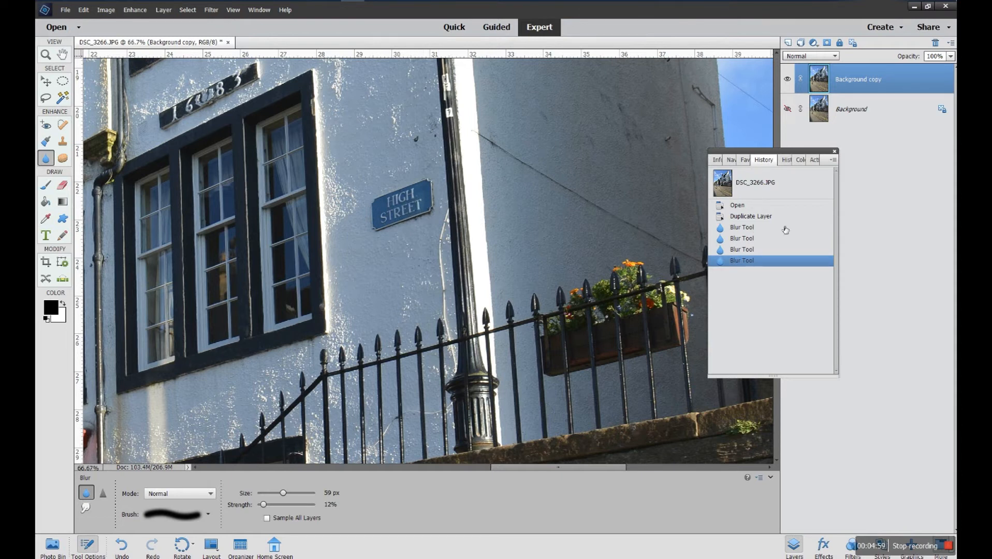
mouse_move(753, 238)
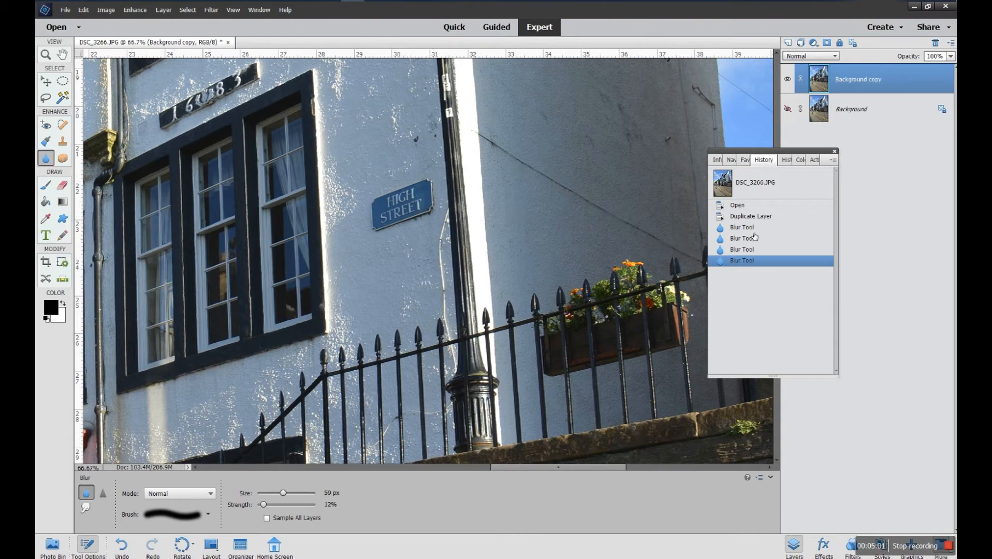
Delete the gentle blur strokes from History and raise blur strength to about 44%
right_click(741, 226)
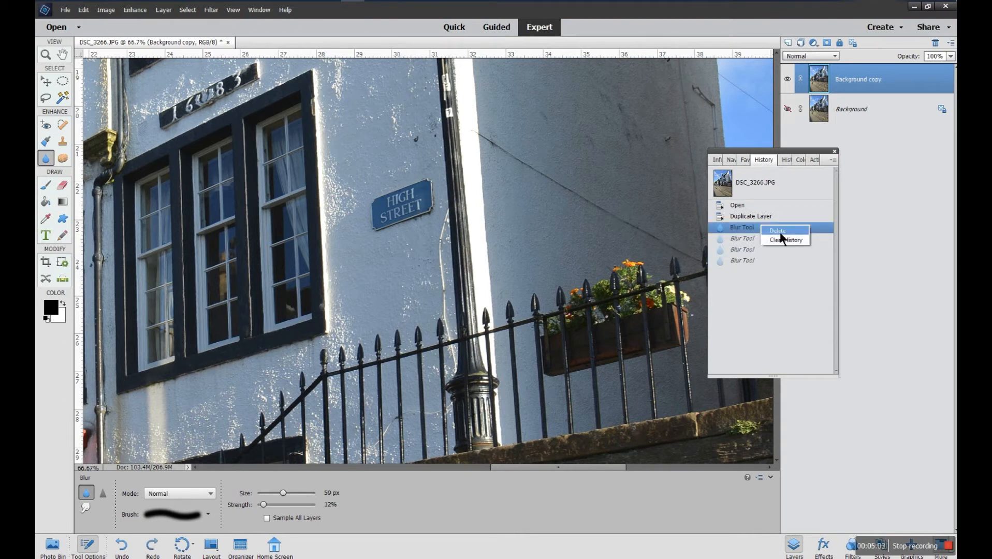
left_click(777, 229)
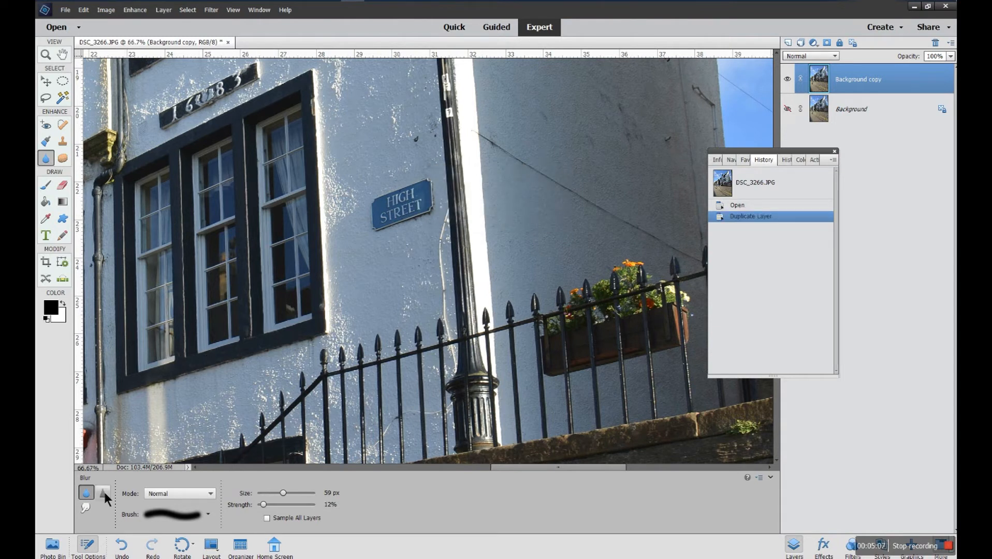
mouse_move(103, 493)
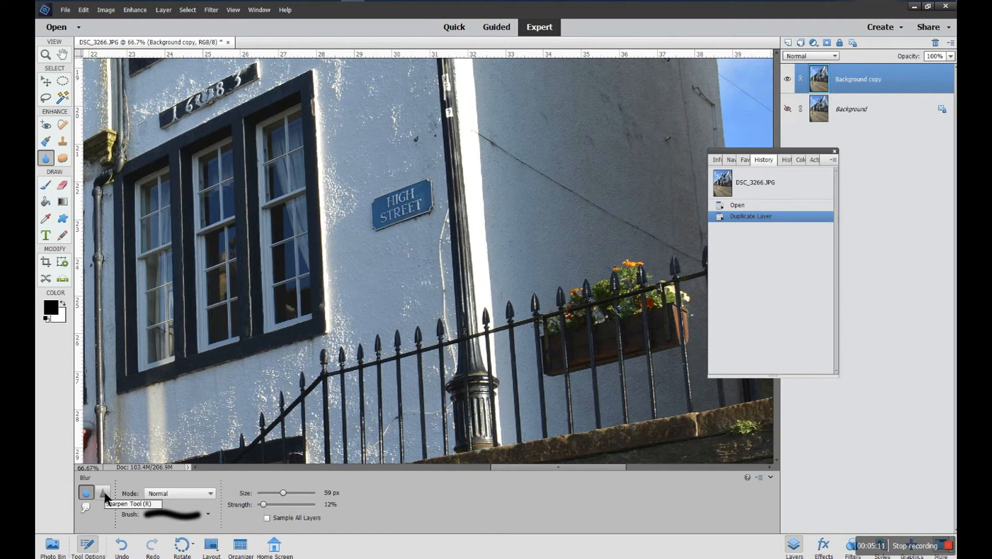
mouse_move(204, 509)
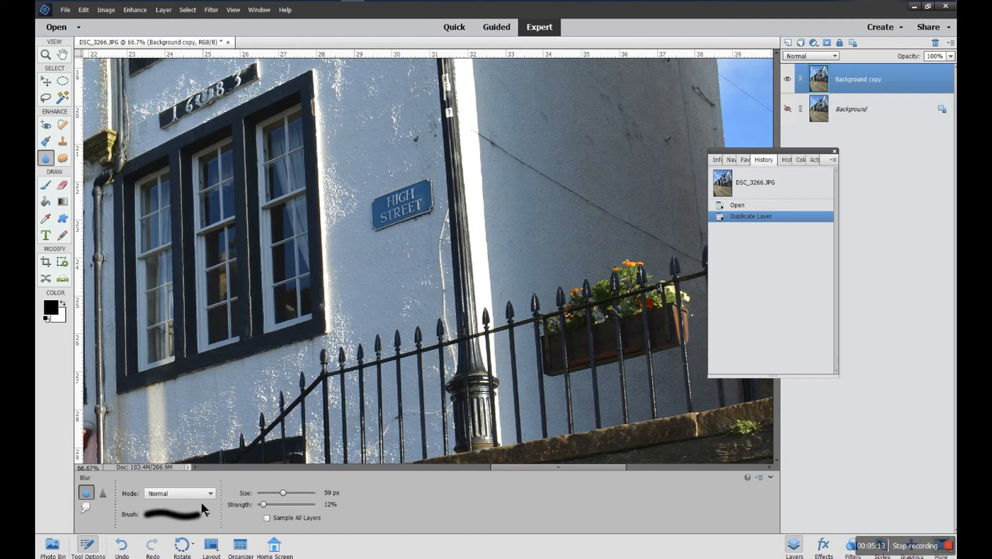
left_click_drag(264, 505, 277, 504)
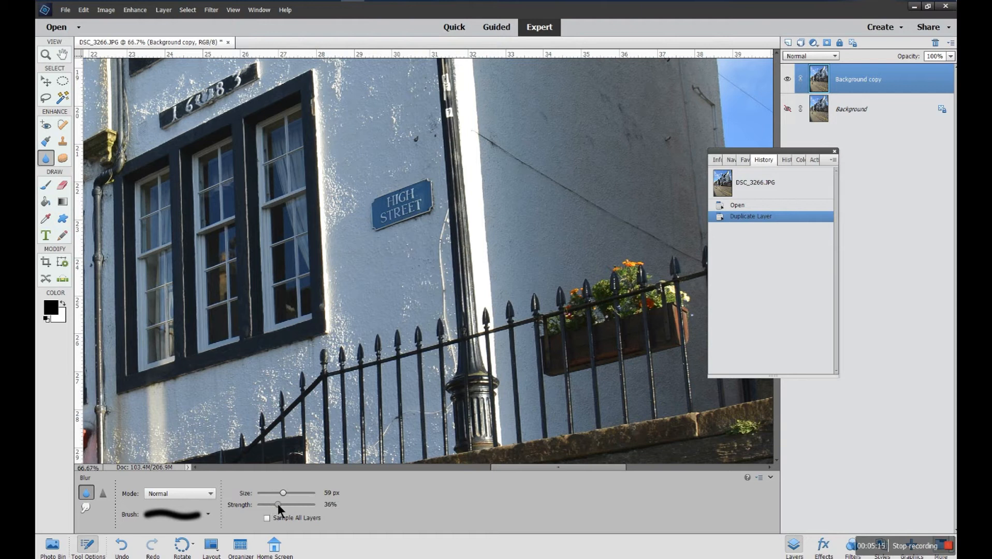
left_click_drag(277, 504, 282, 504)
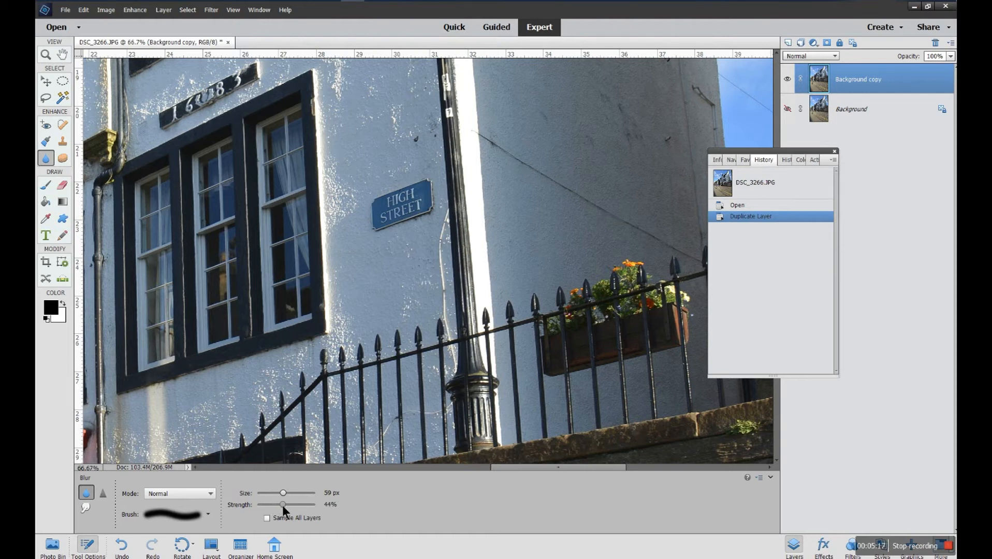
left_click_drag(282, 505, 285, 505)
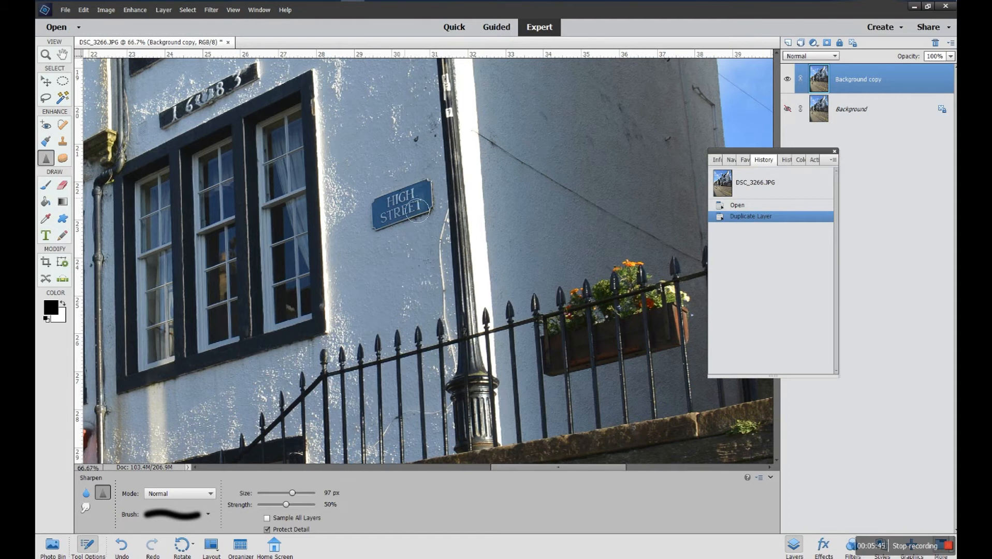
Sharpen the High Street sign lettering with four Sharpen tool passes
left_click(411, 209)
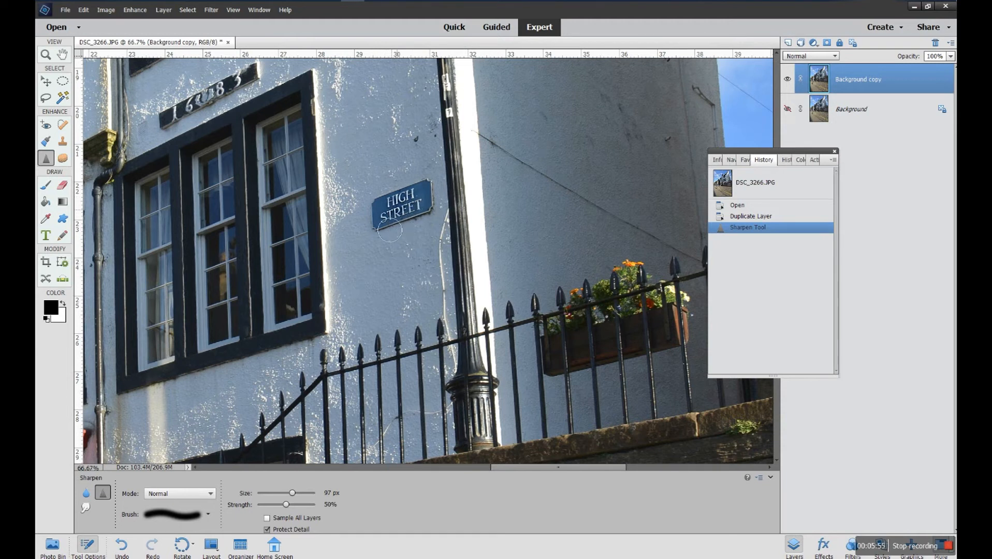
left_click_drag(390, 232, 417, 226)
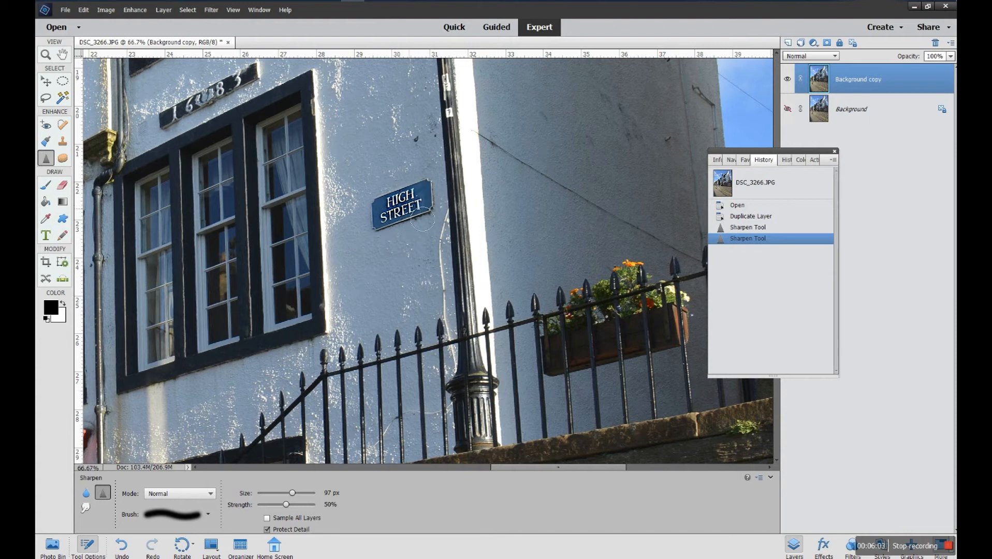
left_click(411, 222)
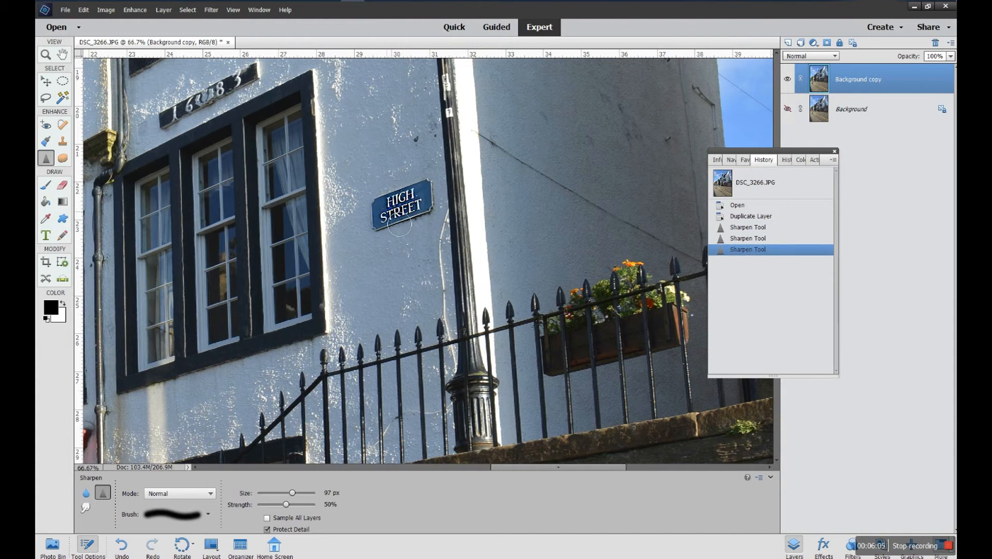
left_click(410, 215)
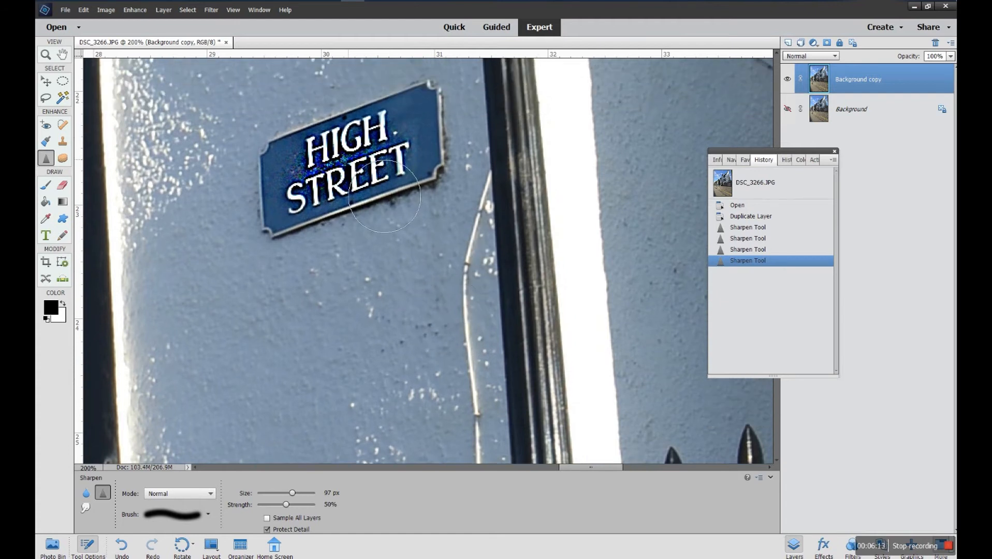
Add one more sharpening stroke, then confirm deleting all Sharpen Tool steps
left_click_drag(392, 196, 354, 228)
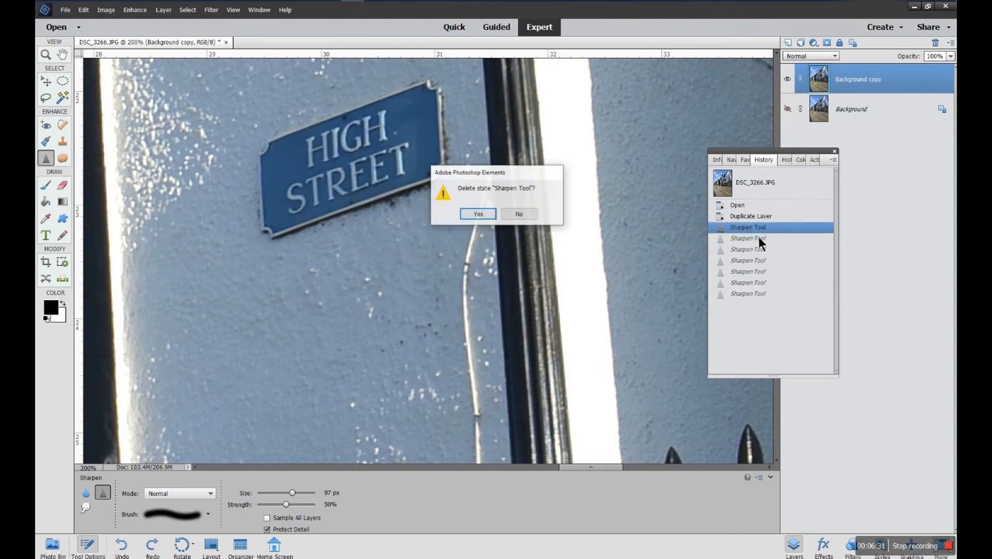
left_click(478, 213)
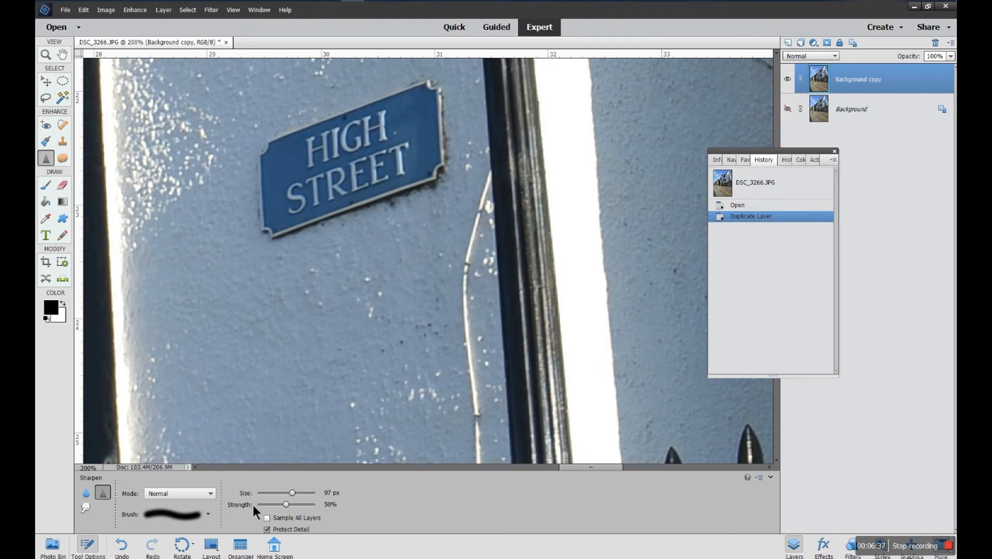
Drop Sharpen strength to 14% and lightly sharpen the sign with seven strokes
left_click_drag(285, 505, 268, 504)
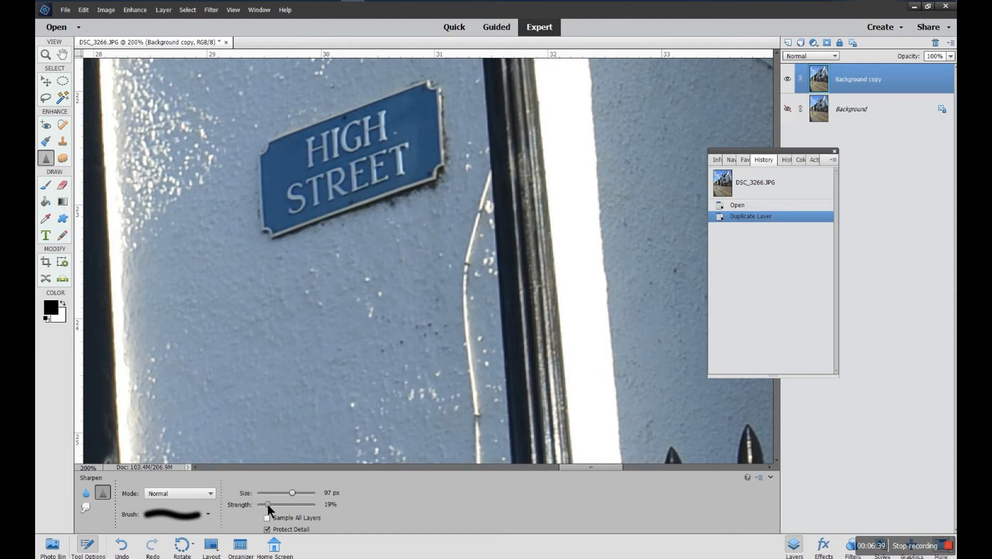
left_click_drag(268, 504, 265, 505)
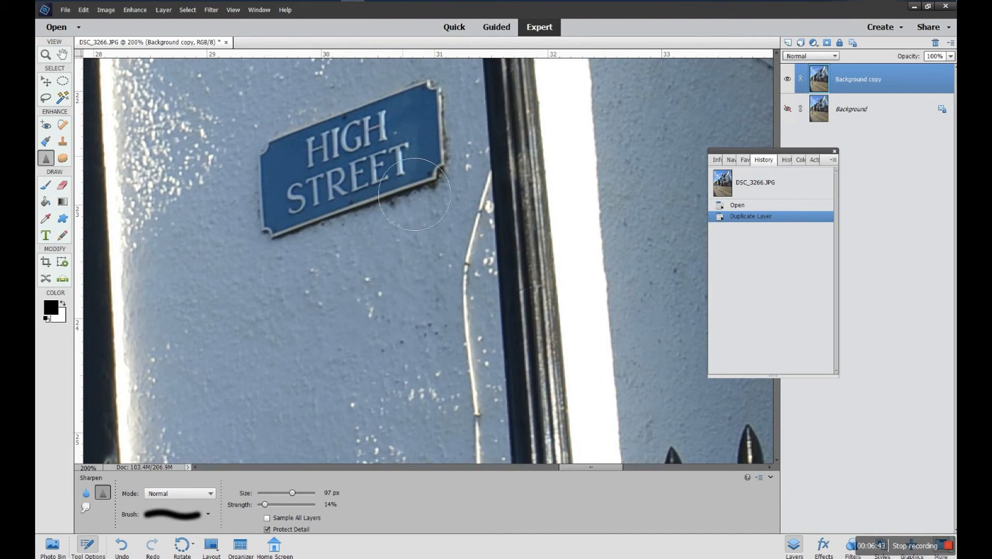
left_click_drag(414, 193, 319, 196)
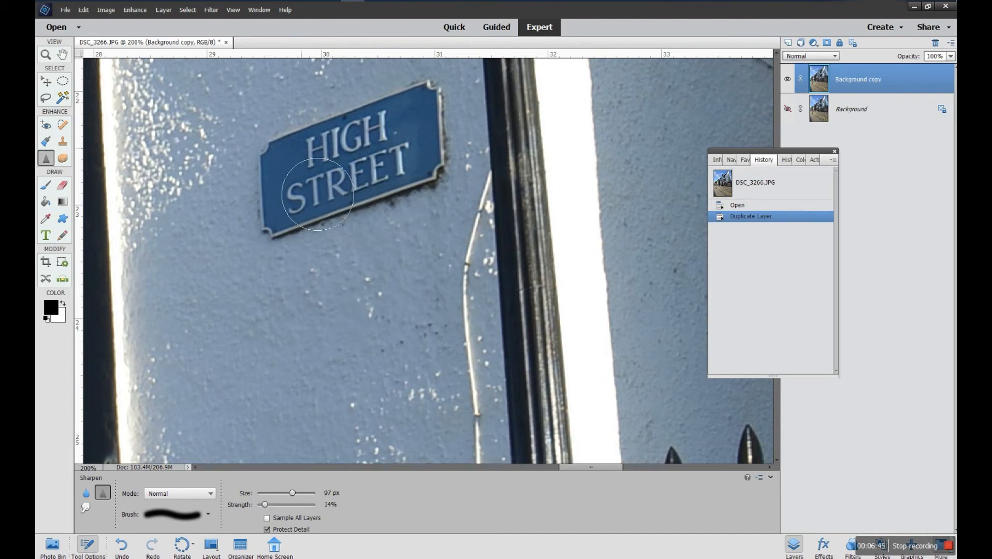
left_click_drag(319, 193, 367, 222)
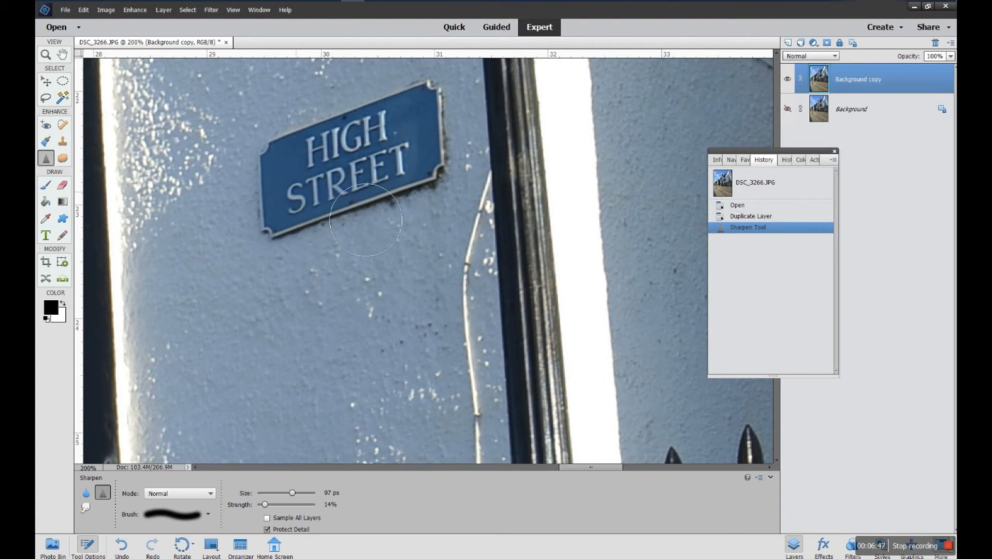
left_click_drag(366, 222, 396, 209)
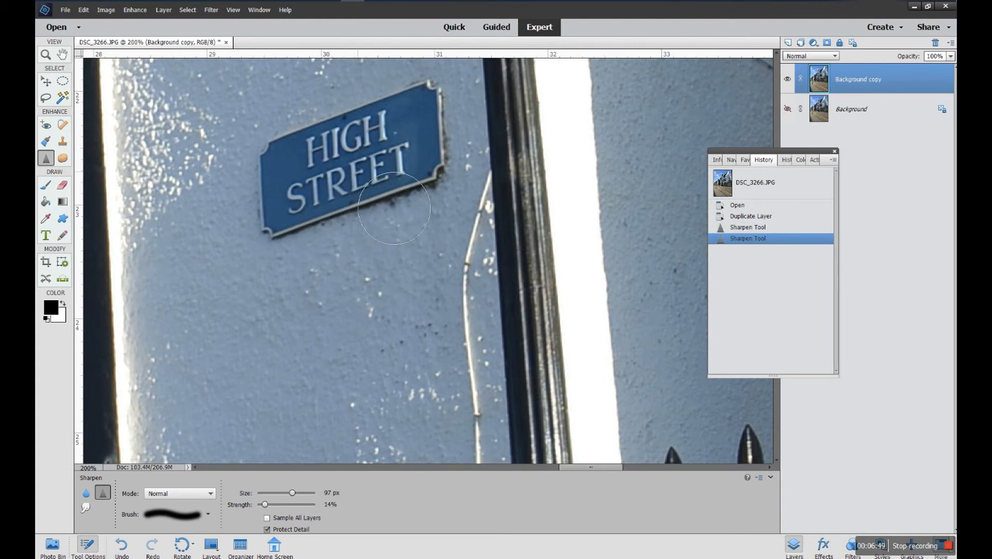
left_click_drag(396, 208, 345, 206)
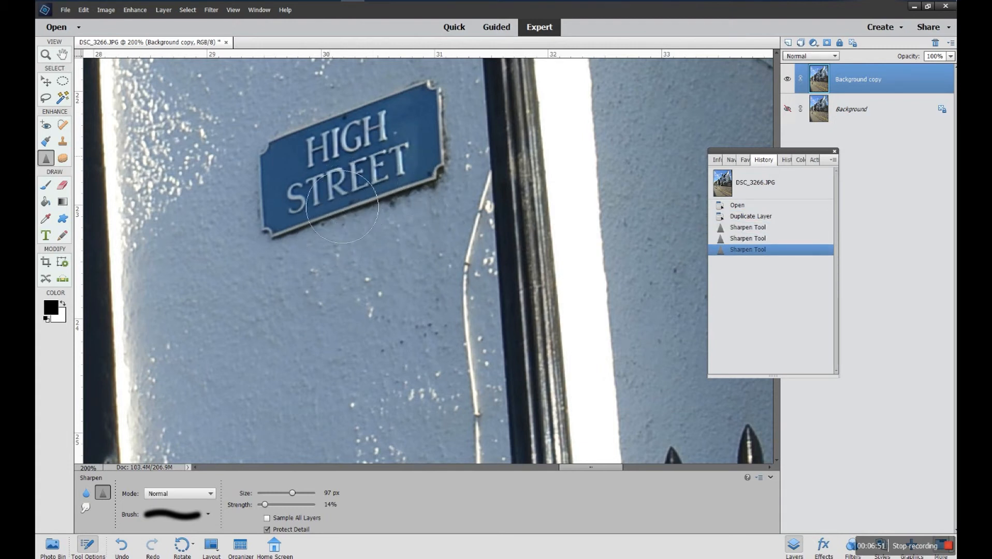
left_click_drag(344, 208, 328, 226)
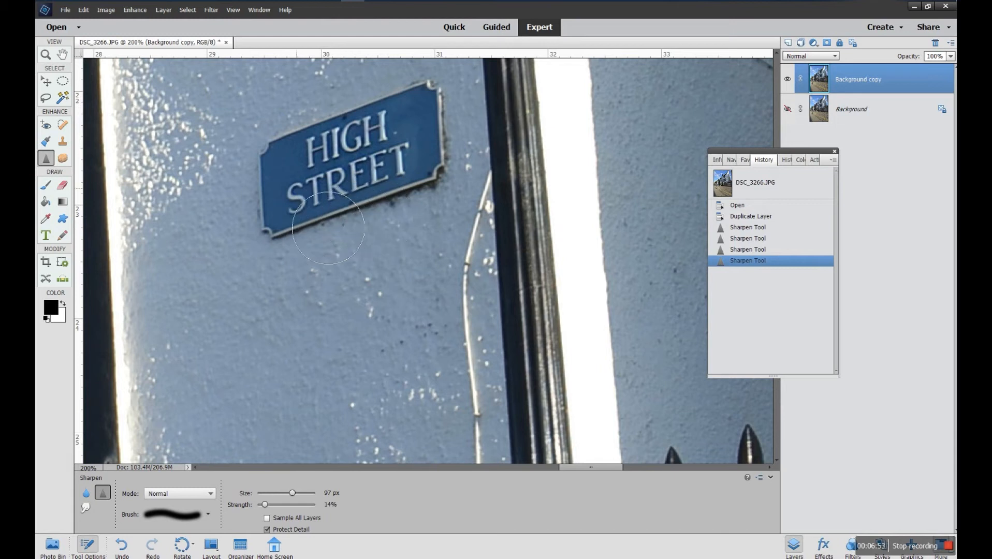
left_click_drag(328, 226, 342, 237)
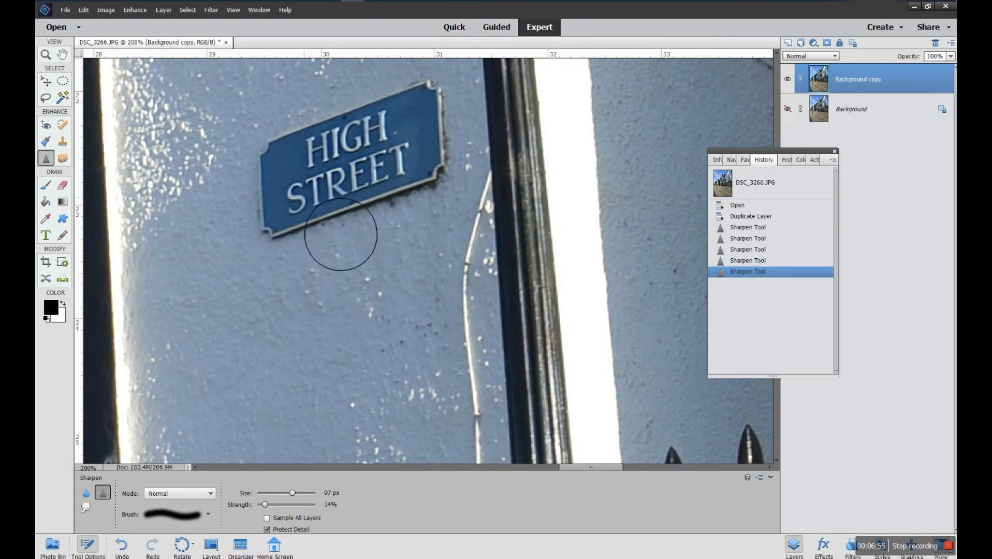
left_click_drag(341, 235, 417, 184)
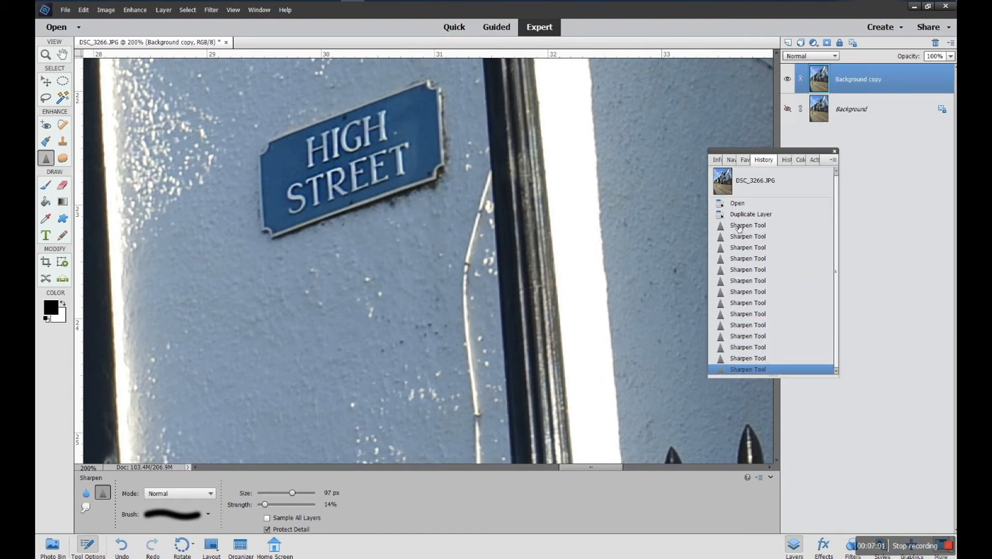
left_click(747, 225)
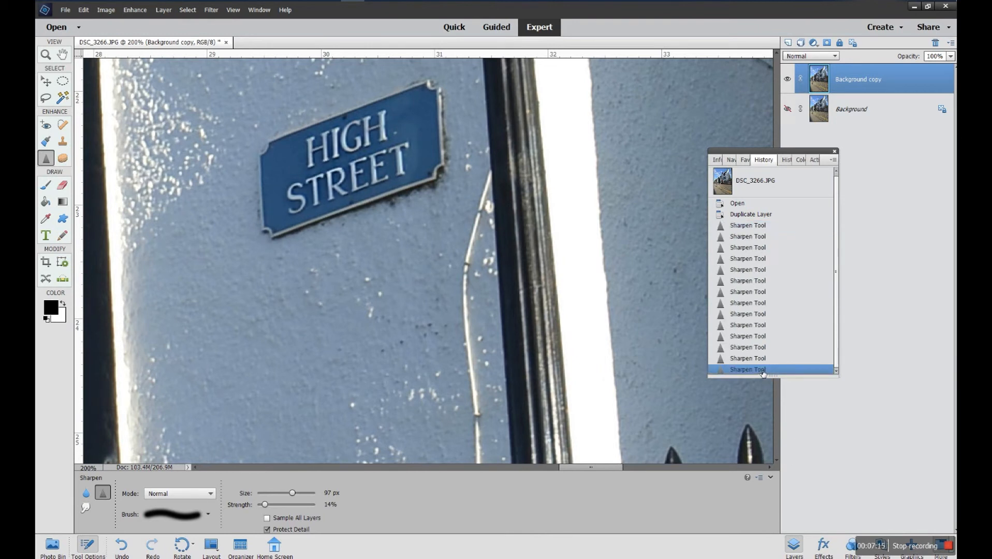
mouse_move(755, 226)
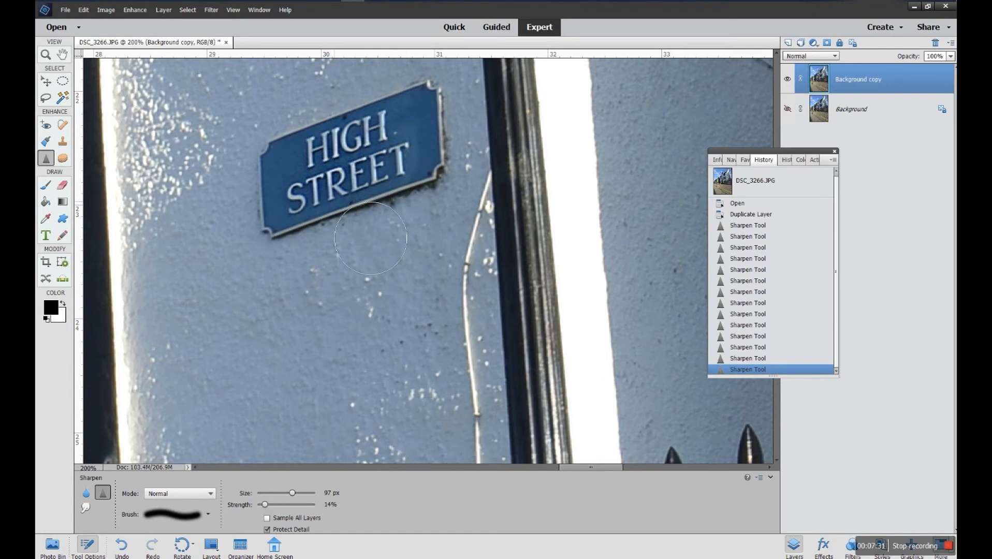
mouse_move(399, 223)
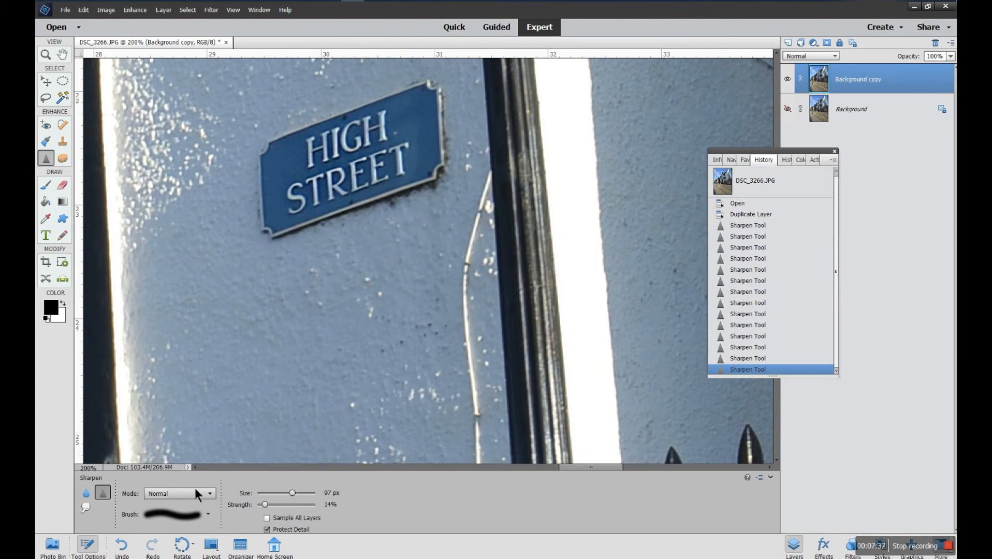
Keep Normal blend mode for Sharpen and browse the Default Brushes presets
left_click(209, 493)
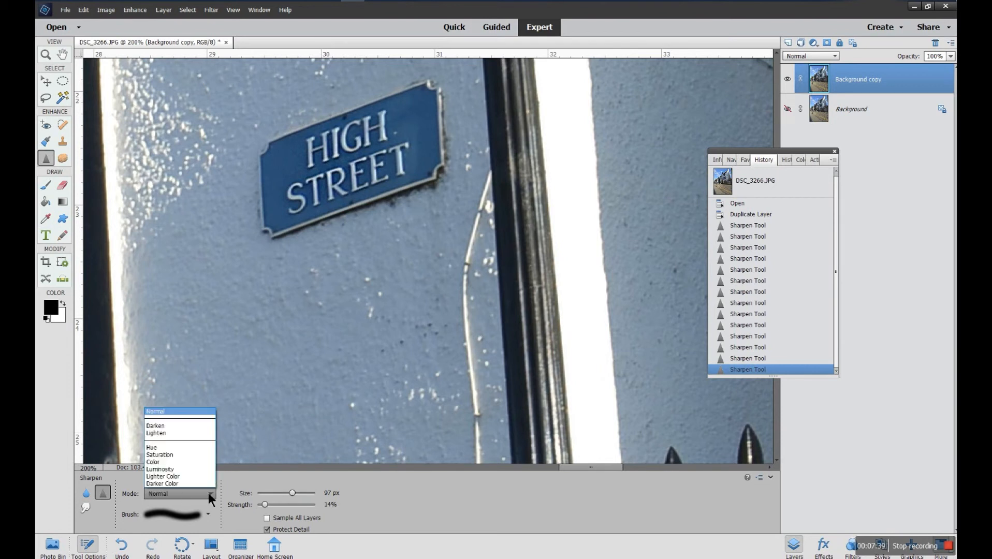
mouse_move(186, 427)
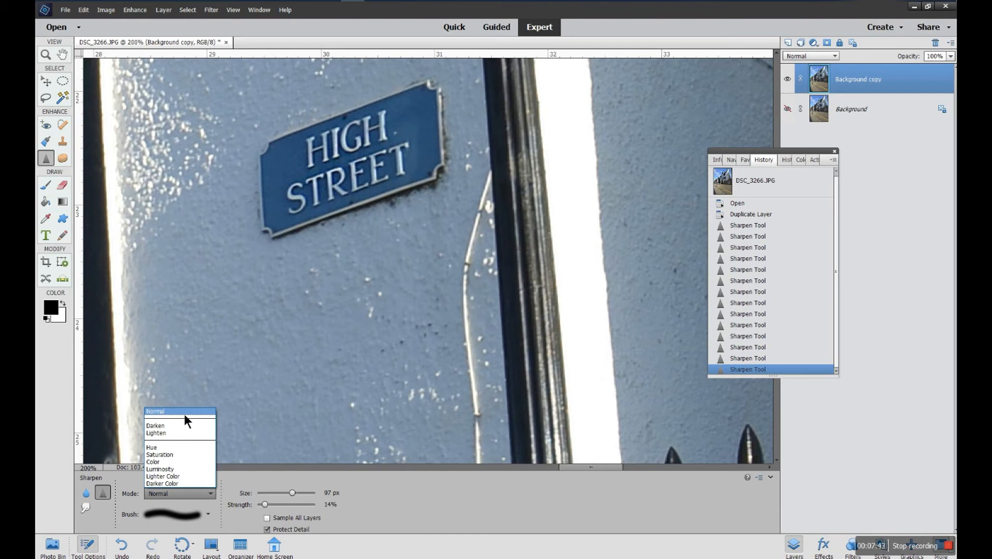
left_click(208, 515)
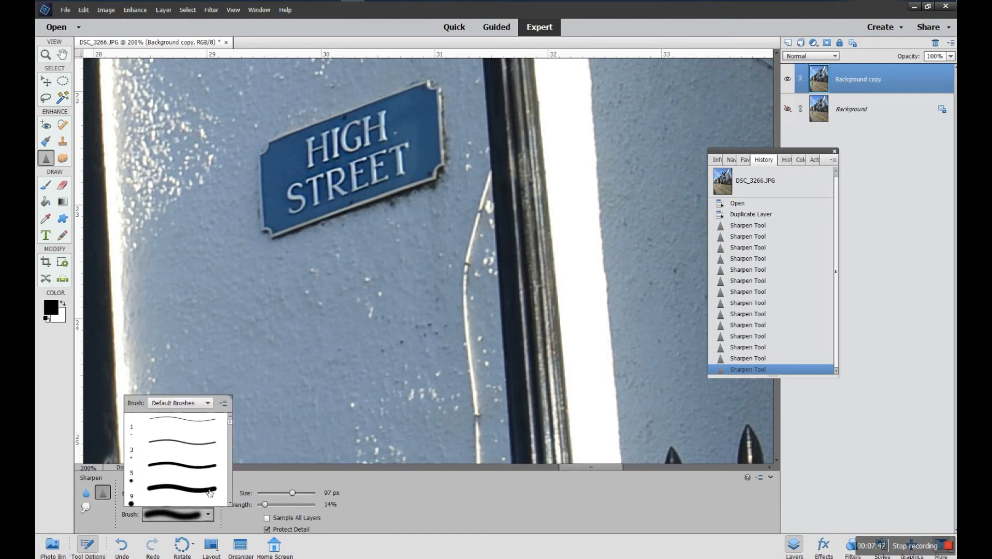
scroll("down", 3)
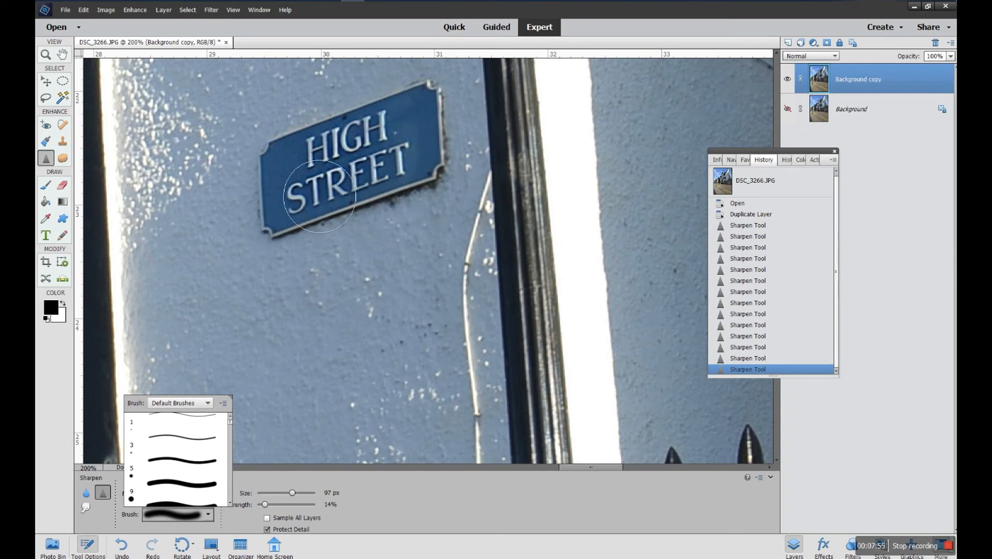
mouse_move(308, 433)
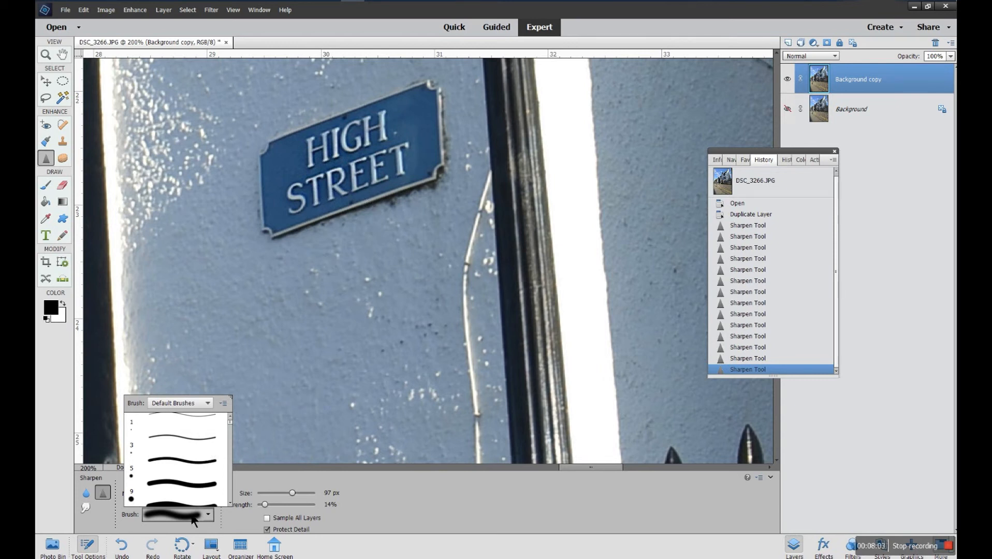
Try several Sharpen brush sizes with the Size slider, ending at 90 px
left_click(208, 514)
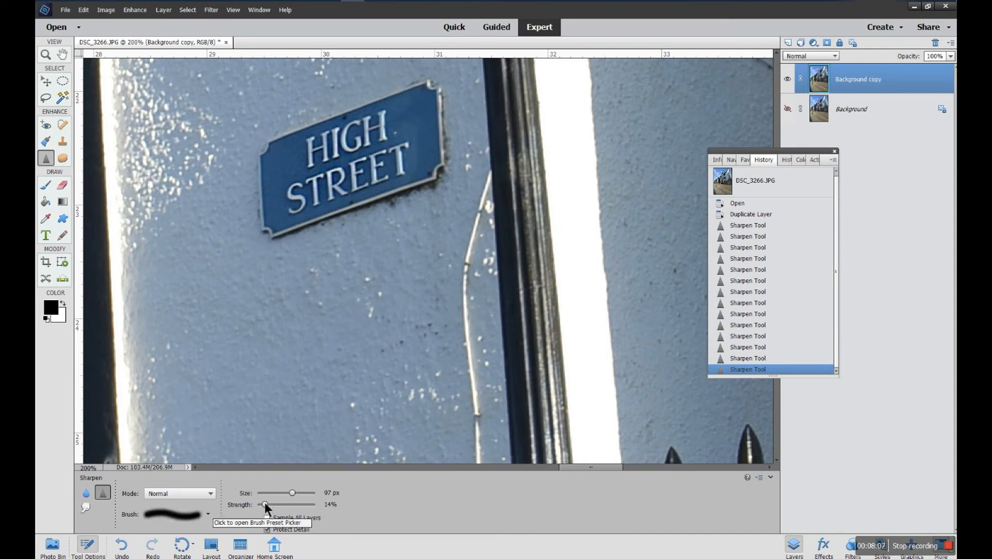
left_click_drag(292, 493, 279, 492)
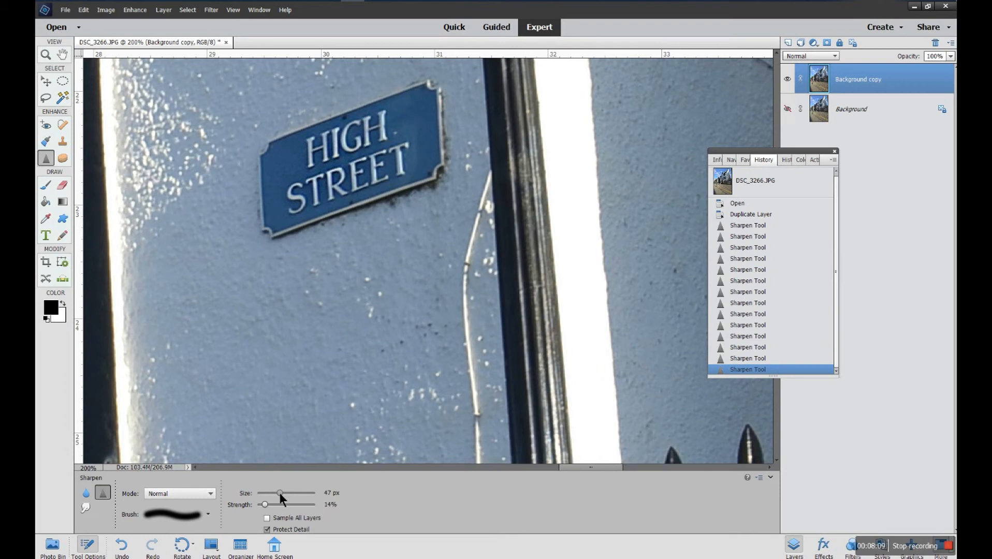
left_click_drag(279, 494, 284, 493)
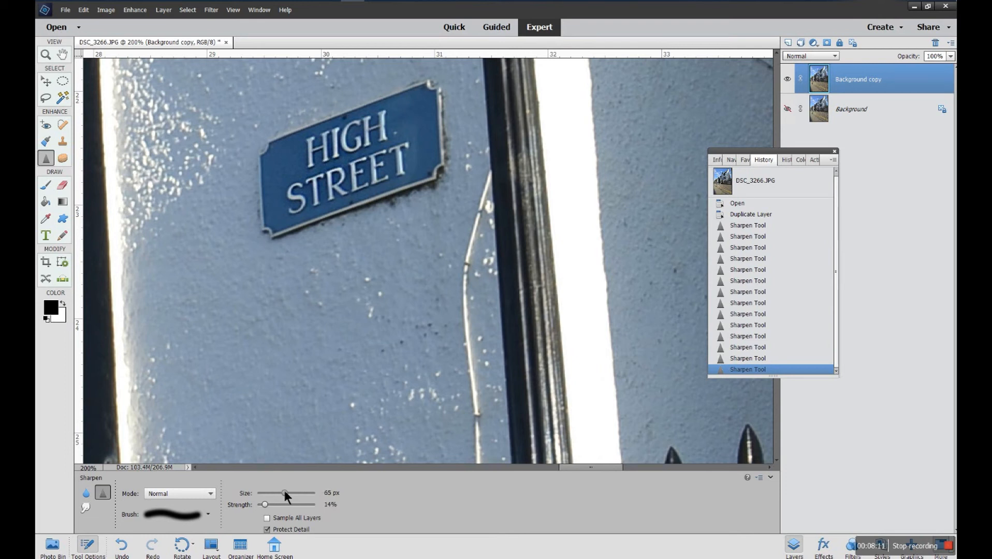
left_click_drag(283, 492, 299, 493)
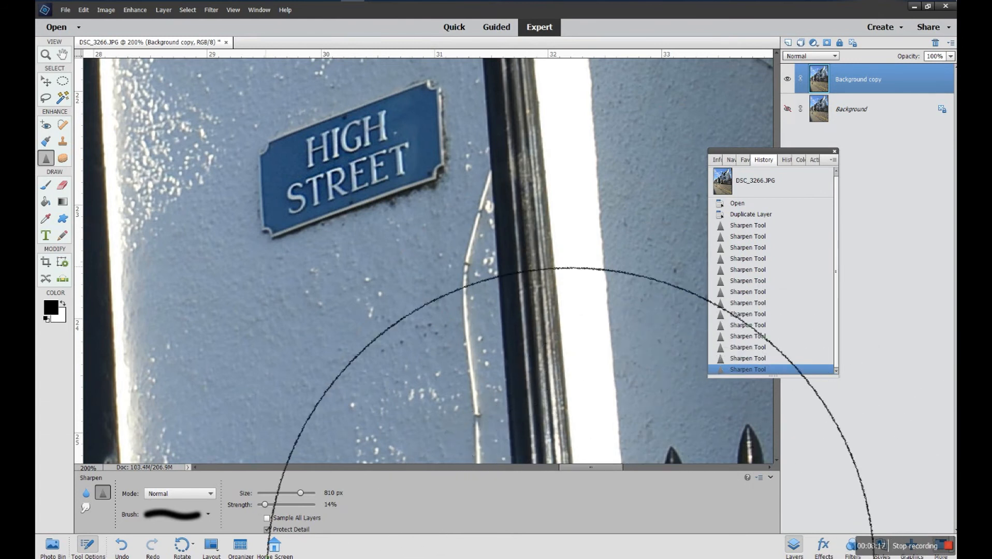
left_click_drag(299, 493, 296, 495)
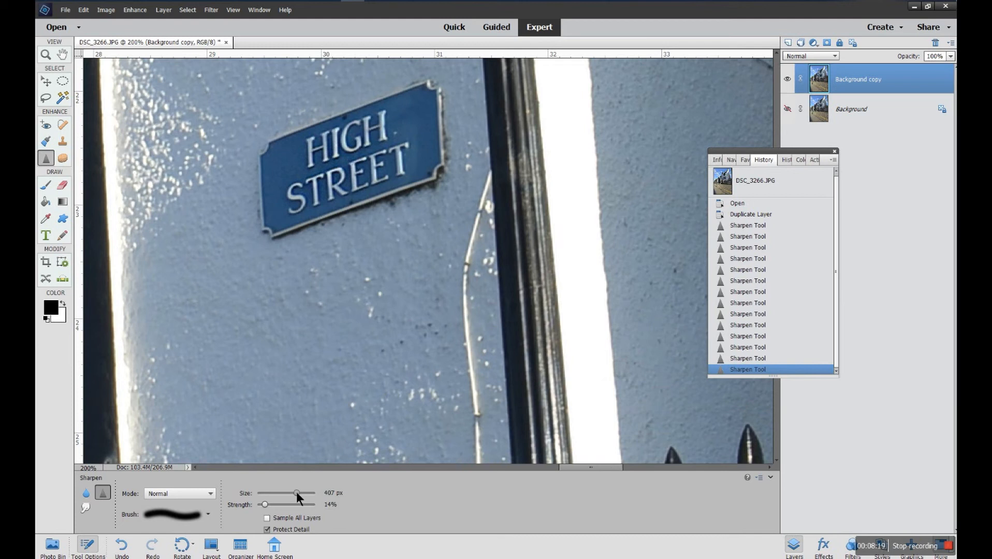
left_click_drag(297, 494, 284, 493)
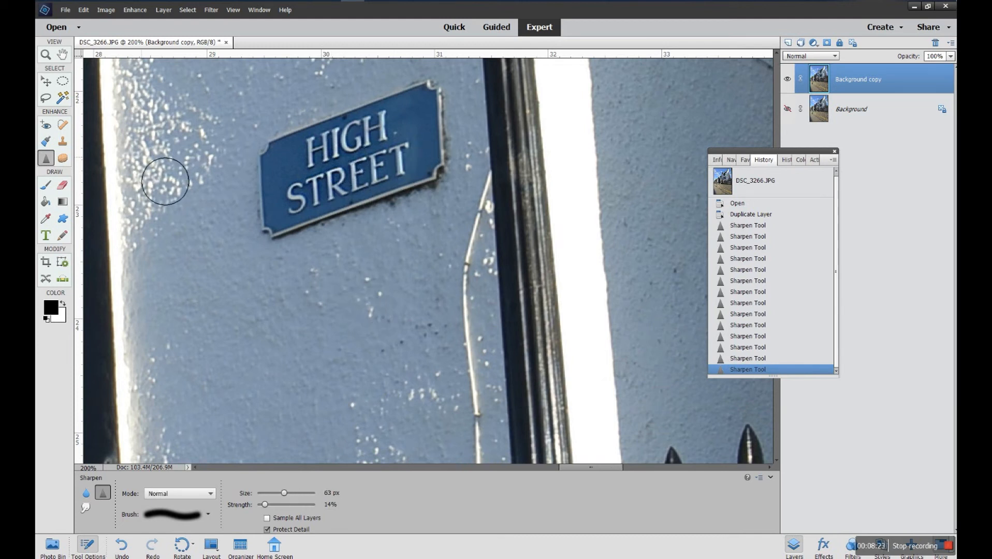
left_click_drag(165, 182, 358, 186)
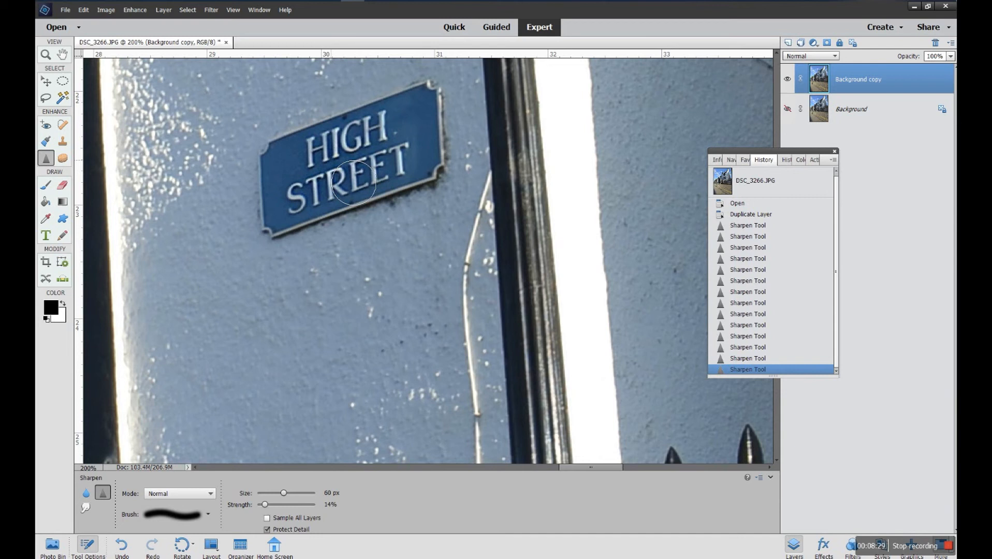
left_click_drag(282, 493, 273, 493)
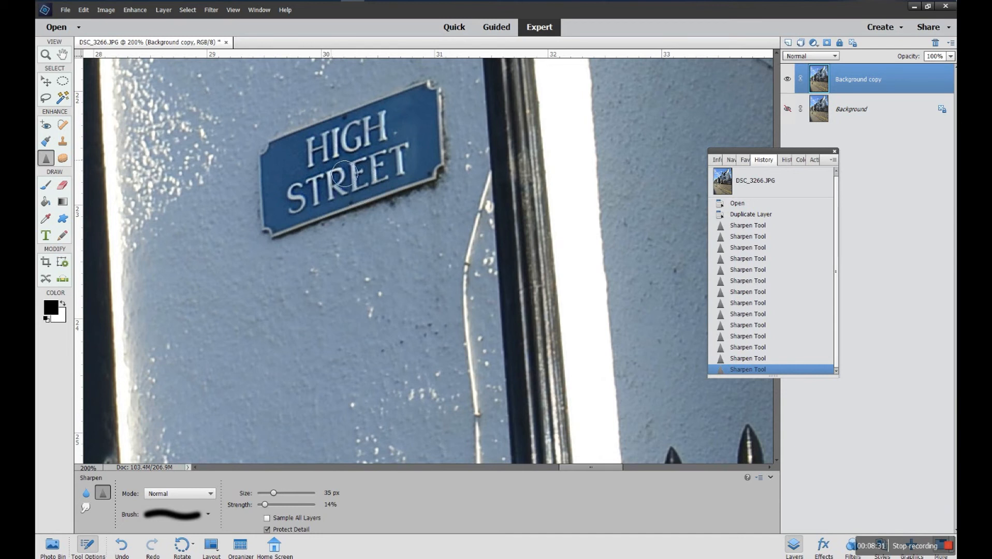
left_click_drag(273, 493, 282, 493)
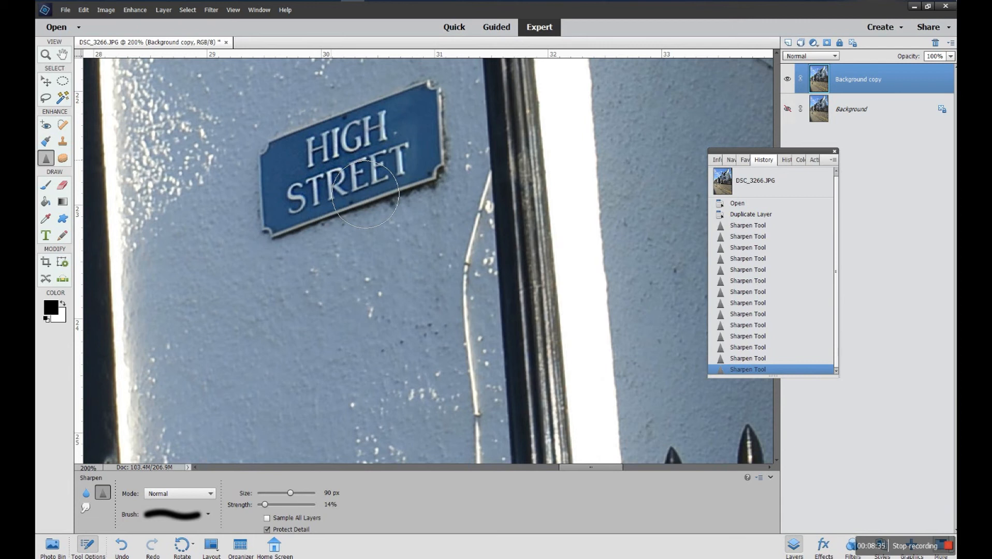
mouse_move(371, 202)
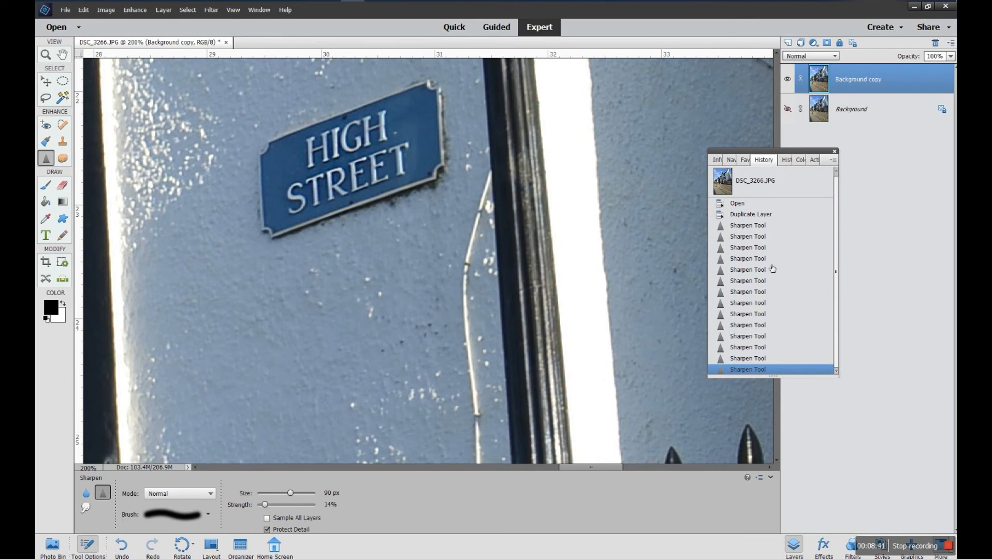
Delete the first Sharpen Tool history state and all later ones, confirming with Yes
right_click(762, 232)
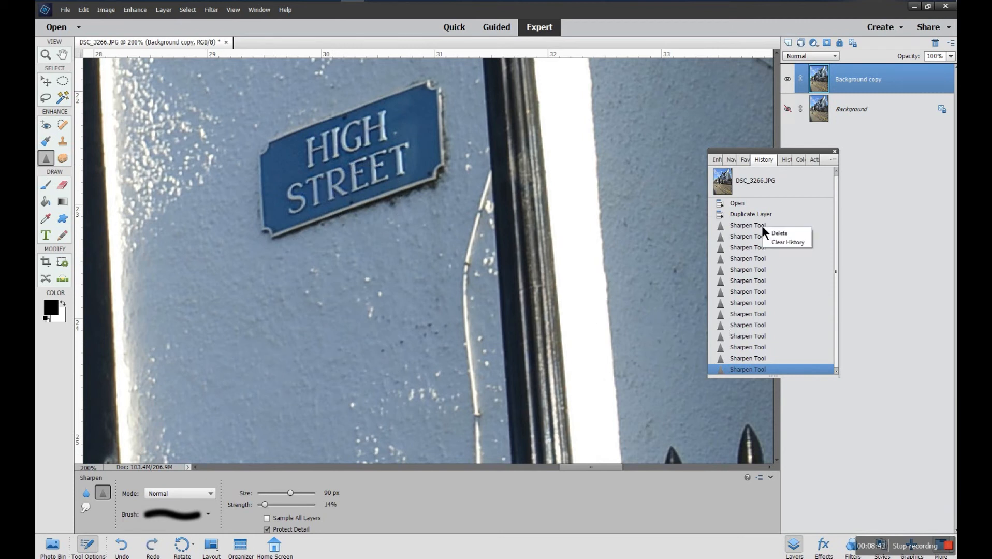
left_click(779, 233)
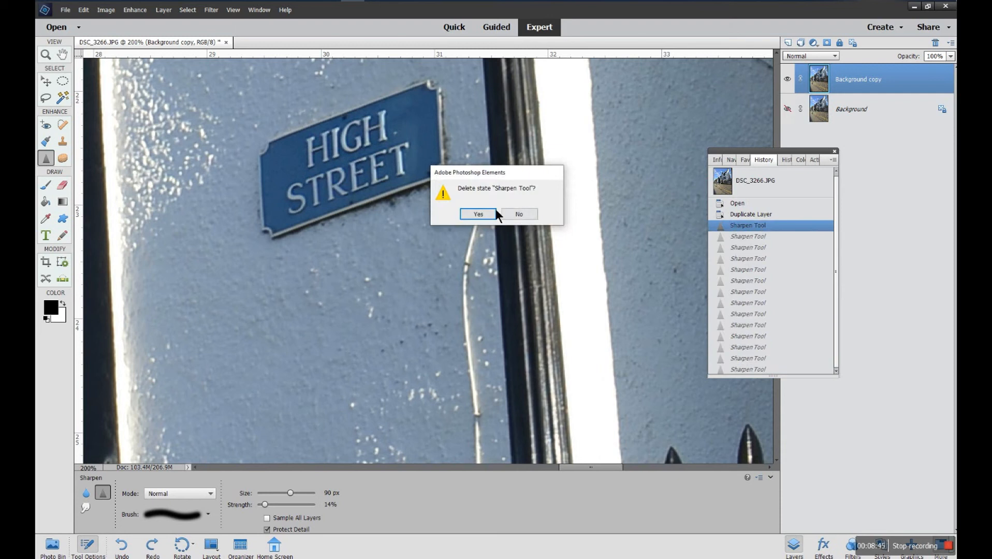
left_click(478, 214)
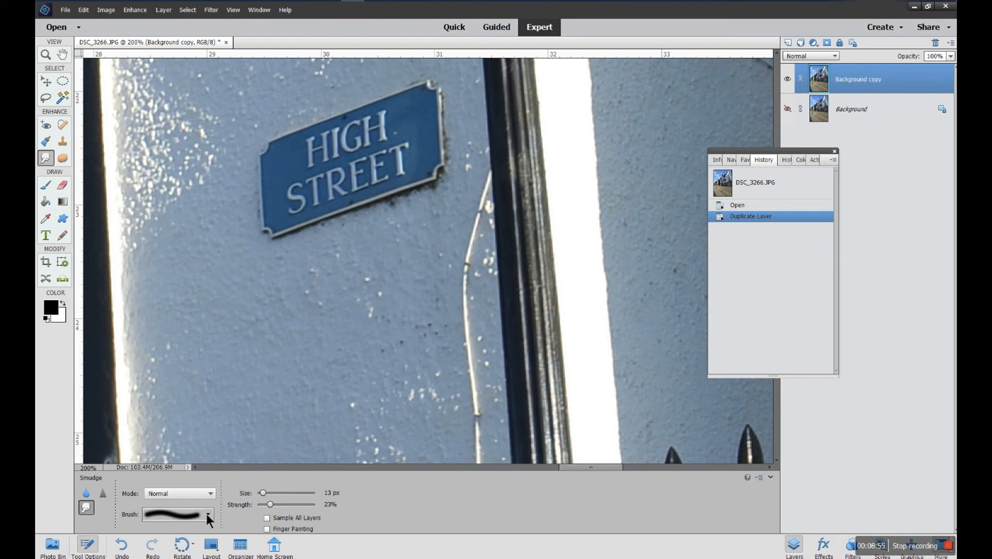
Keep Normal smudge blend mode and raise Smudge strength to about 50%
left_click(179, 493)
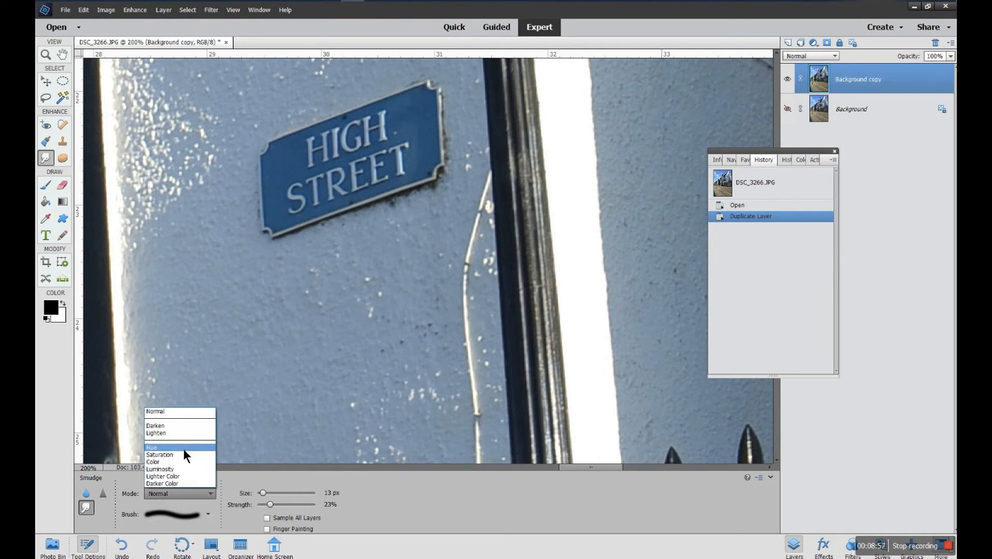
mouse_move(171, 476)
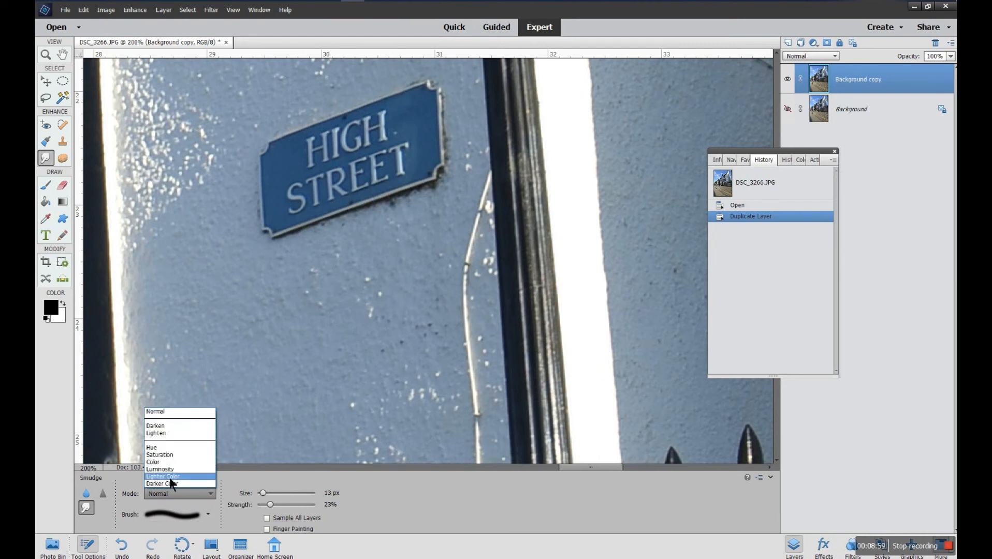
mouse_move(162, 484)
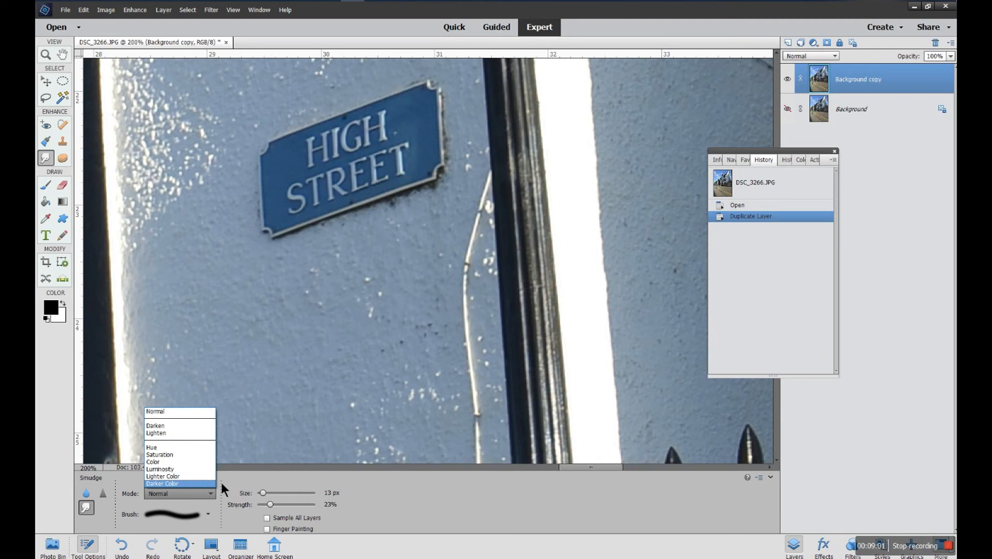
left_click(179, 493)
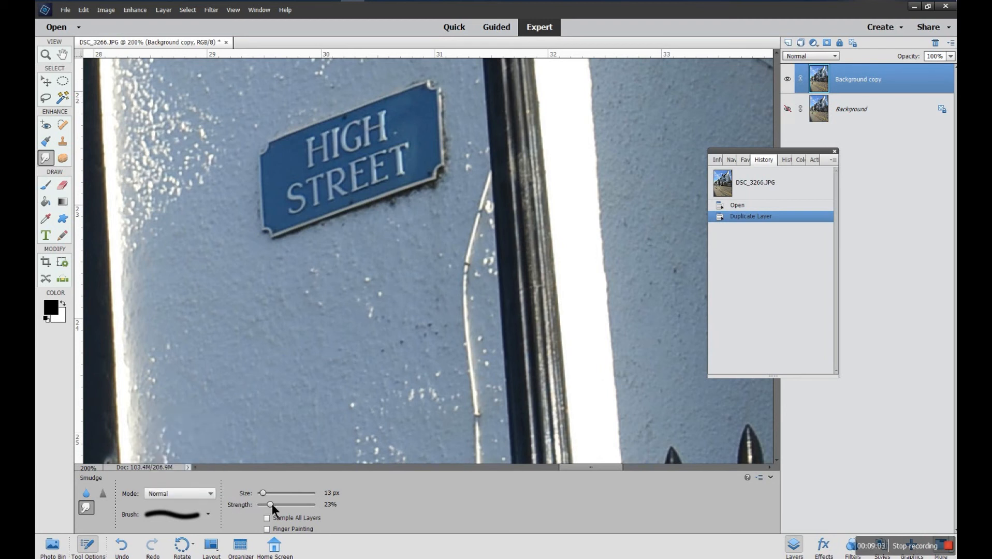
left_click_drag(268, 504, 282, 505)
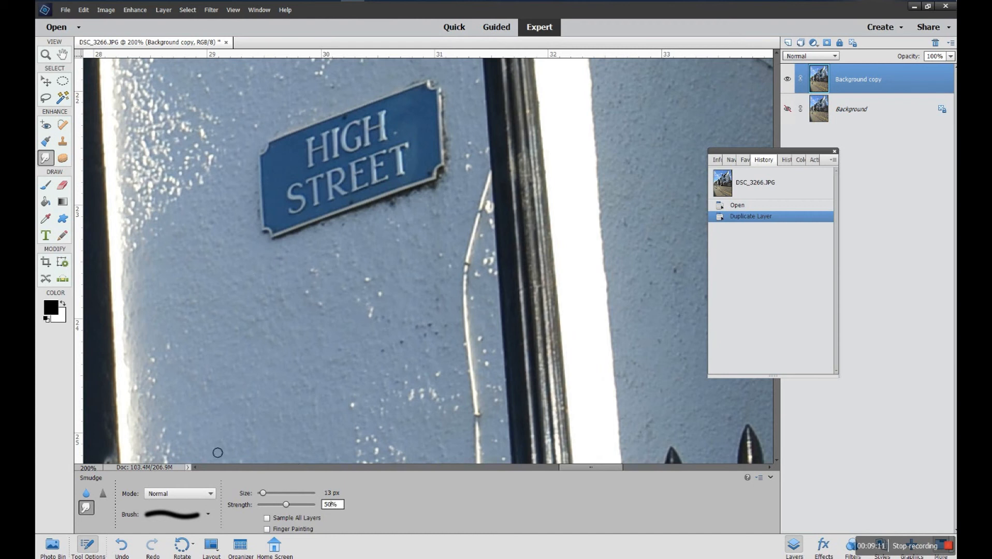
mouse_move(338, 357)
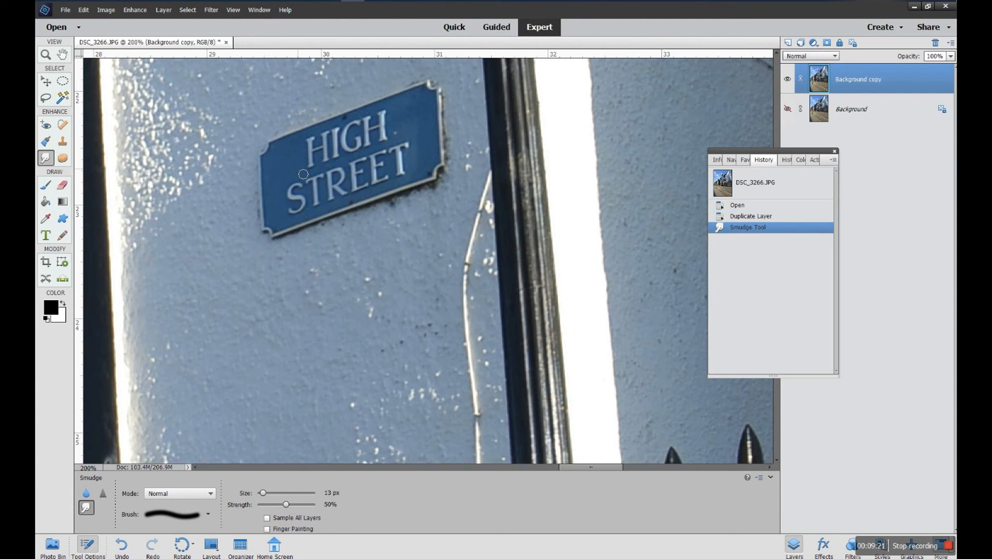
Enlarge the smudge brush to 45 px and smear the STREET lettering
left_click_drag(262, 493, 275, 493)
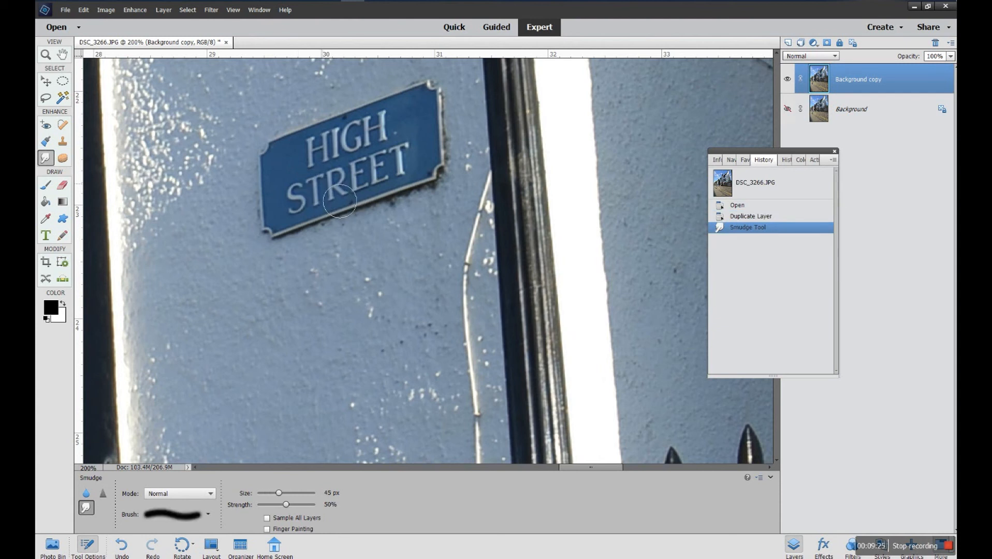
left_click_drag(339, 199, 405, 184)
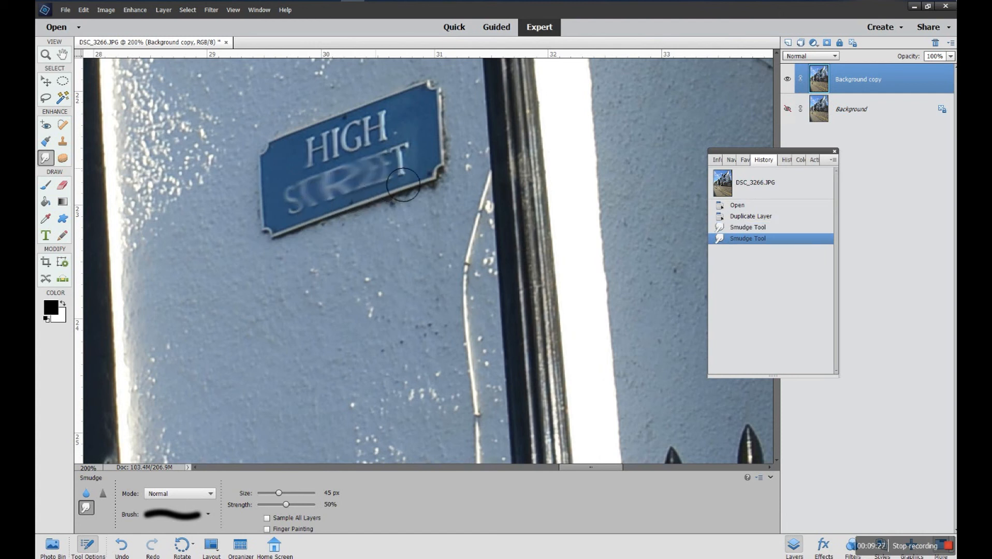
left_click_drag(405, 183, 389, 190)
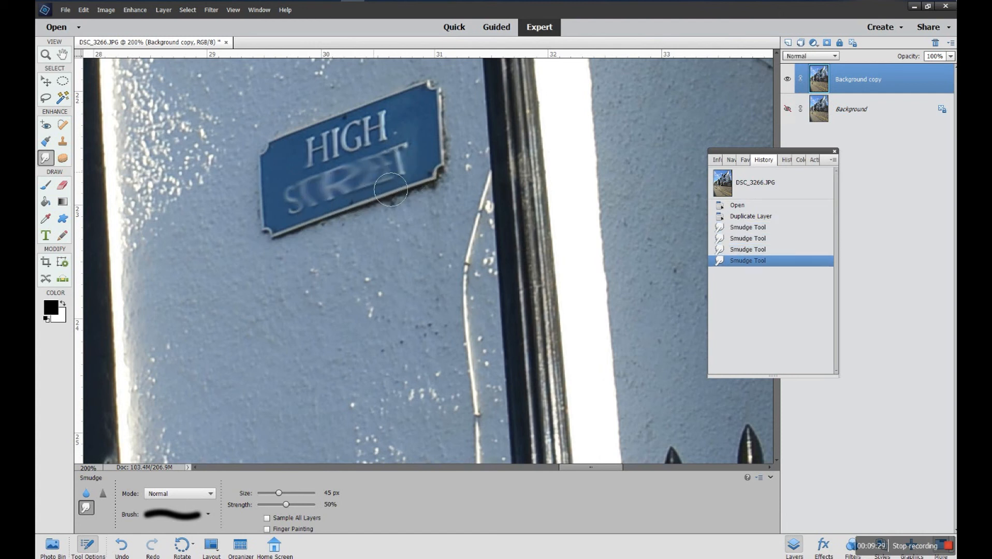
left_click_drag(389, 190, 328, 165)
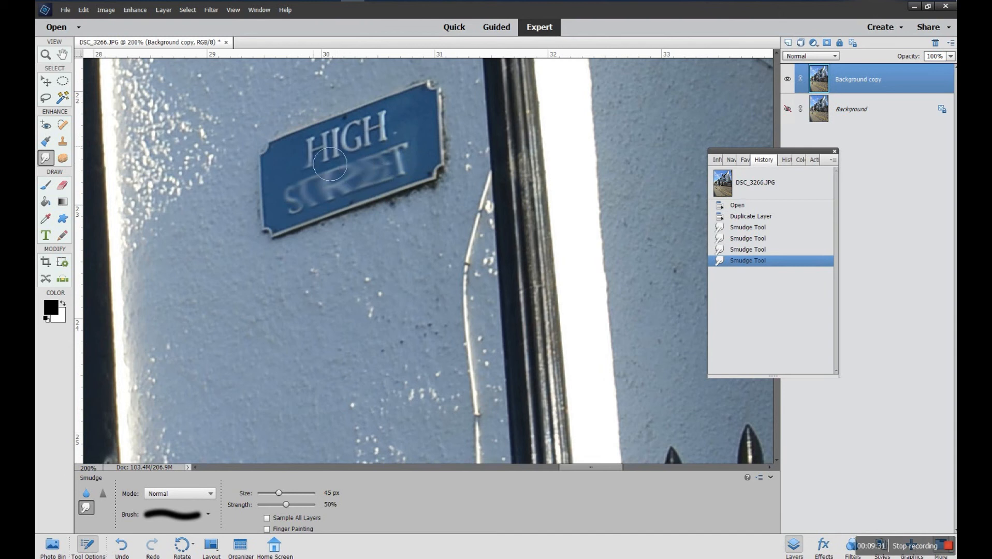
Smear the HIGH lettering and lower sign with more smudge strokes
left_click_drag(335, 167, 386, 145)
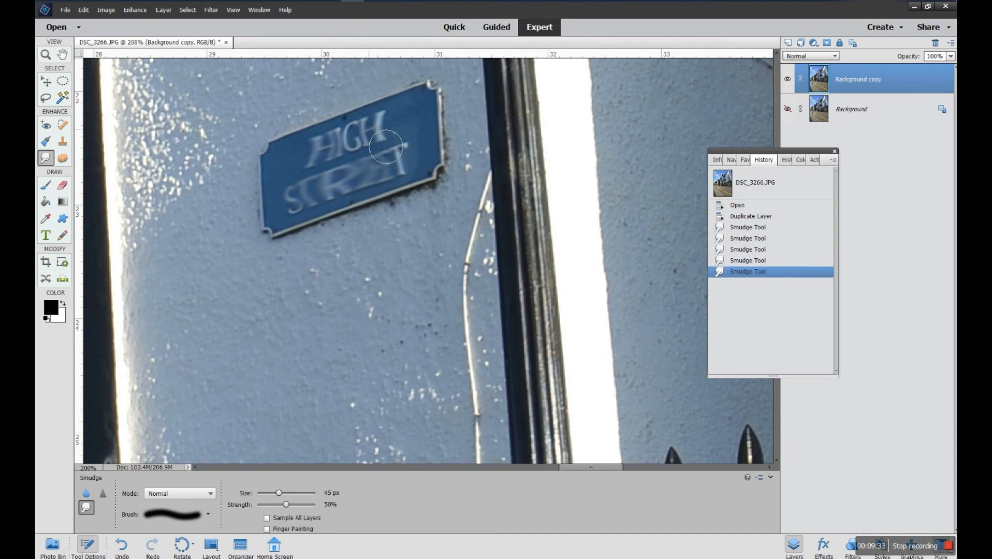
left_click_drag(387, 146, 378, 202)
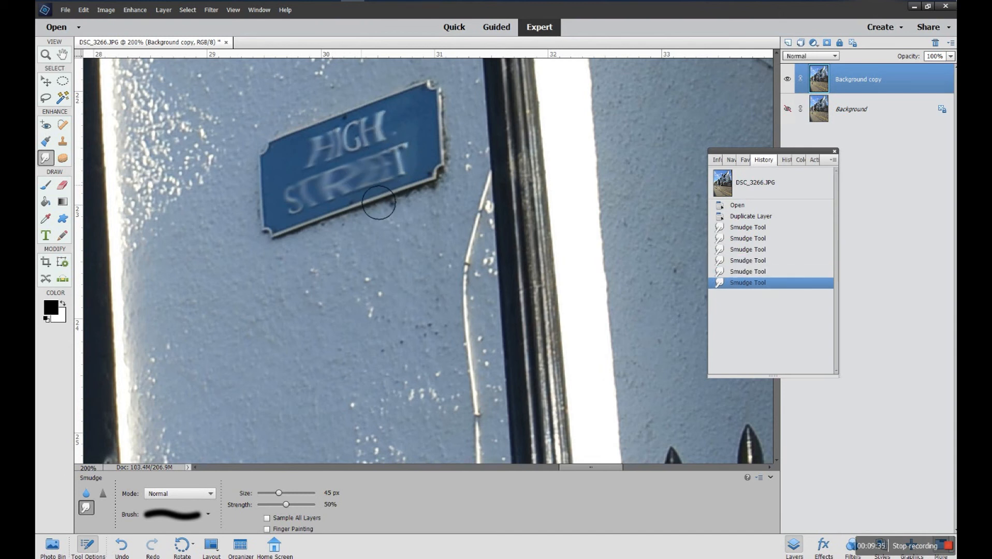
left_click_drag(377, 202, 388, 180)
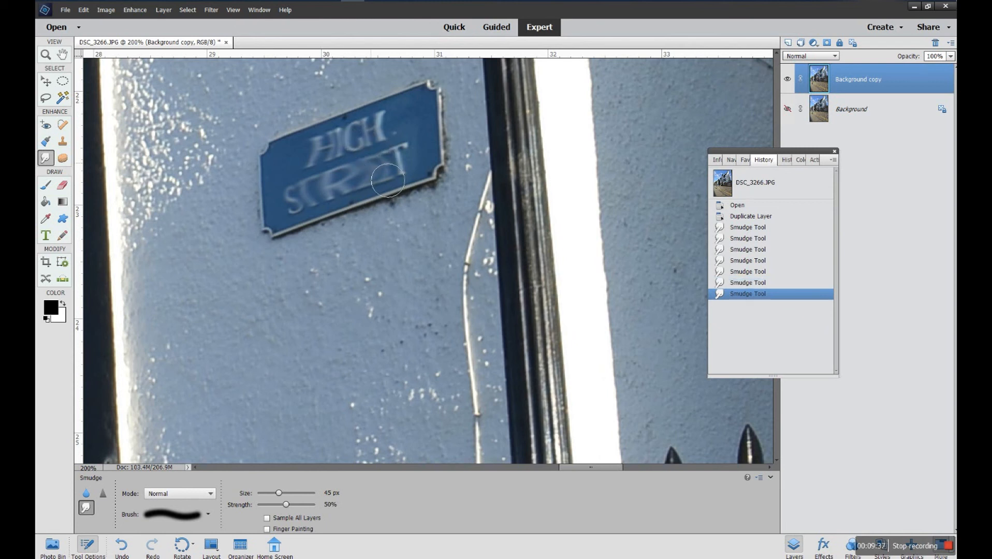
left_click_drag(389, 180, 310, 222)
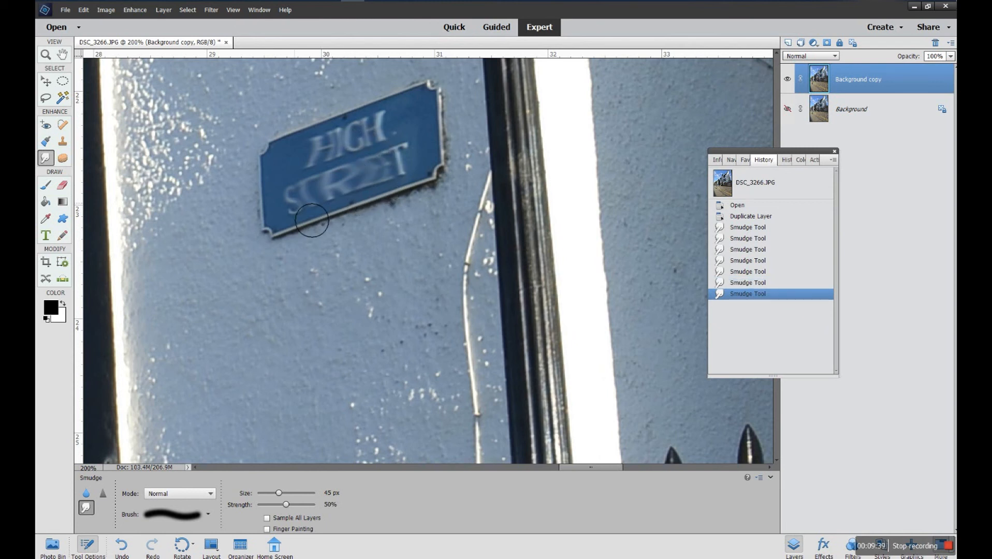
left_click_drag(310, 220, 386, 196)
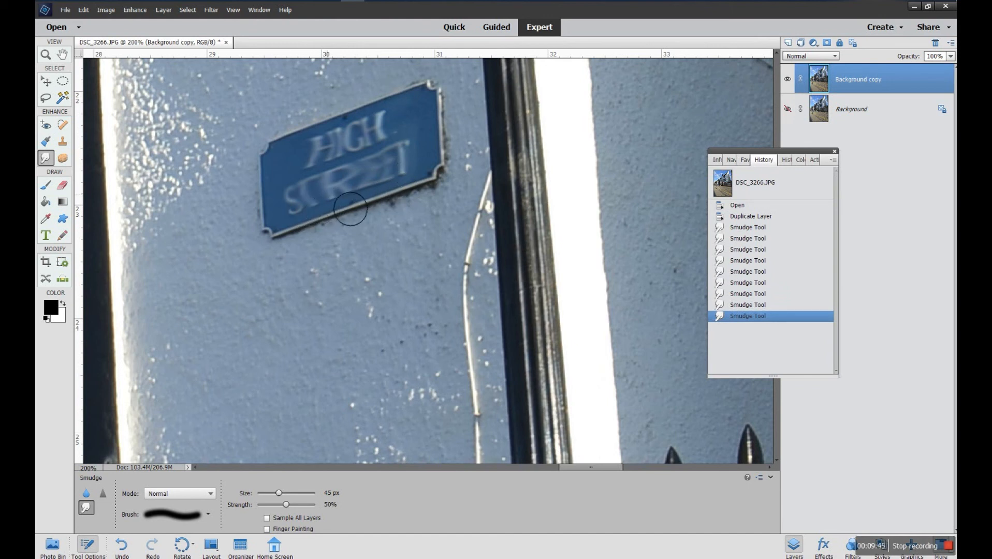
left_click_drag(350, 211, 350, 203)
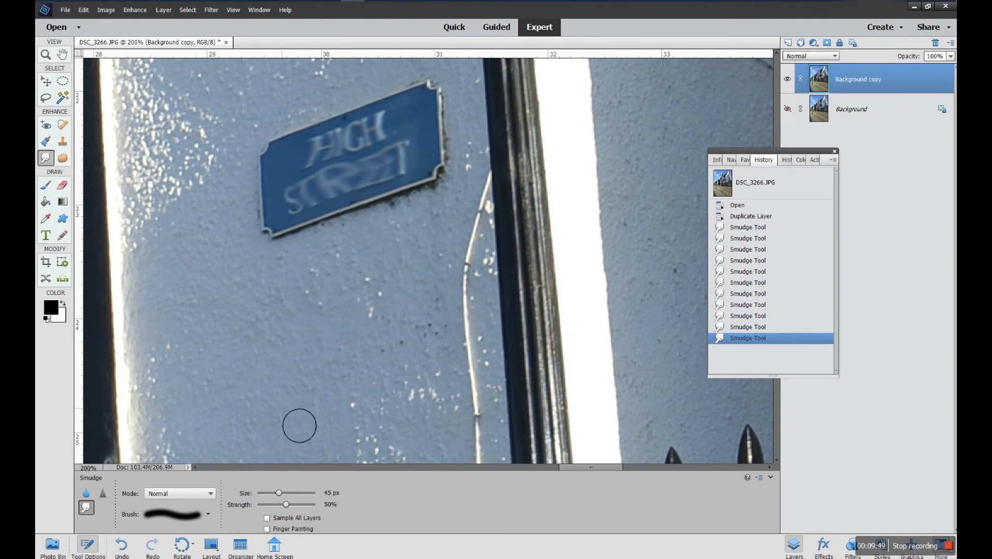
Add one more smudge stroke, then delete all Smudge Tool history states
left_click_drag(299, 425, 409, 453)
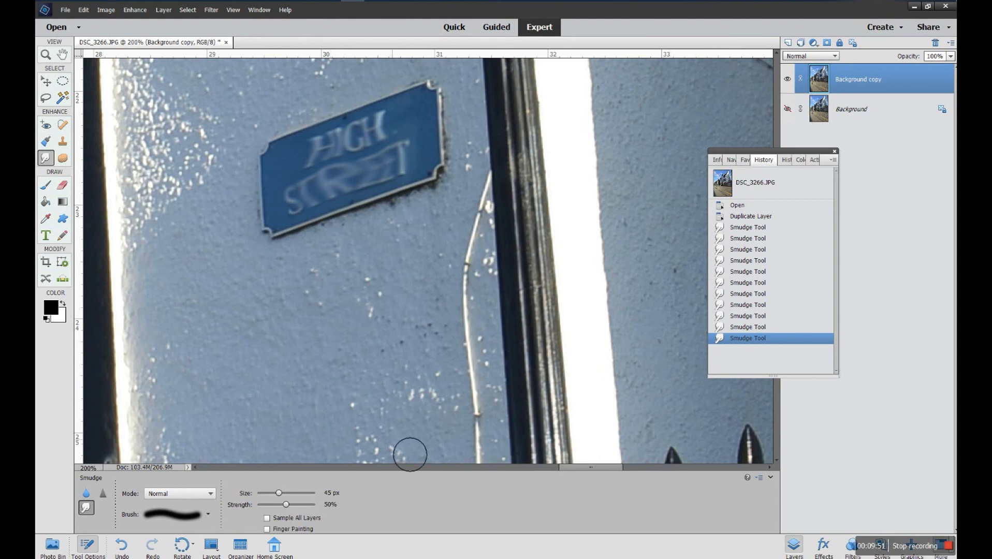
left_click(747, 227)
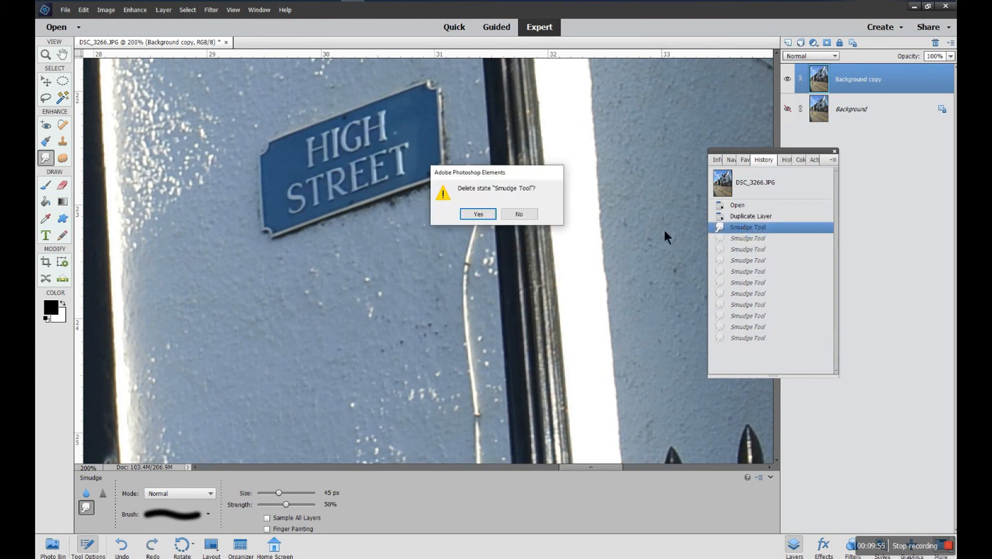
left_click(478, 214)
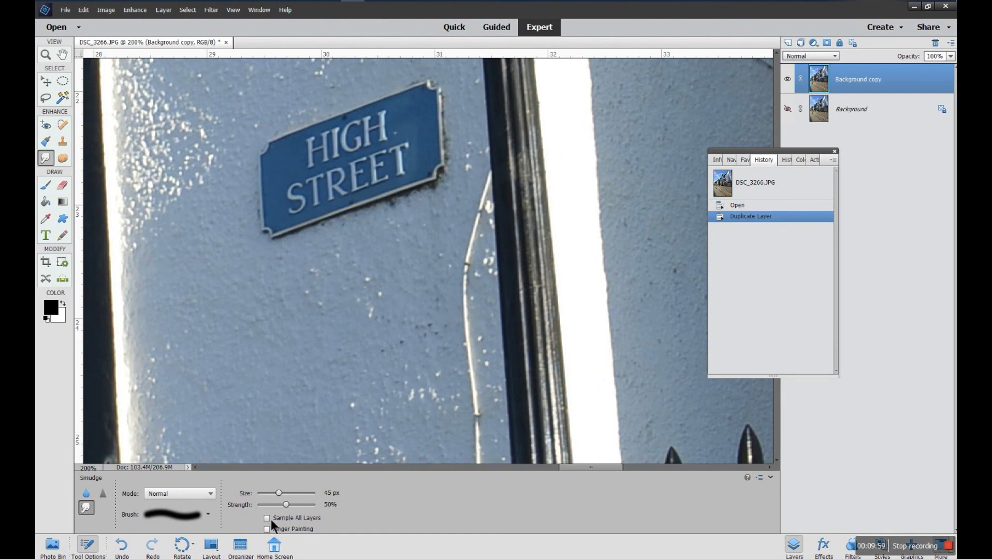
Lower Smudge strength to 15% and gently smear the STREET lettering and sign corner
left_click_drag(285, 504, 273, 504)
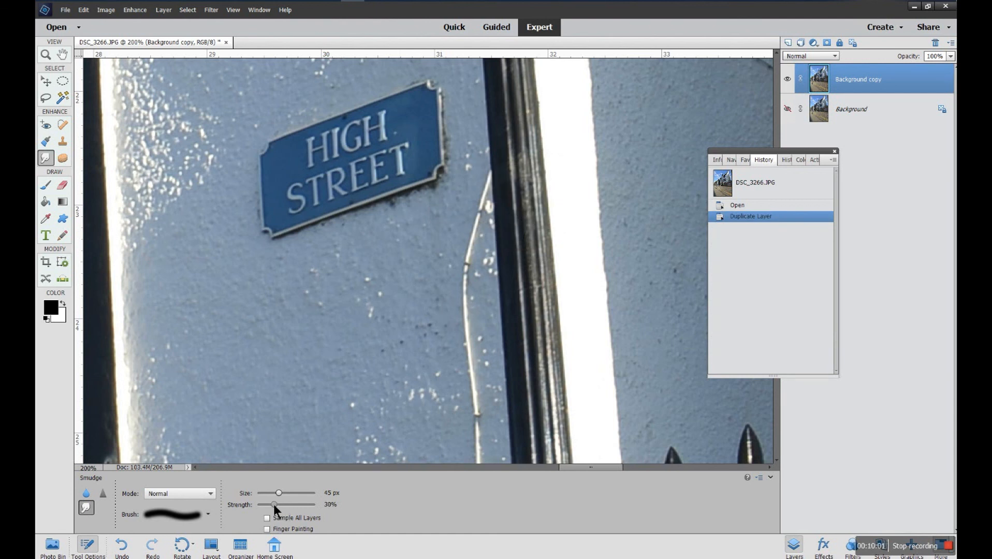
left_click_drag(273, 504, 264, 505)
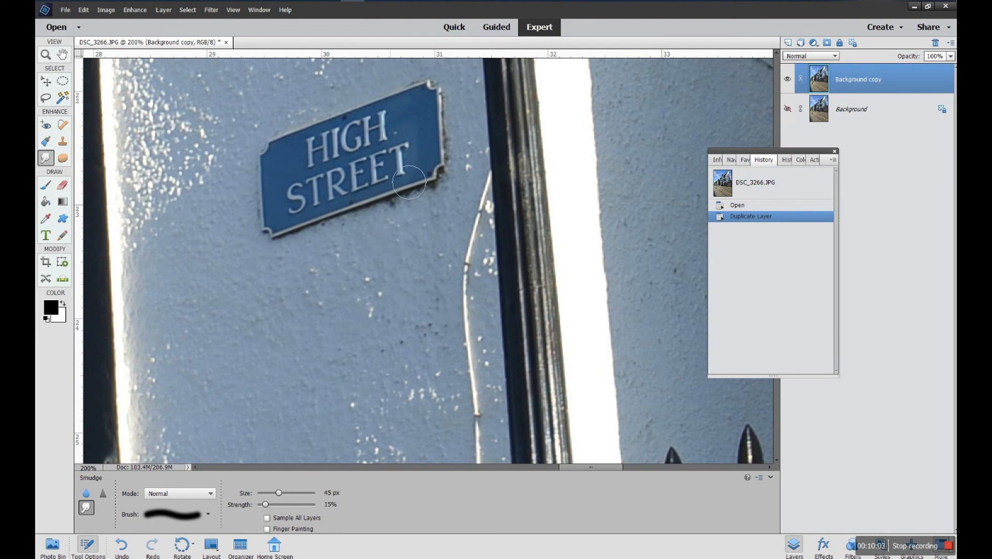
left_click_drag(408, 184, 364, 190)
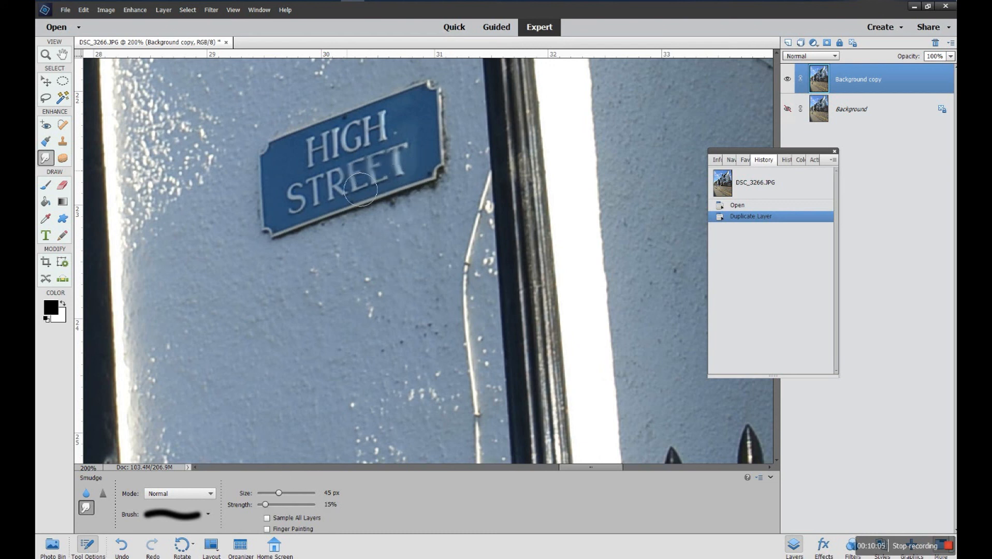
left_click_drag(360, 190, 424, 155)
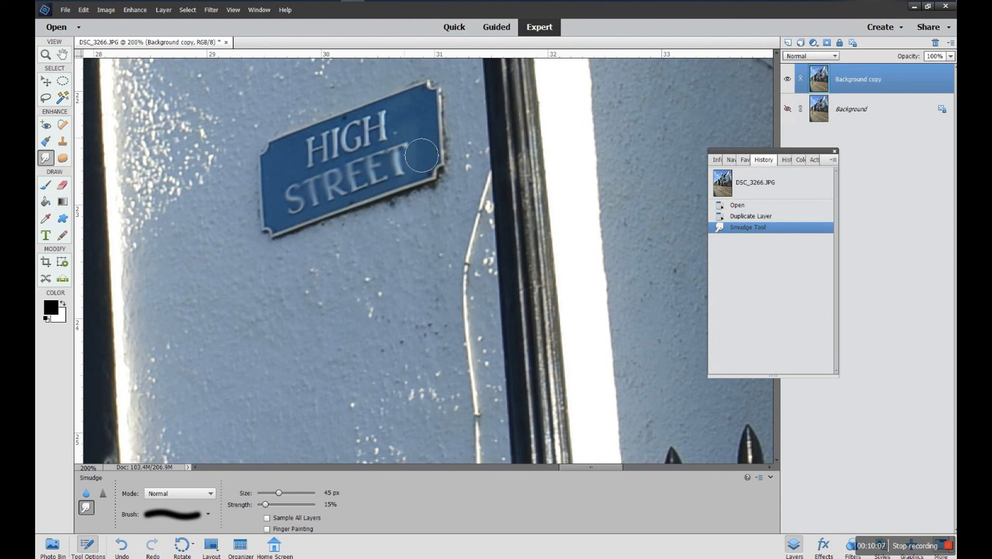
left_click_drag(421, 155, 406, 146)
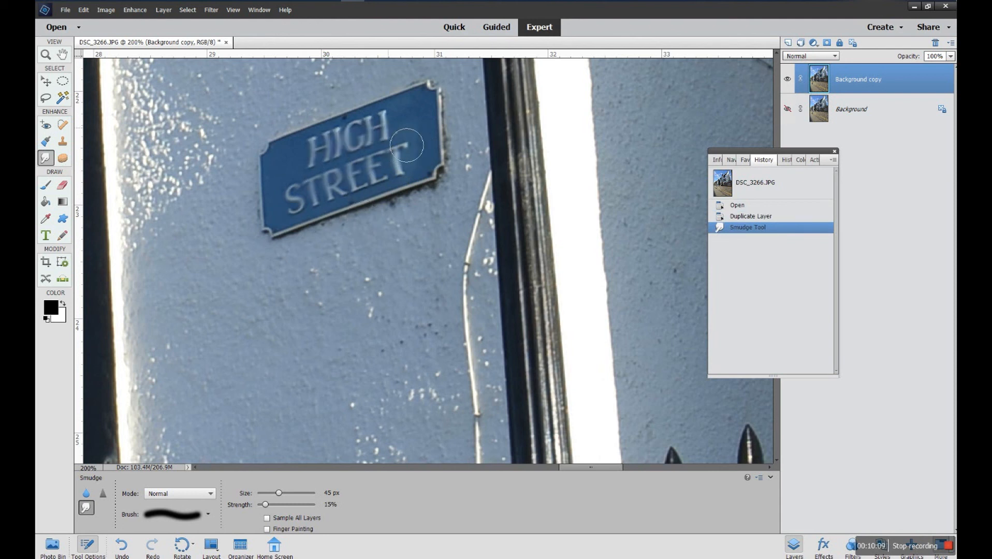
left_click_drag(405, 145, 430, 182)
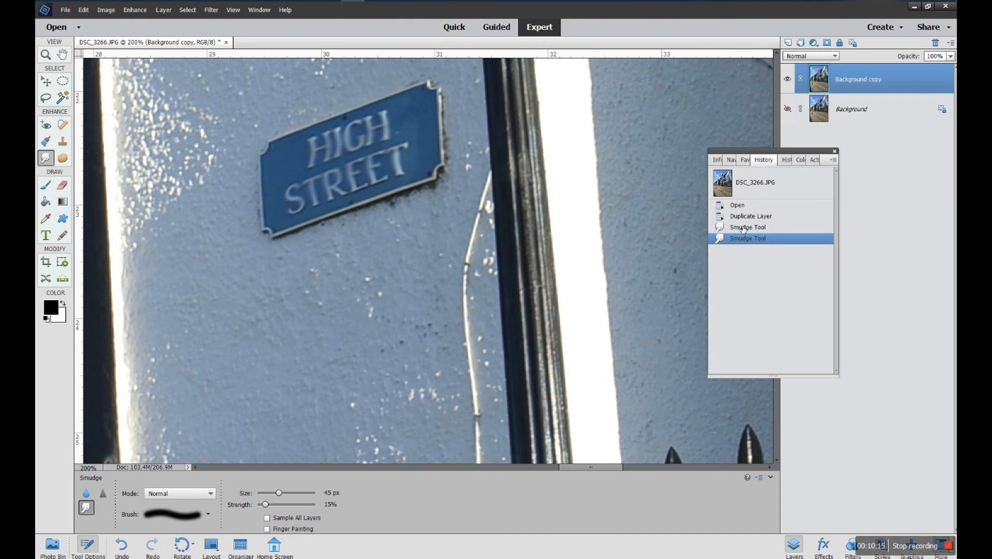
Delete the first Smudge Tool history state and all later ones, confirming with Yes
right_click(747, 228)
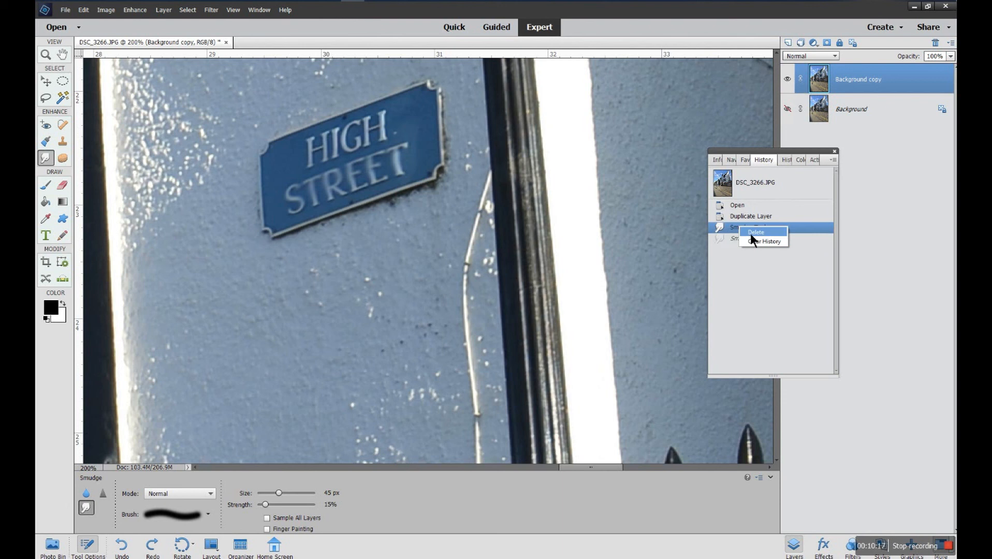
left_click(756, 231)
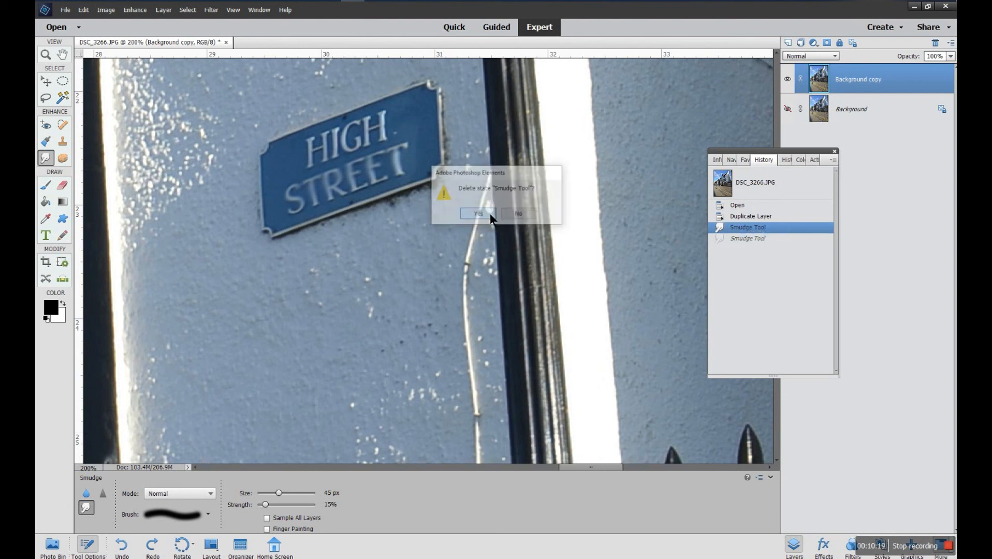
left_click(476, 213)
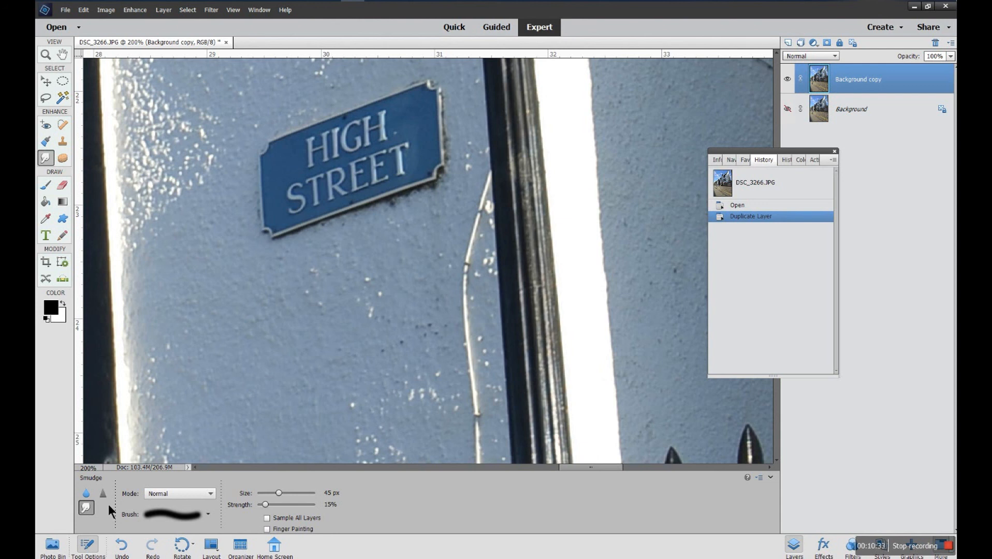
mouse_move(139, 512)
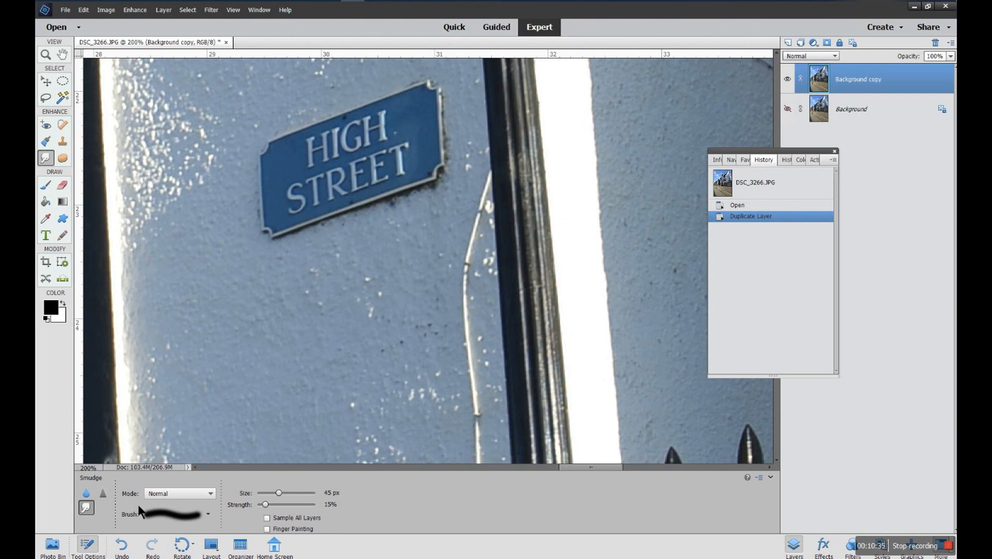
mouse_move(324, 517)
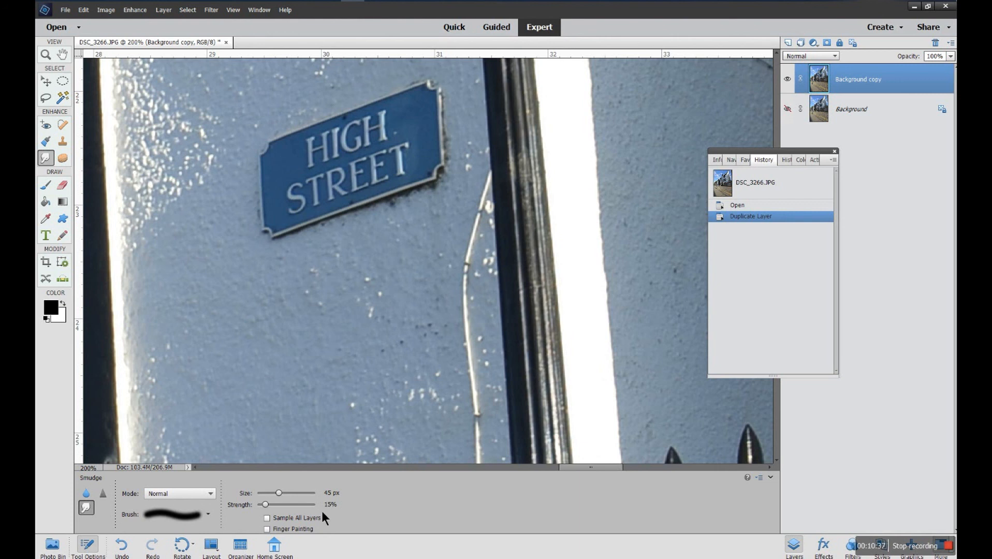
mouse_move(236, 522)
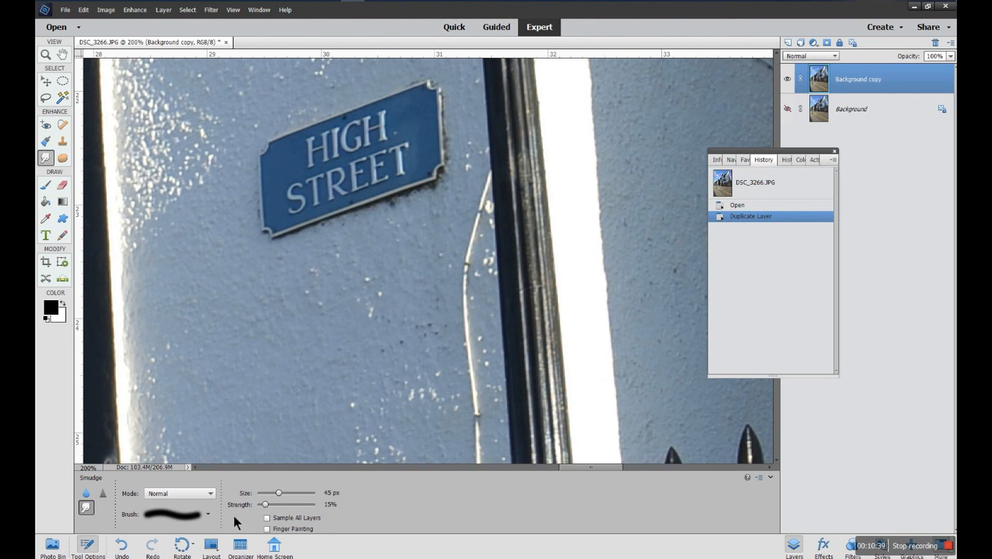
mouse_move(324, 530)
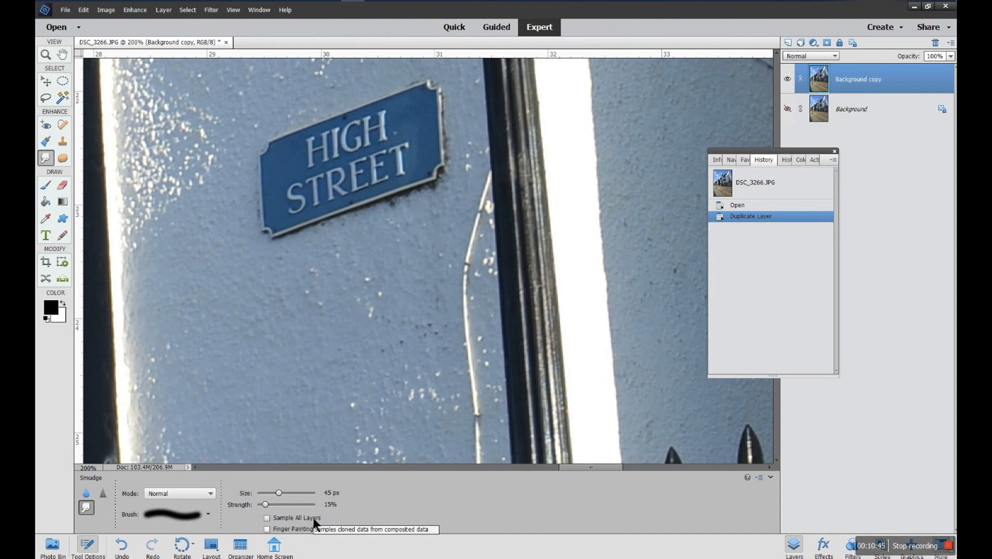
mouse_move(320, 522)
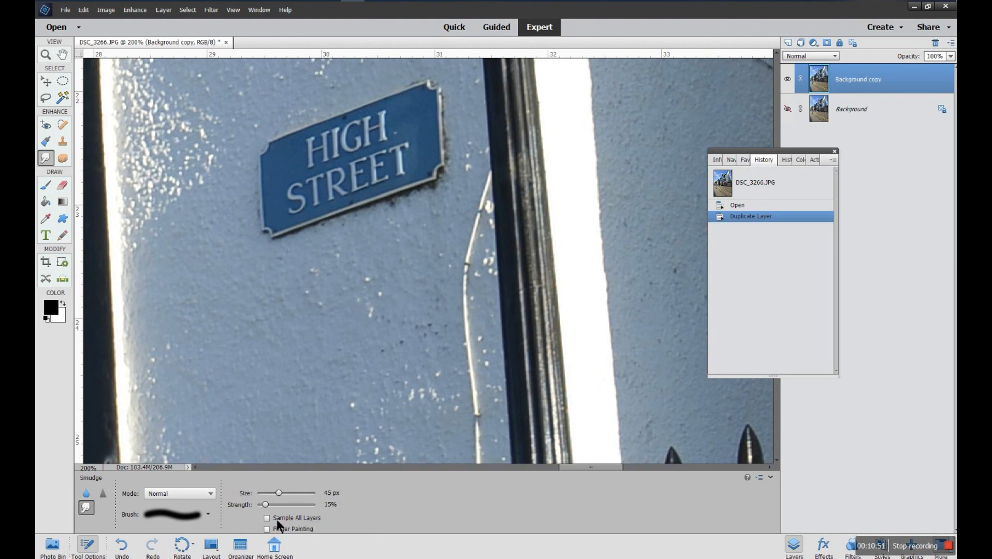
mouse_move(293, 528)
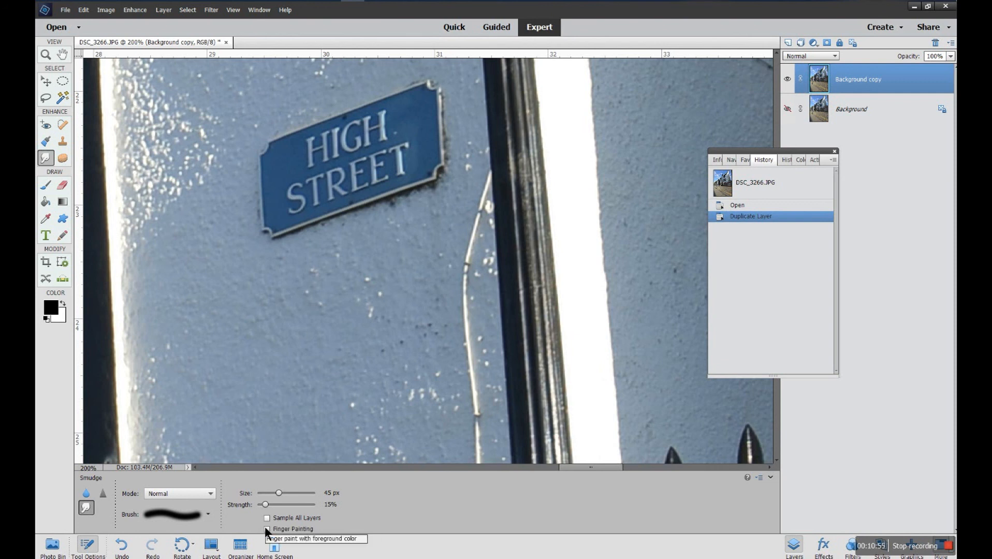
left_click(267, 528)
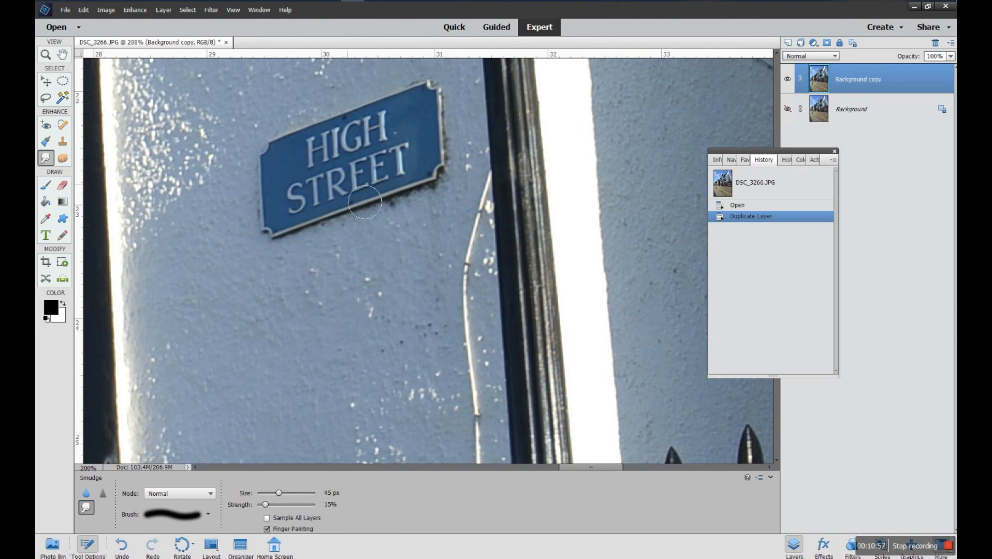
left_click_drag(367, 203, 322, 174)
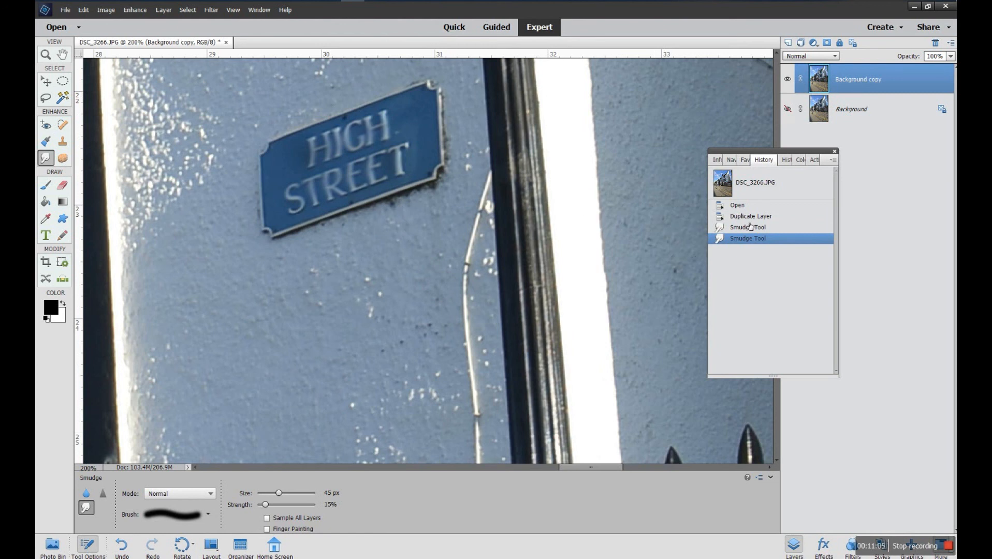
left_click(750, 216)
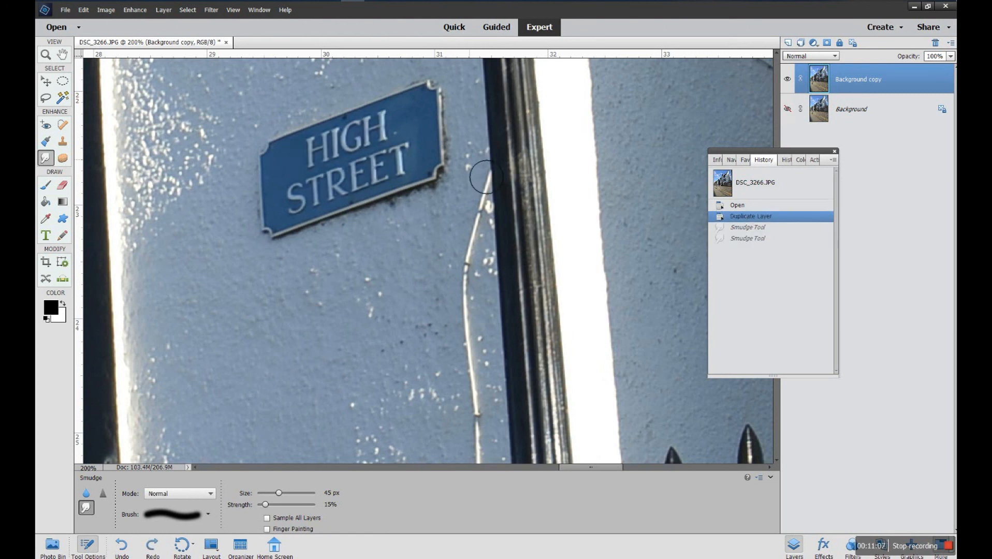
left_click_drag(487, 177, 364, 158)
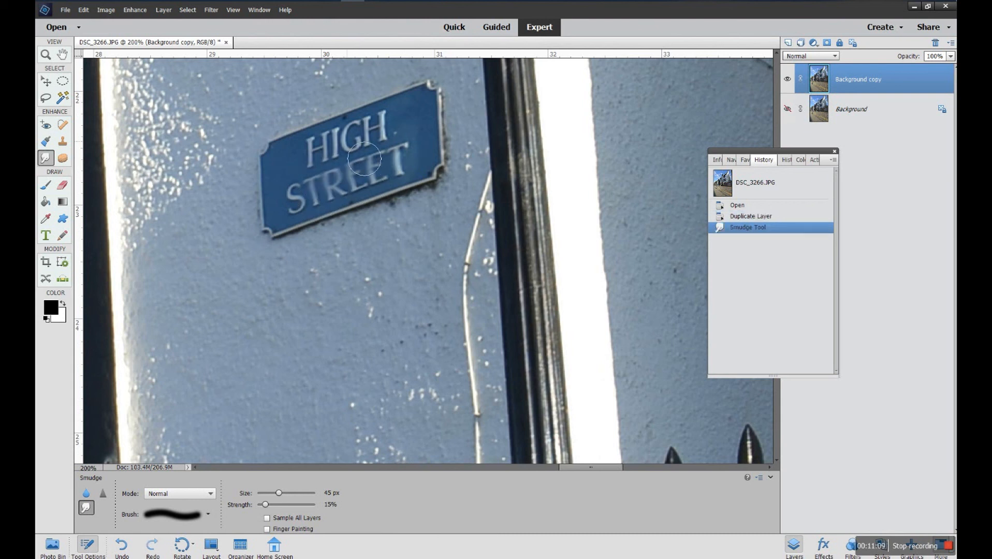
left_click_drag(364, 158, 401, 236)
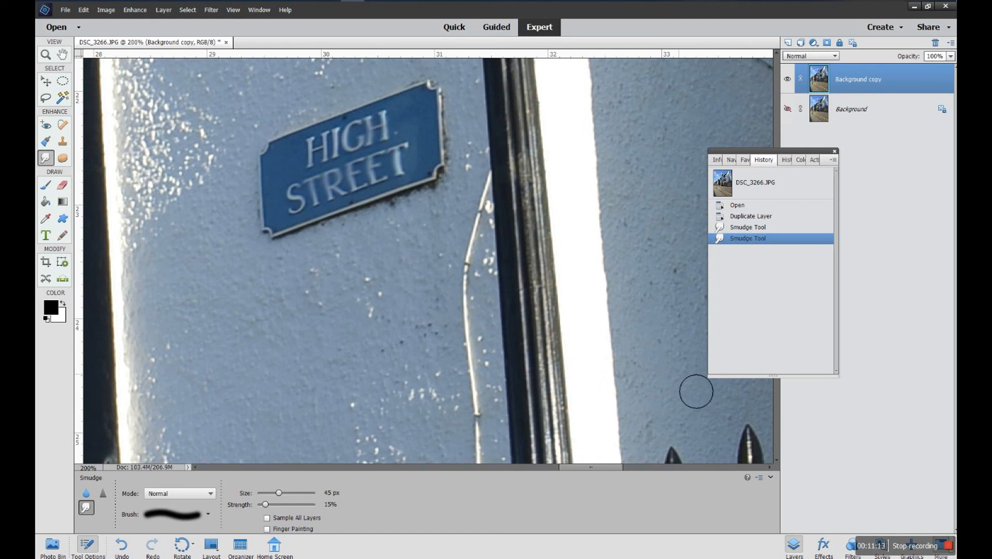
mouse_move(770, 232)
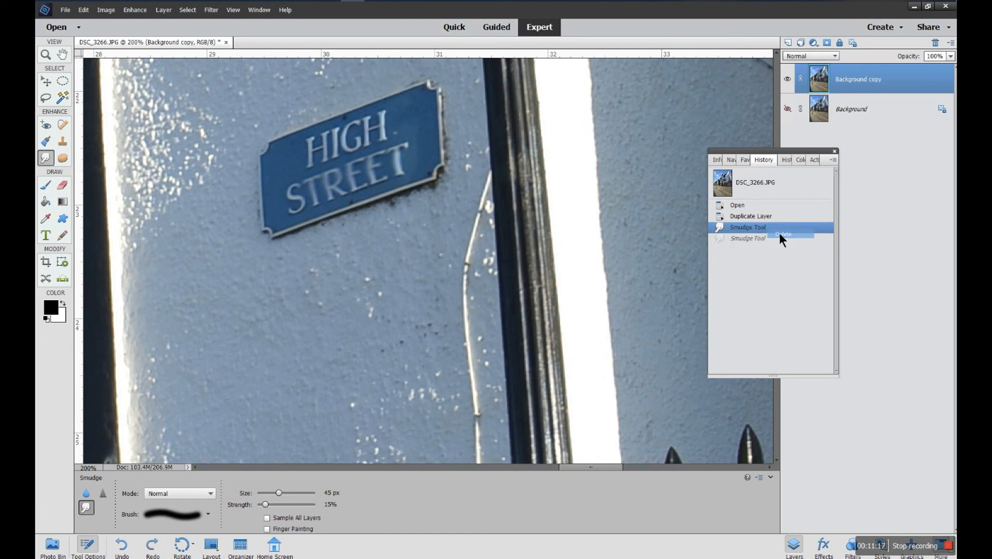
left_click(783, 235)
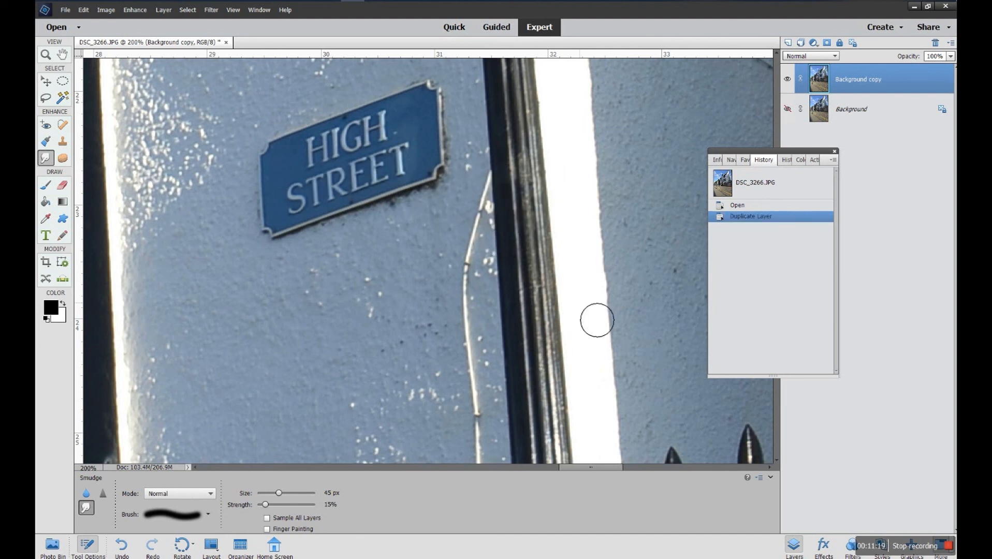
mouse_move(175, 487)
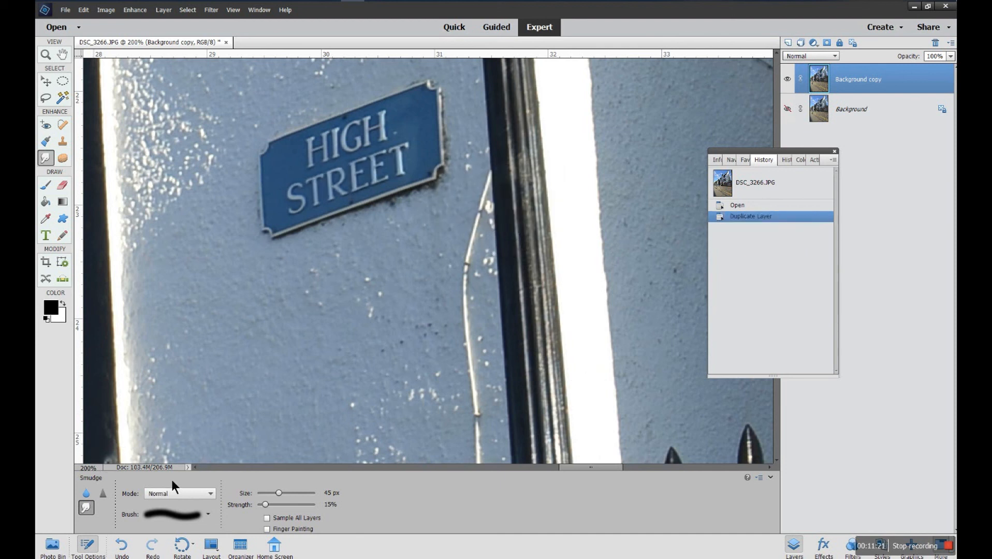